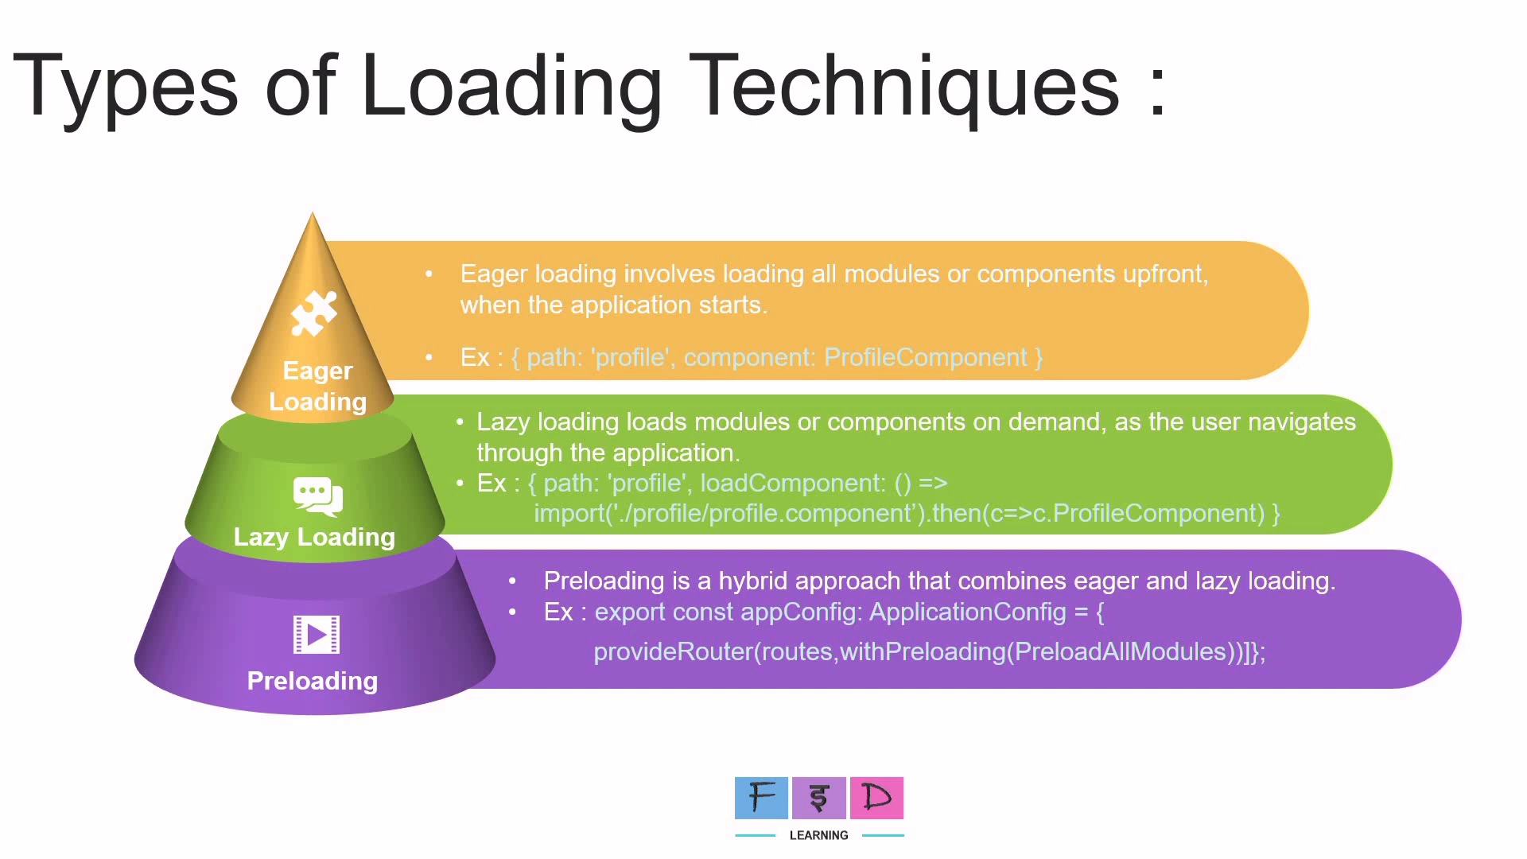
{"action": "mouse_move", "coordinate": [407, 363]}
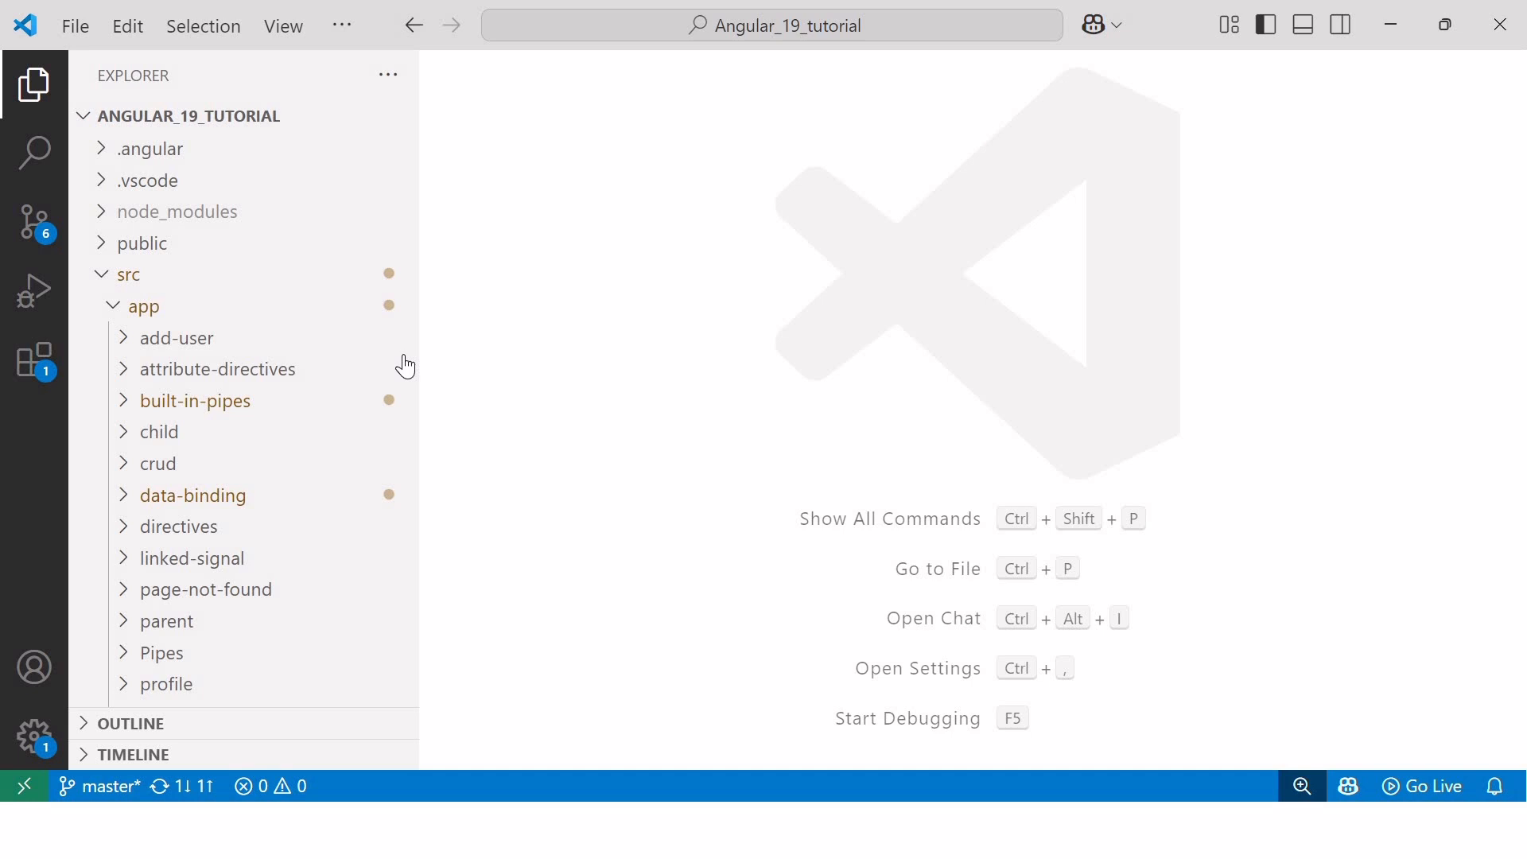
{"action": "mouse_move", "coordinate": [404, 365]}
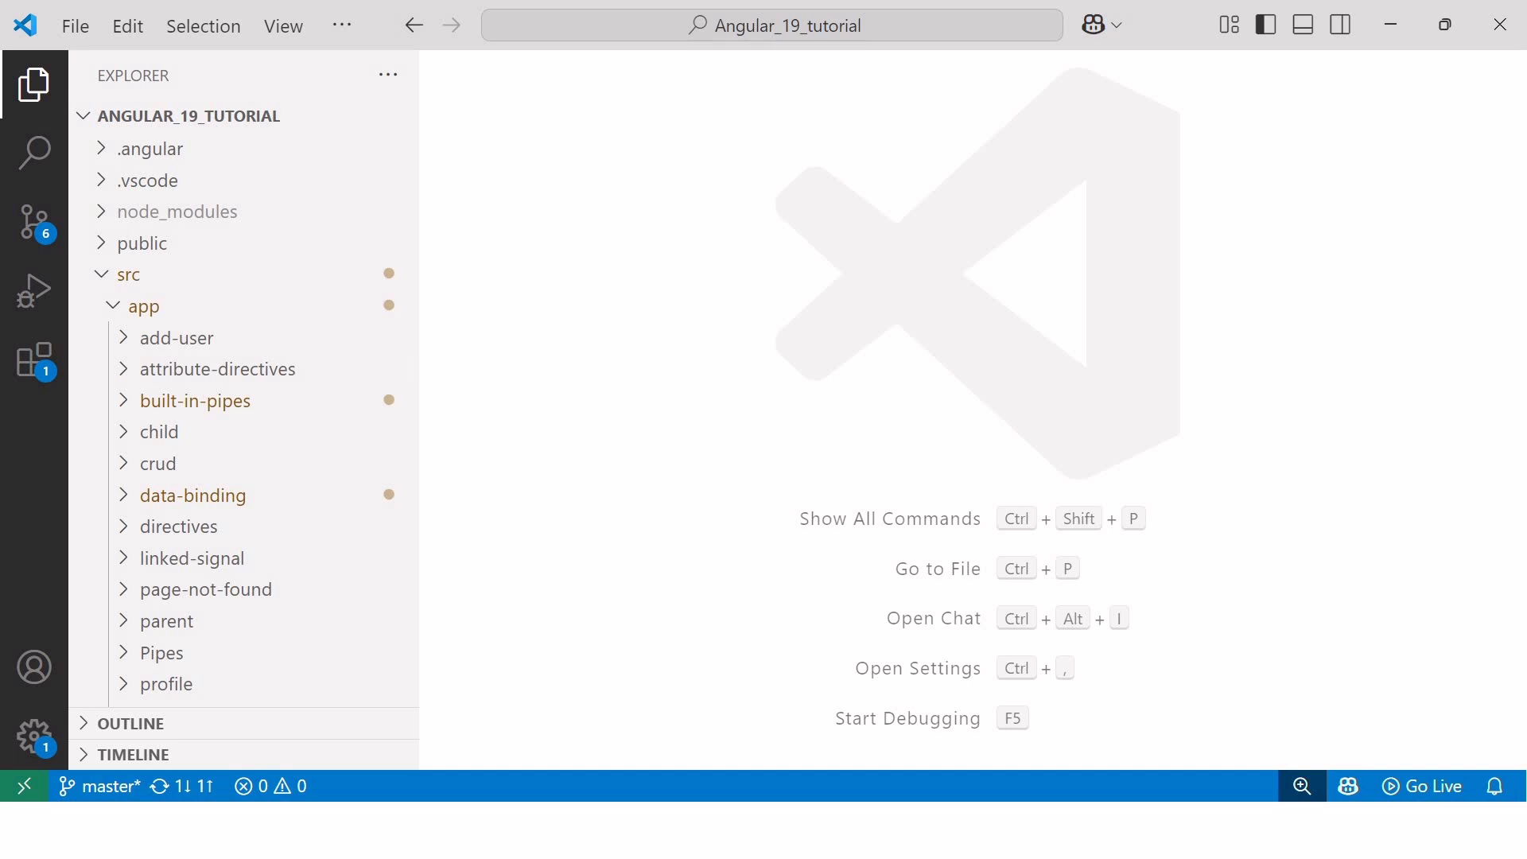
{"action": "mouse_move", "coordinate": [404, 365]}
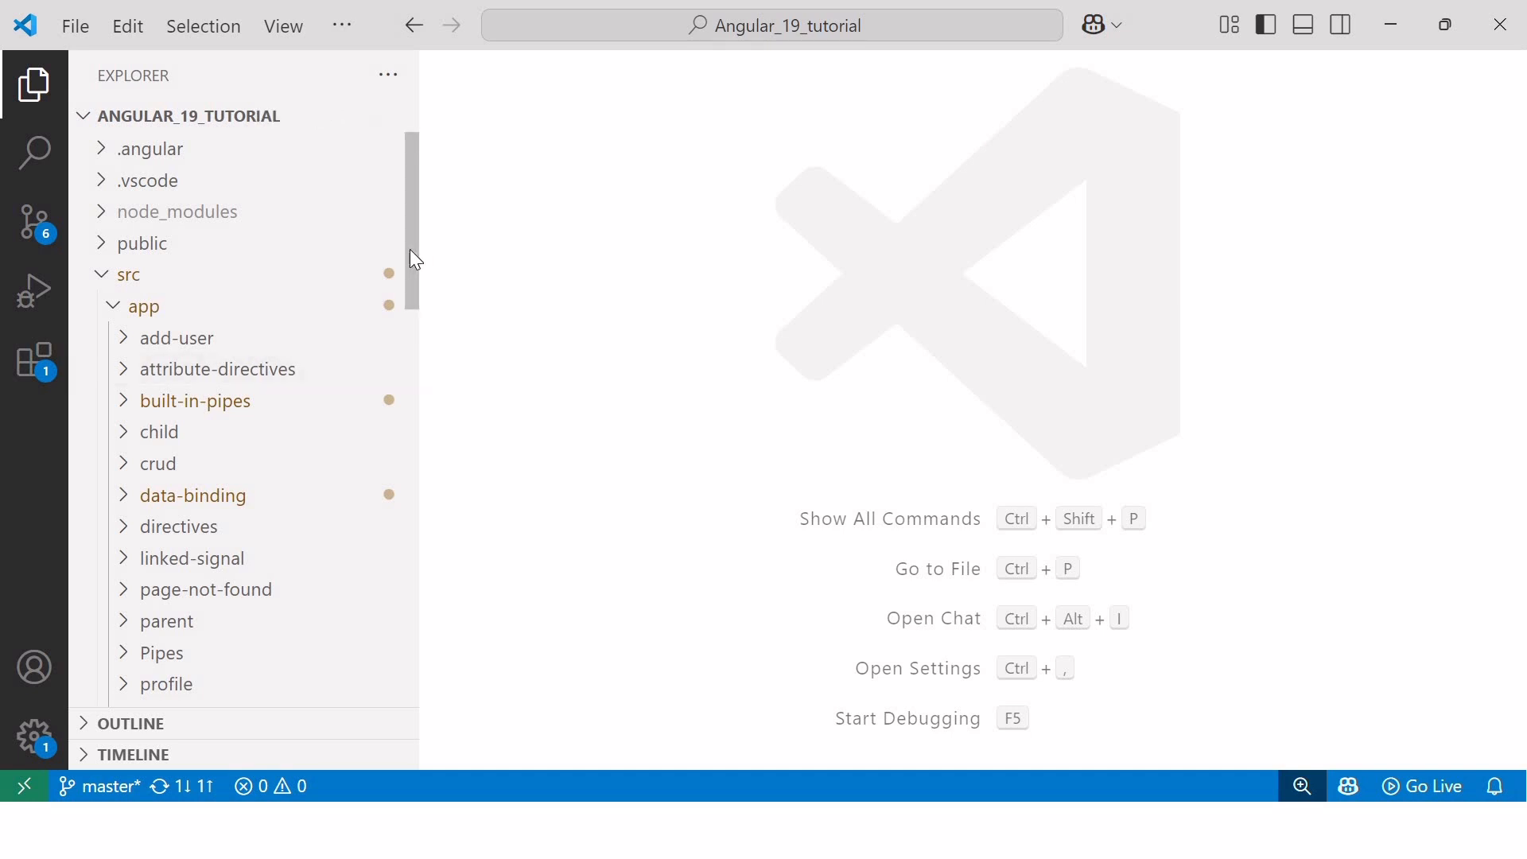
Scroll the Explorer down toward src/app to reach app.routes.ts.
{"action": "scroll", "scroll_direction": "down", "scroll_amount": 3}
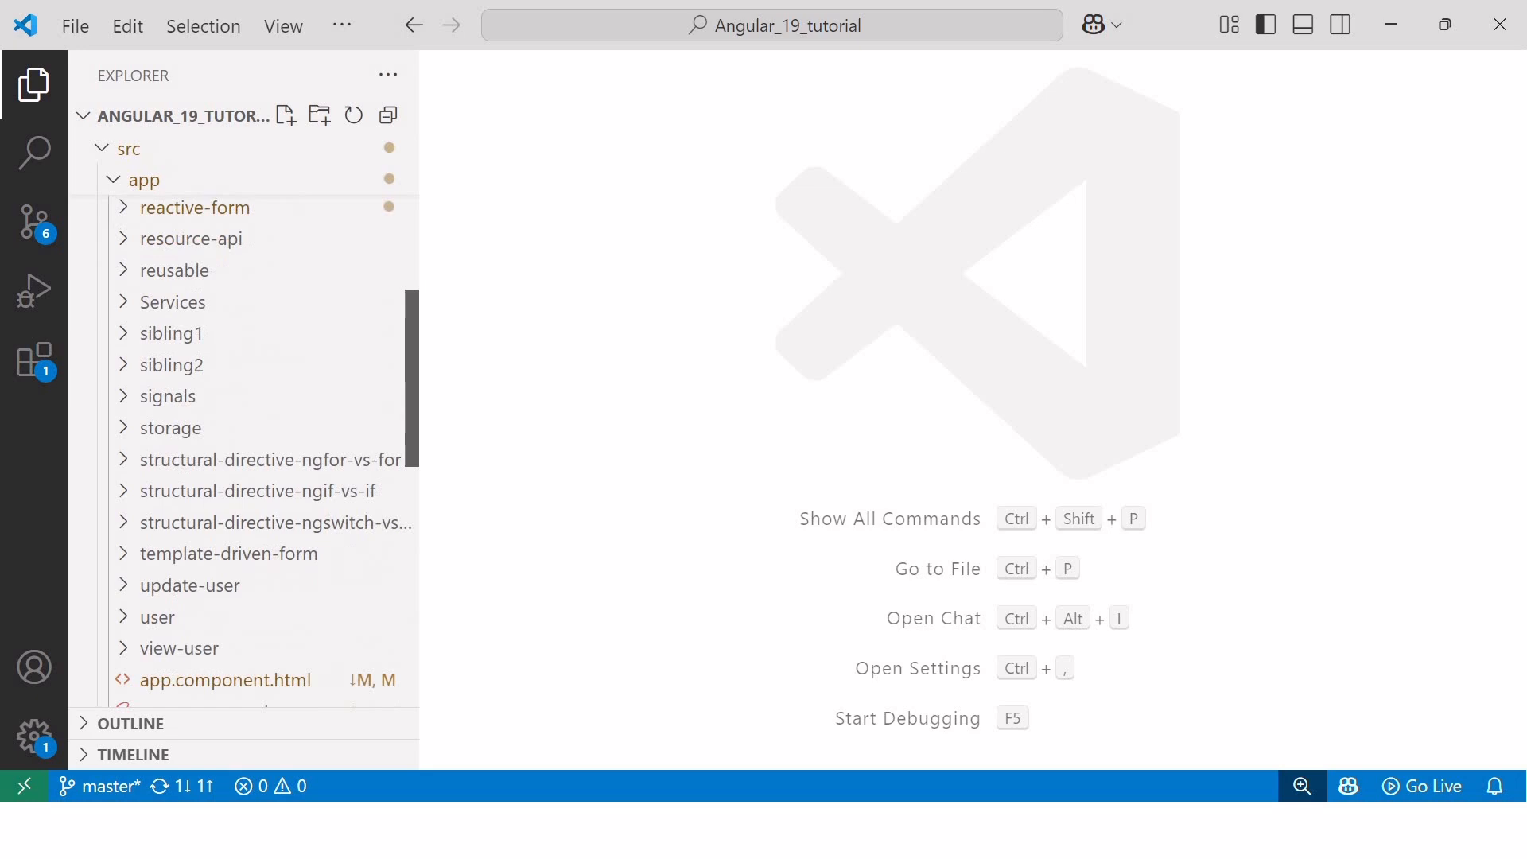
{"action": "scroll", "scroll_direction": "down", "scroll_amount": 3}
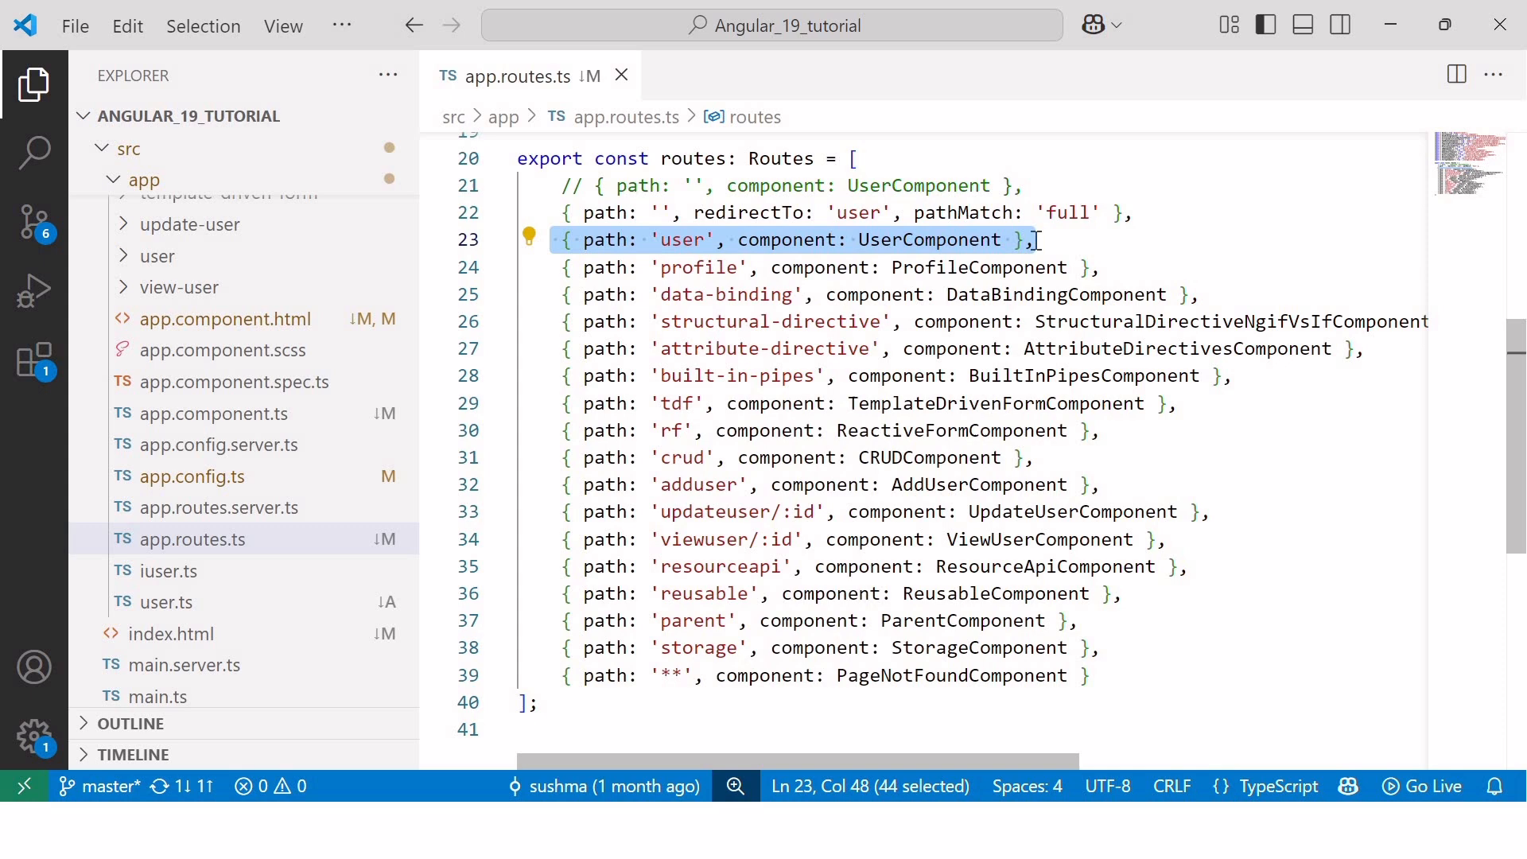
Place the caret at the end of the last route, then Alt+Tab toward Chrome.
{"action": "left_click", "coordinate": [1081, 647]}
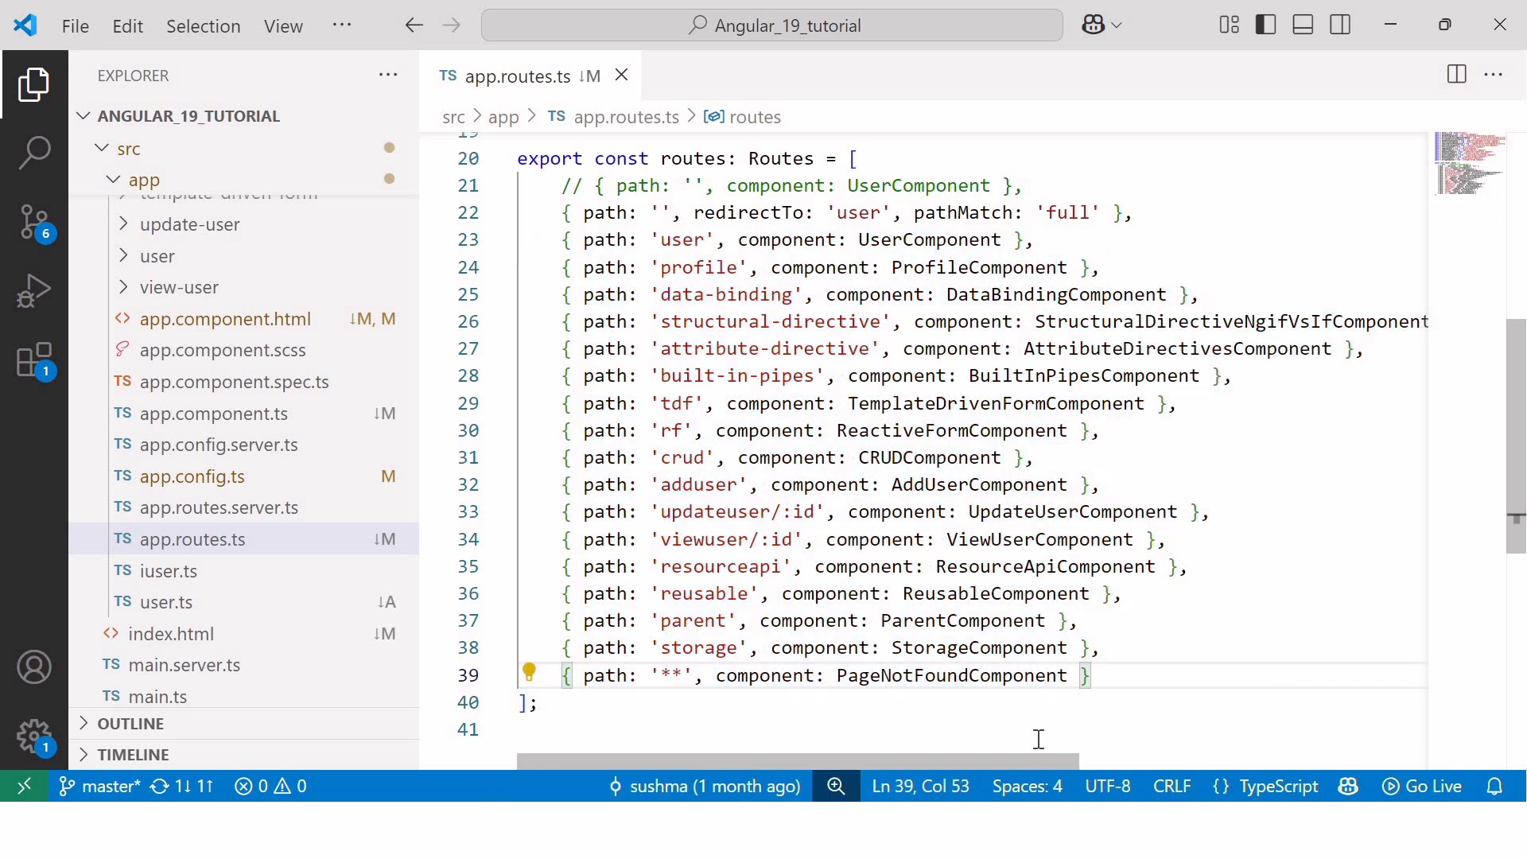
{"action": "key", "text": "alt+tab"}
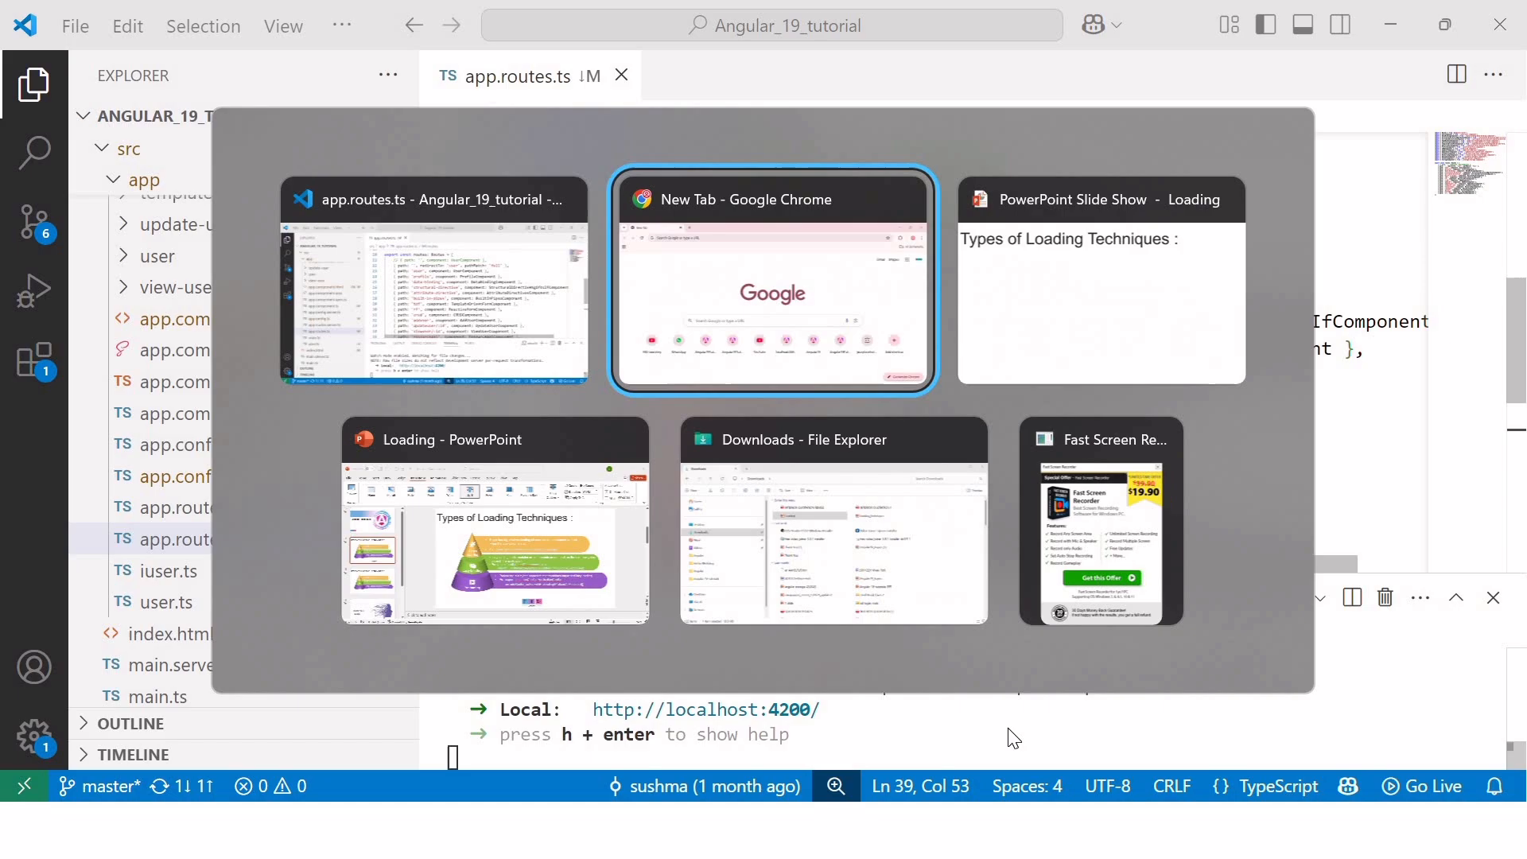
Bring Chrome to the front and open DevTools on the Sources panel.
{"action": "left_click", "coordinate": [772, 282]}
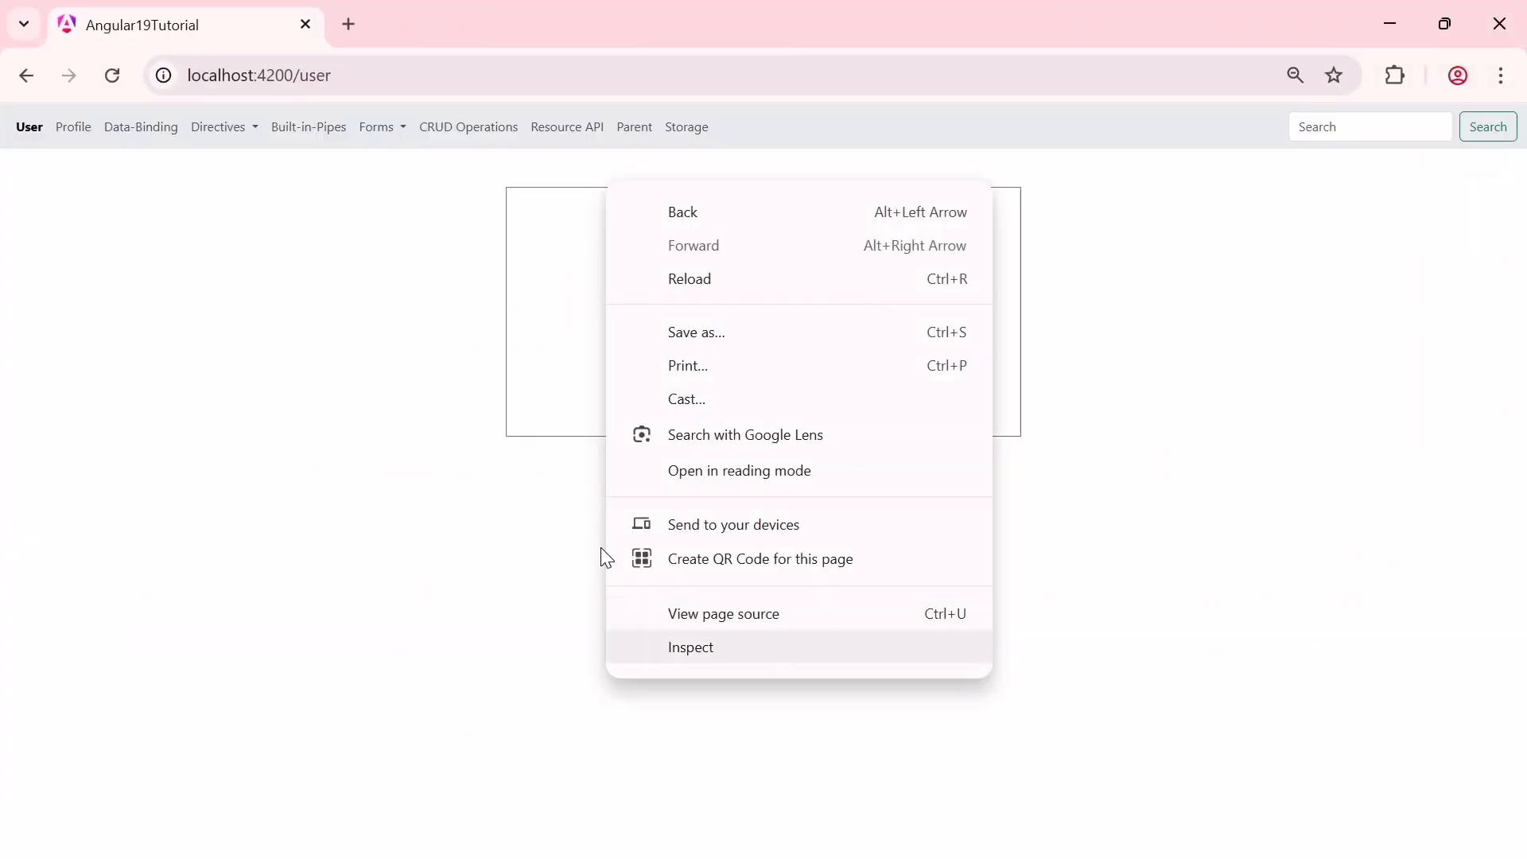
{"action": "left_click", "coordinate": [690, 647]}
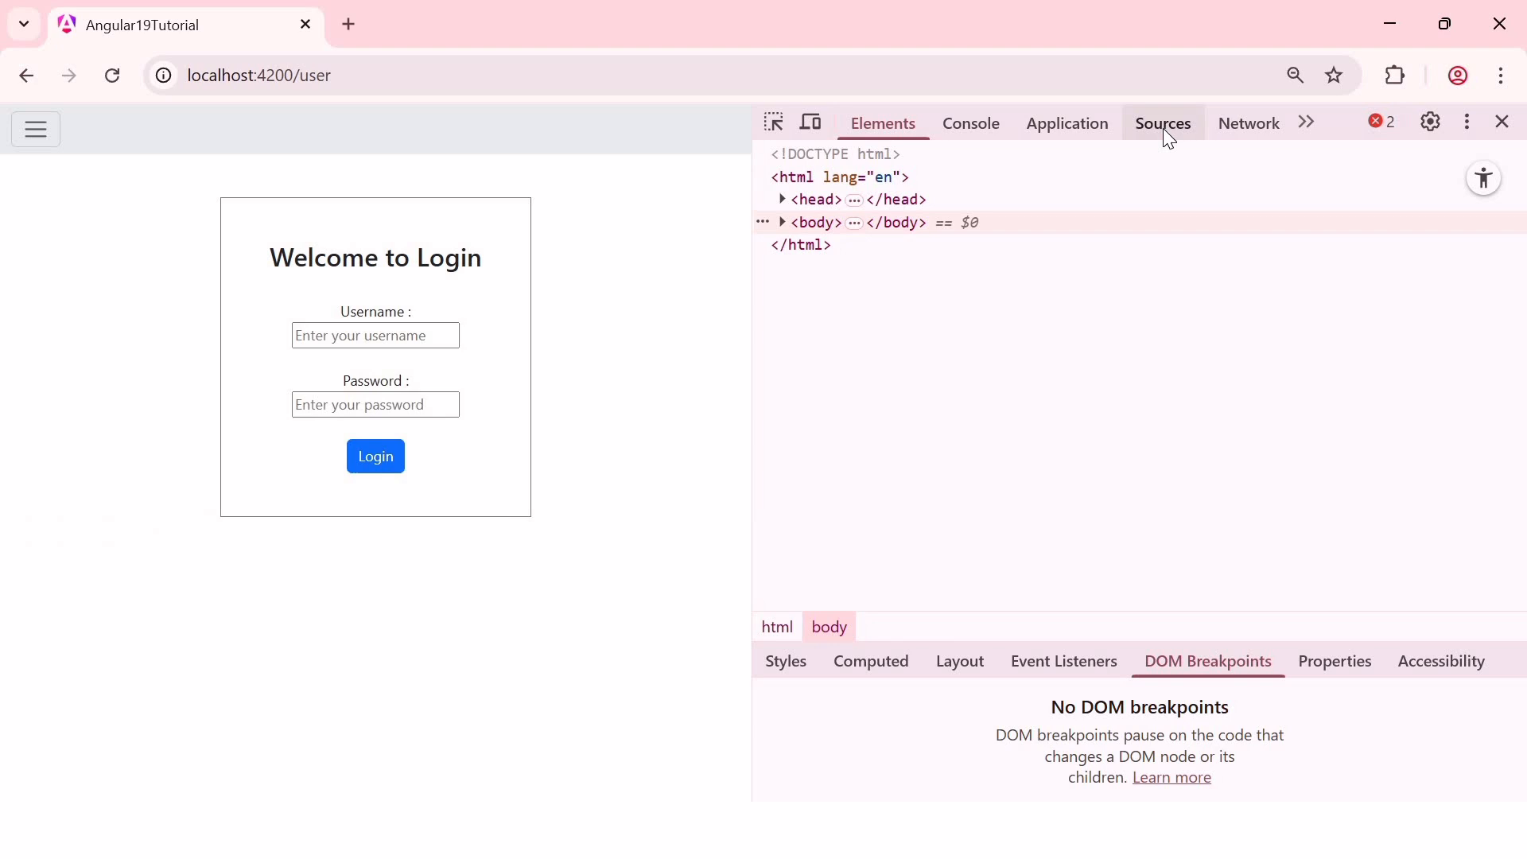
{"action": "left_click", "coordinate": [1162, 122]}
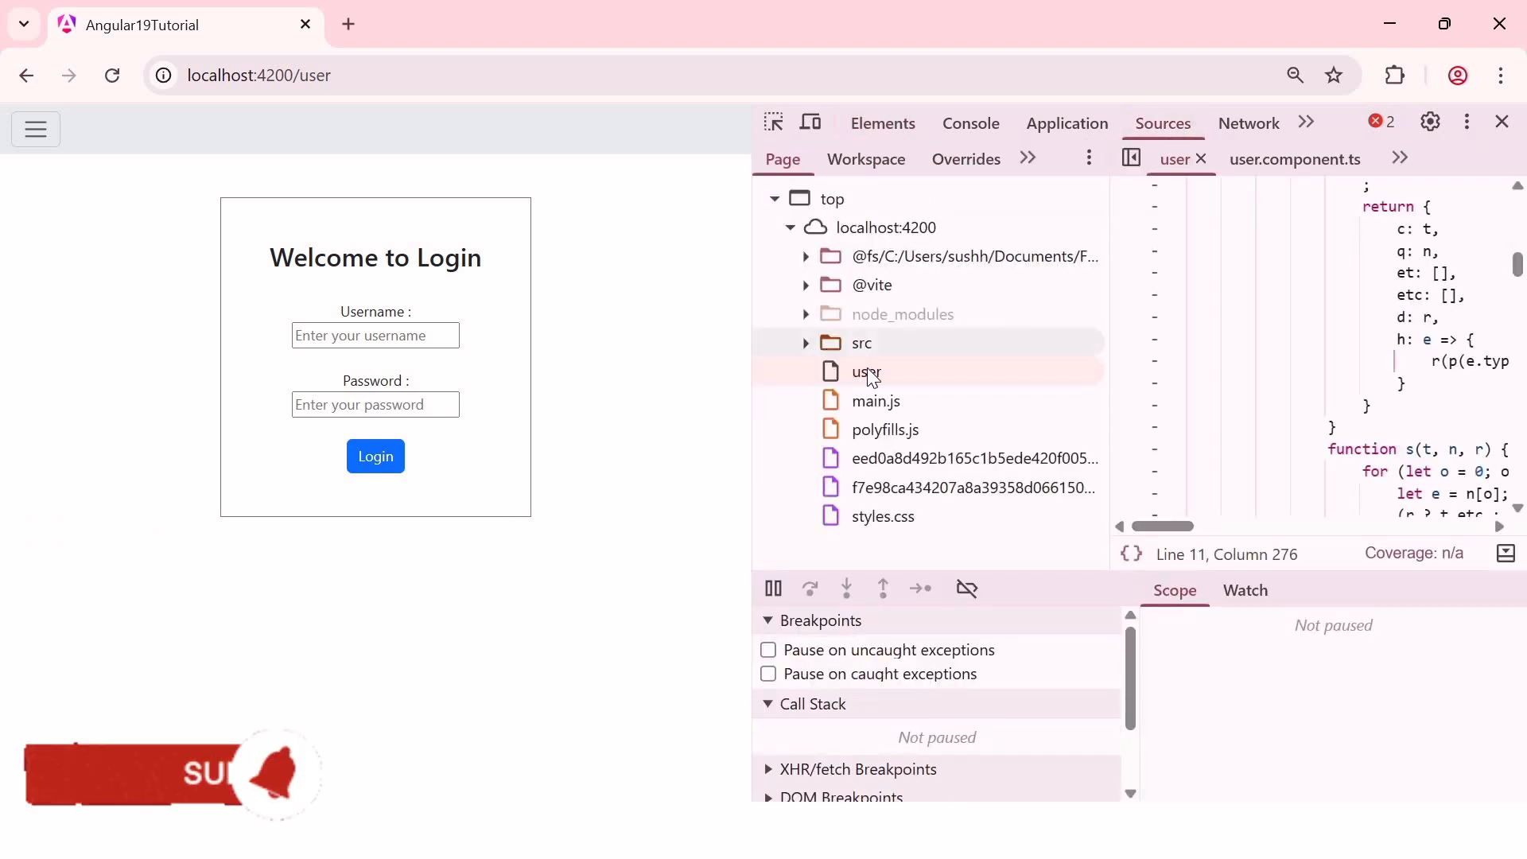
Expand the src folder and scroll through the loaded source file tree.
{"action": "left_click", "coordinate": [861, 342]}
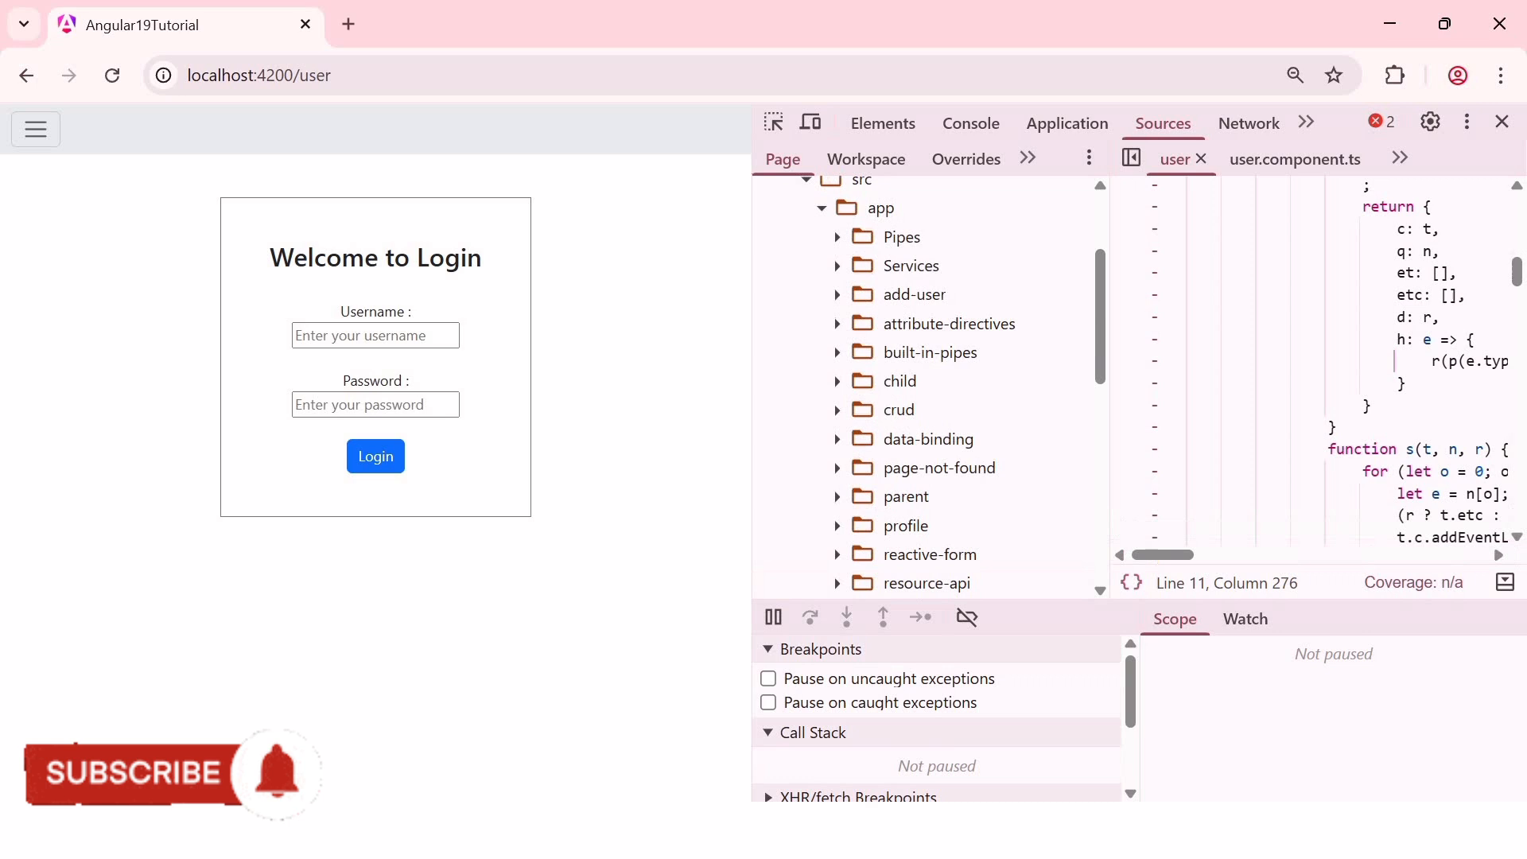
{"action": "scroll", "scroll_direction": "down", "scroll_amount": 3}
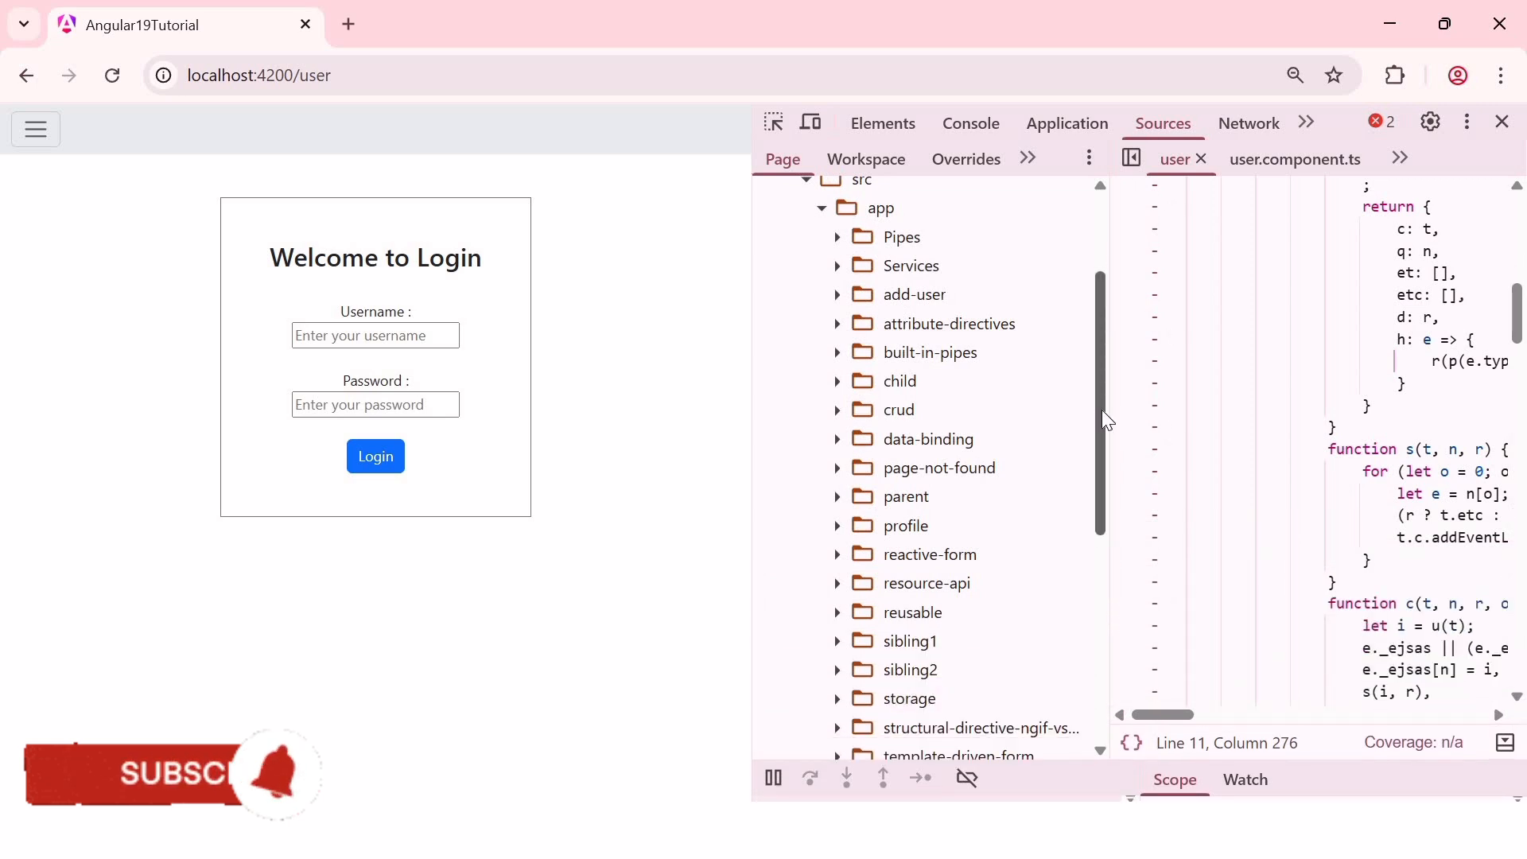
{"action": "scroll", "scroll_direction": "down", "scroll_amount": 3}
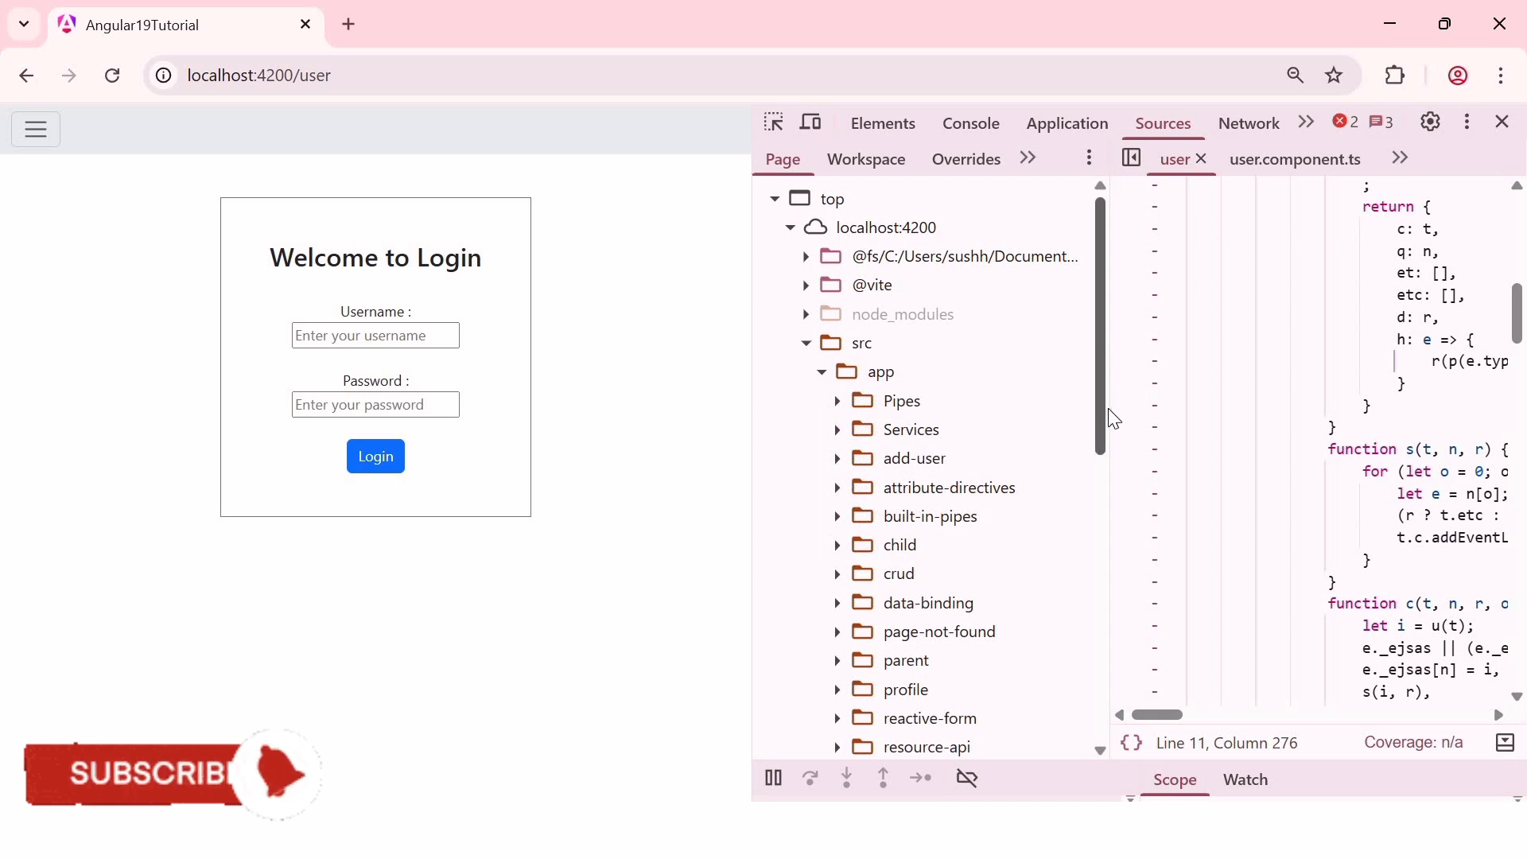
{"action": "scroll", "scroll_direction": "down", "scroll_amount": 3}
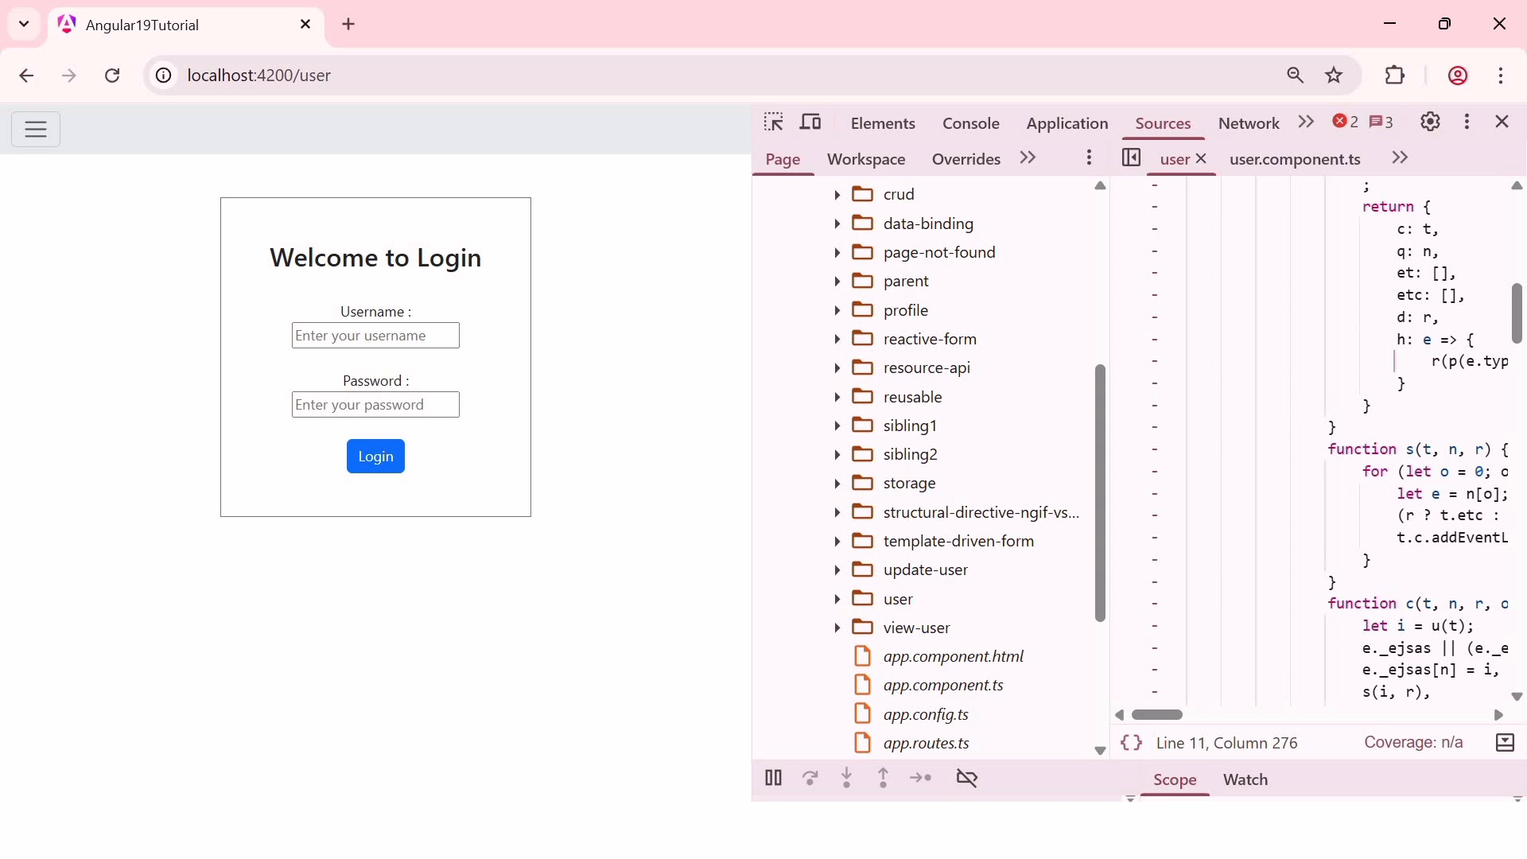
{"action": "mouse_move", "coordinate": [1295, 407]}
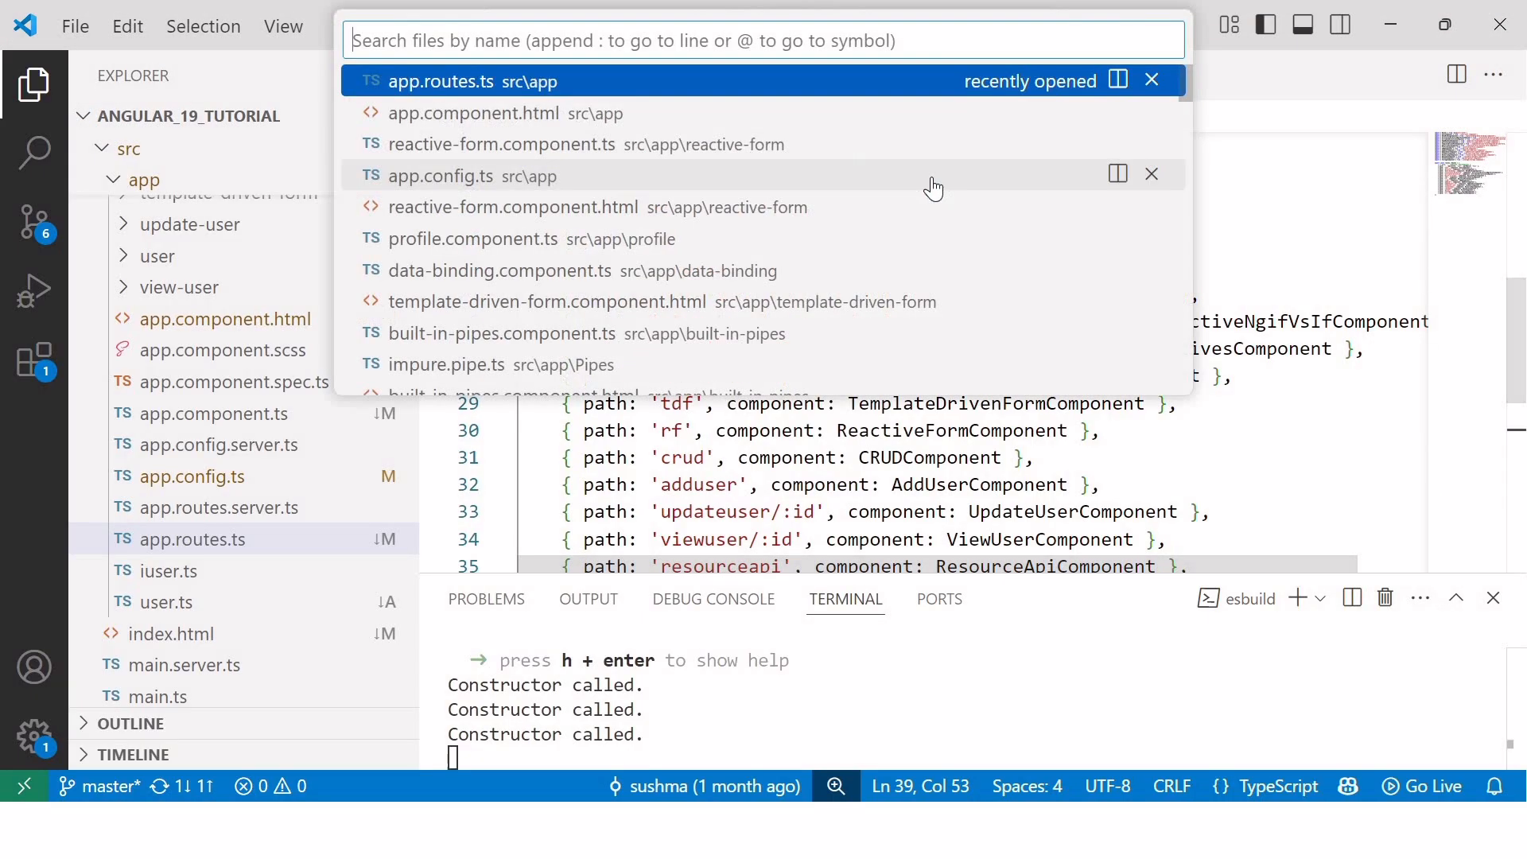
Open profile.component.ts via quick open 'pro', then highlight the API_URL line in shared-data.service.ts.
{"action": "type", "text": "pro"}
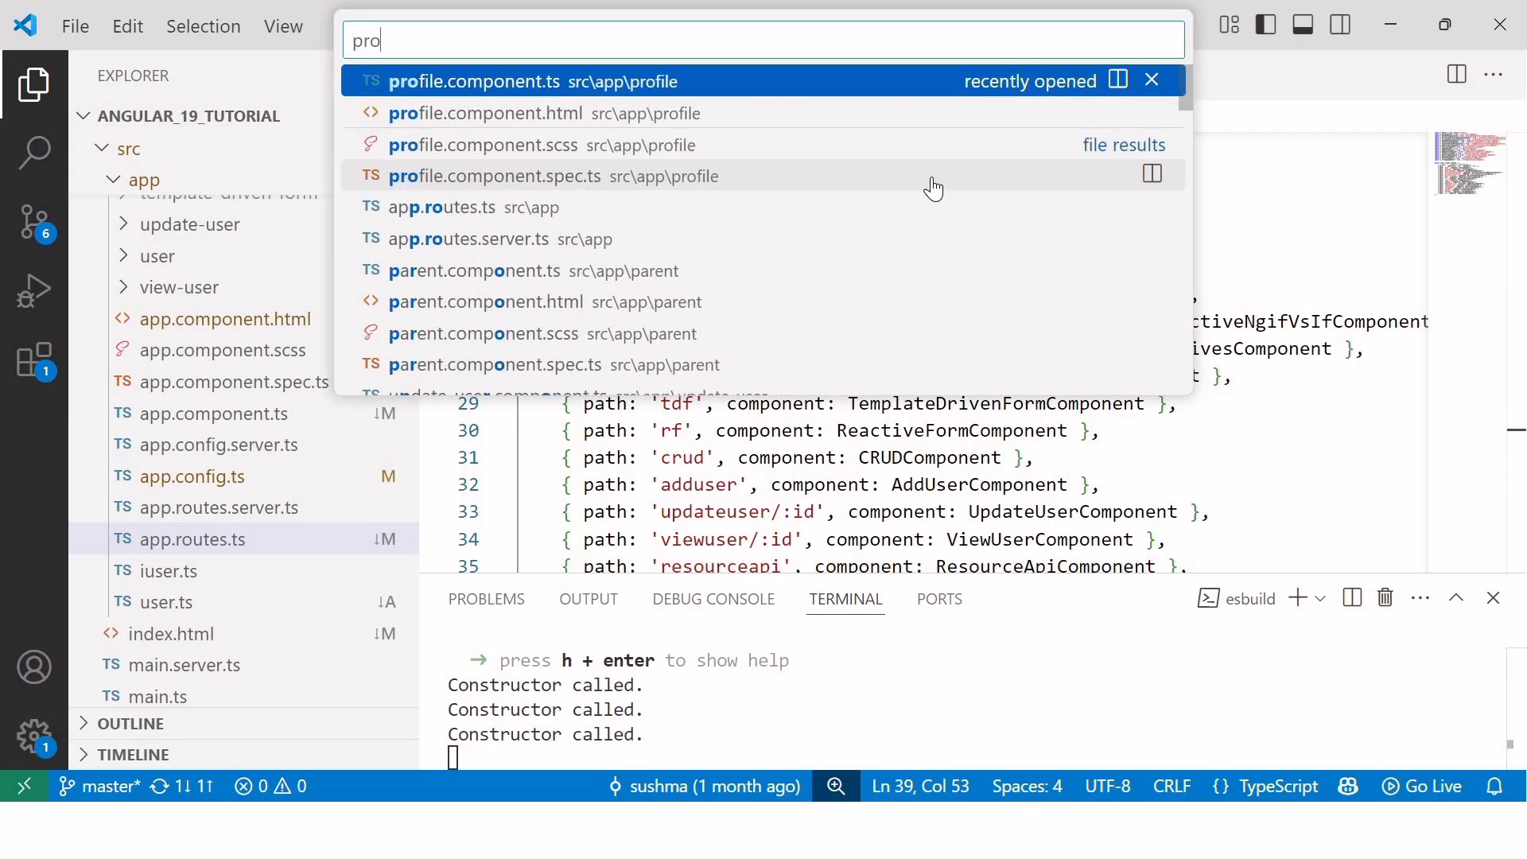
{"action": "left_click", "coordinate": [473, 81]}
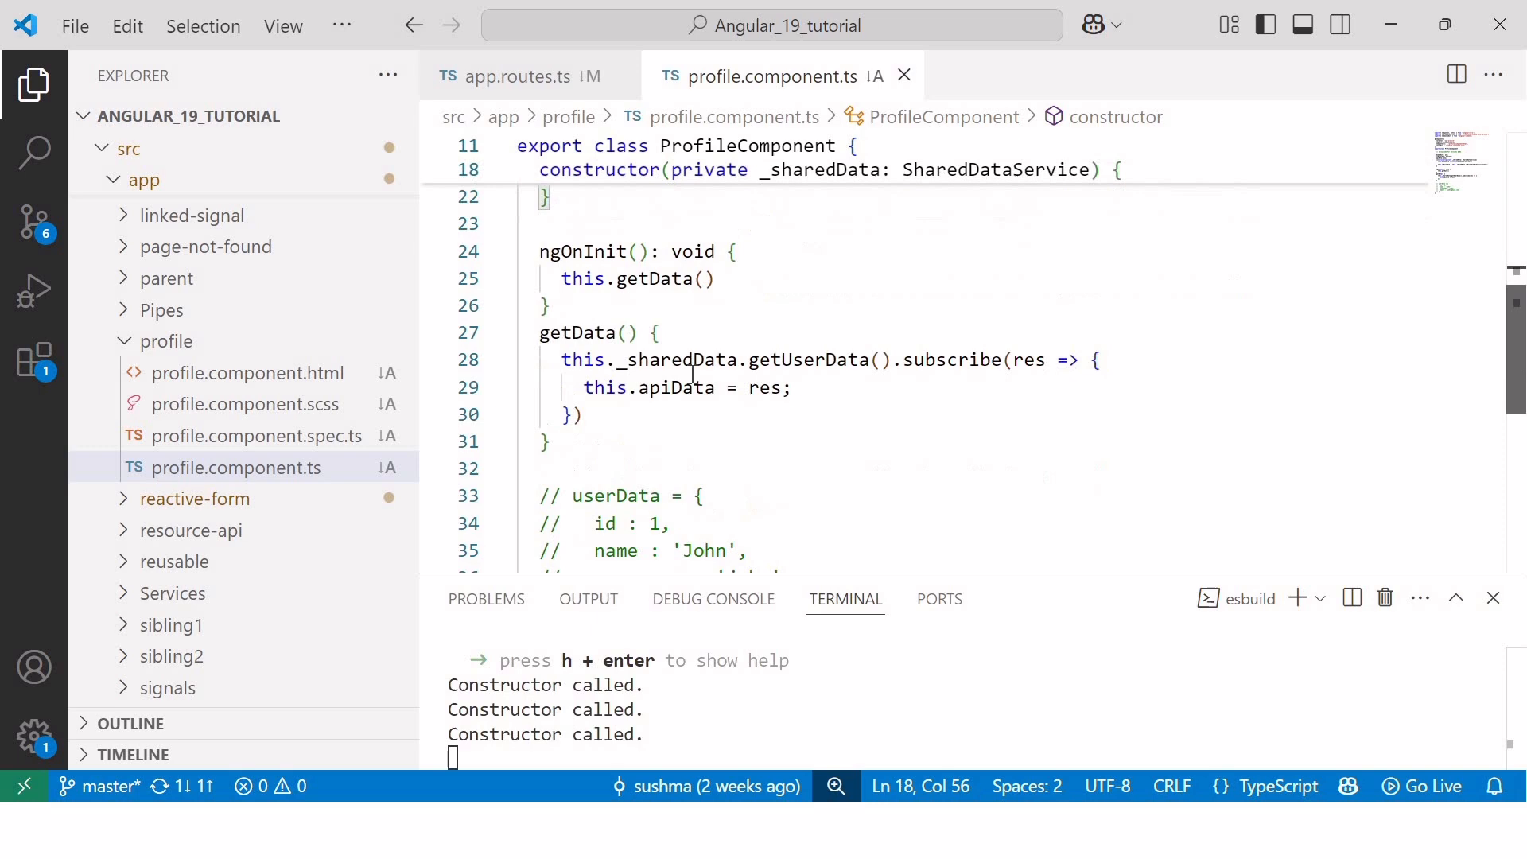
{"action": "mouse_move", "coordinate": [808, 359]}
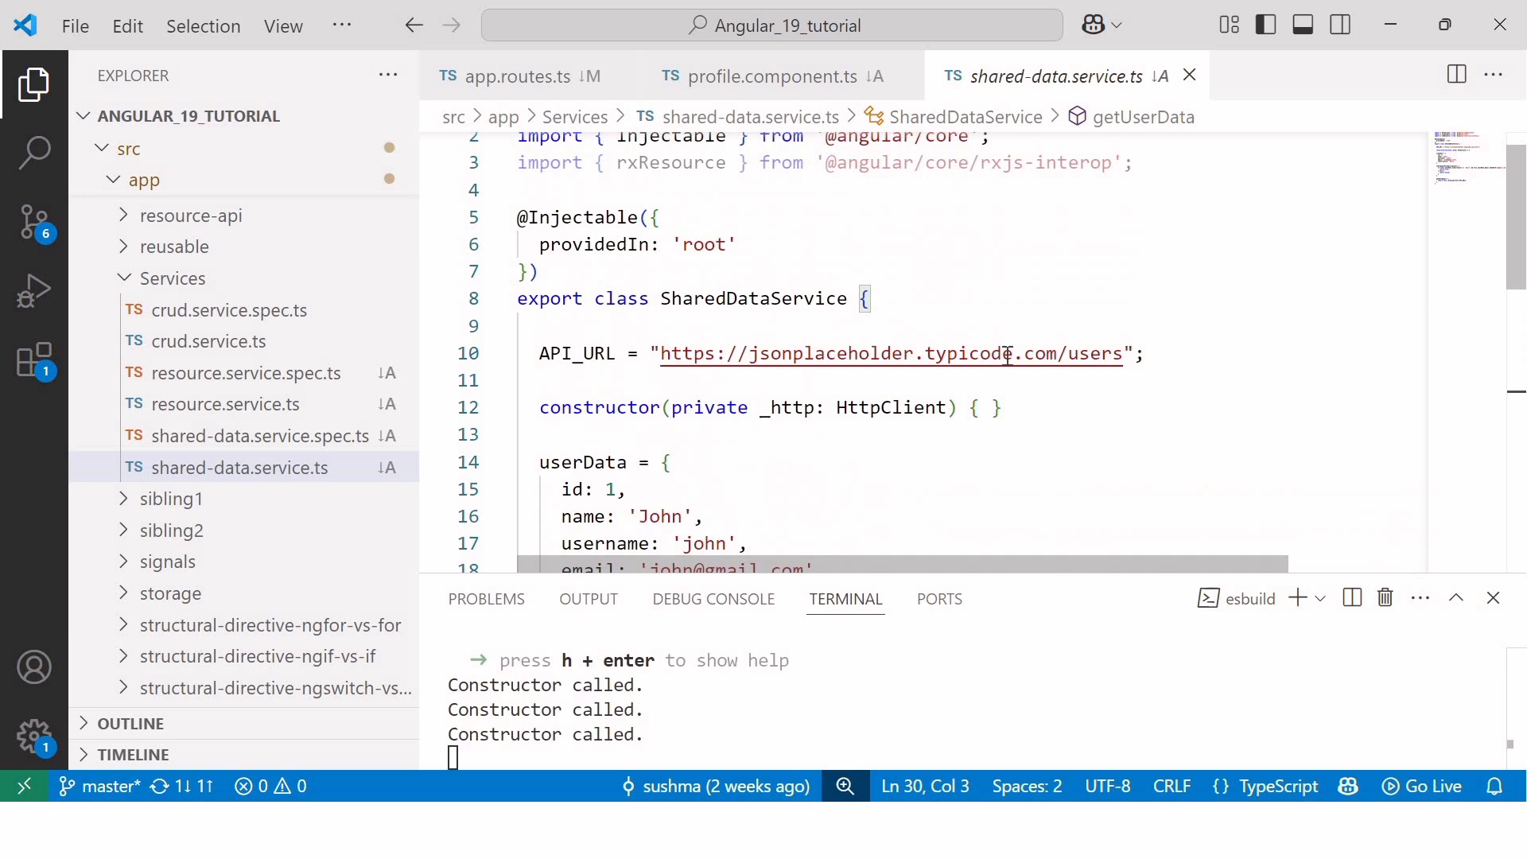
{"action": "triple_click", "coordinate": [838, 353]}
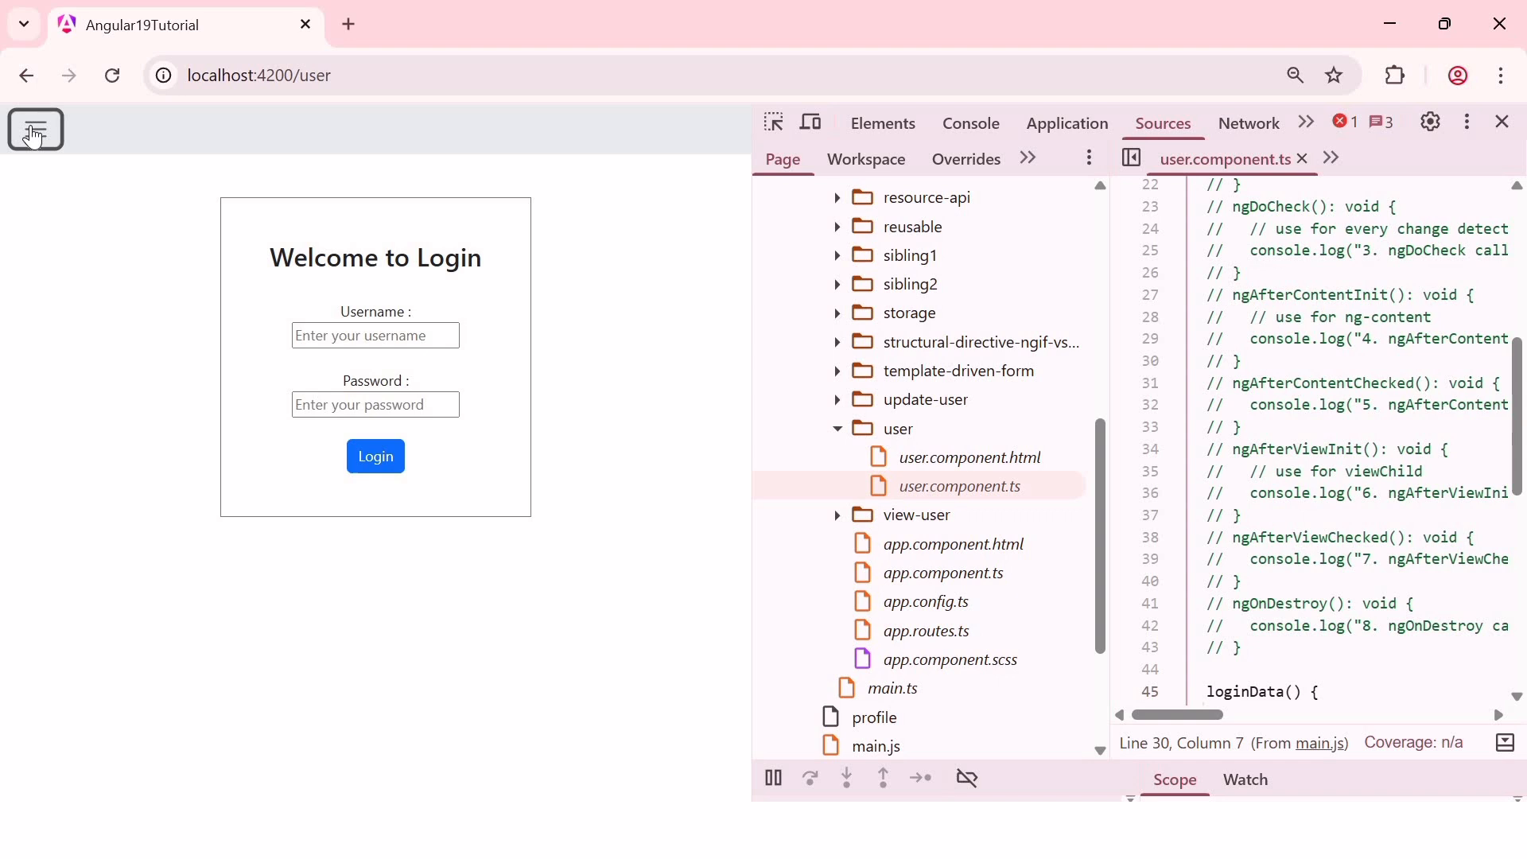
Navigate to the Profile page through the navbar menu and view its user list.
{"action": "left_click", "coordinate": [34, 130]}
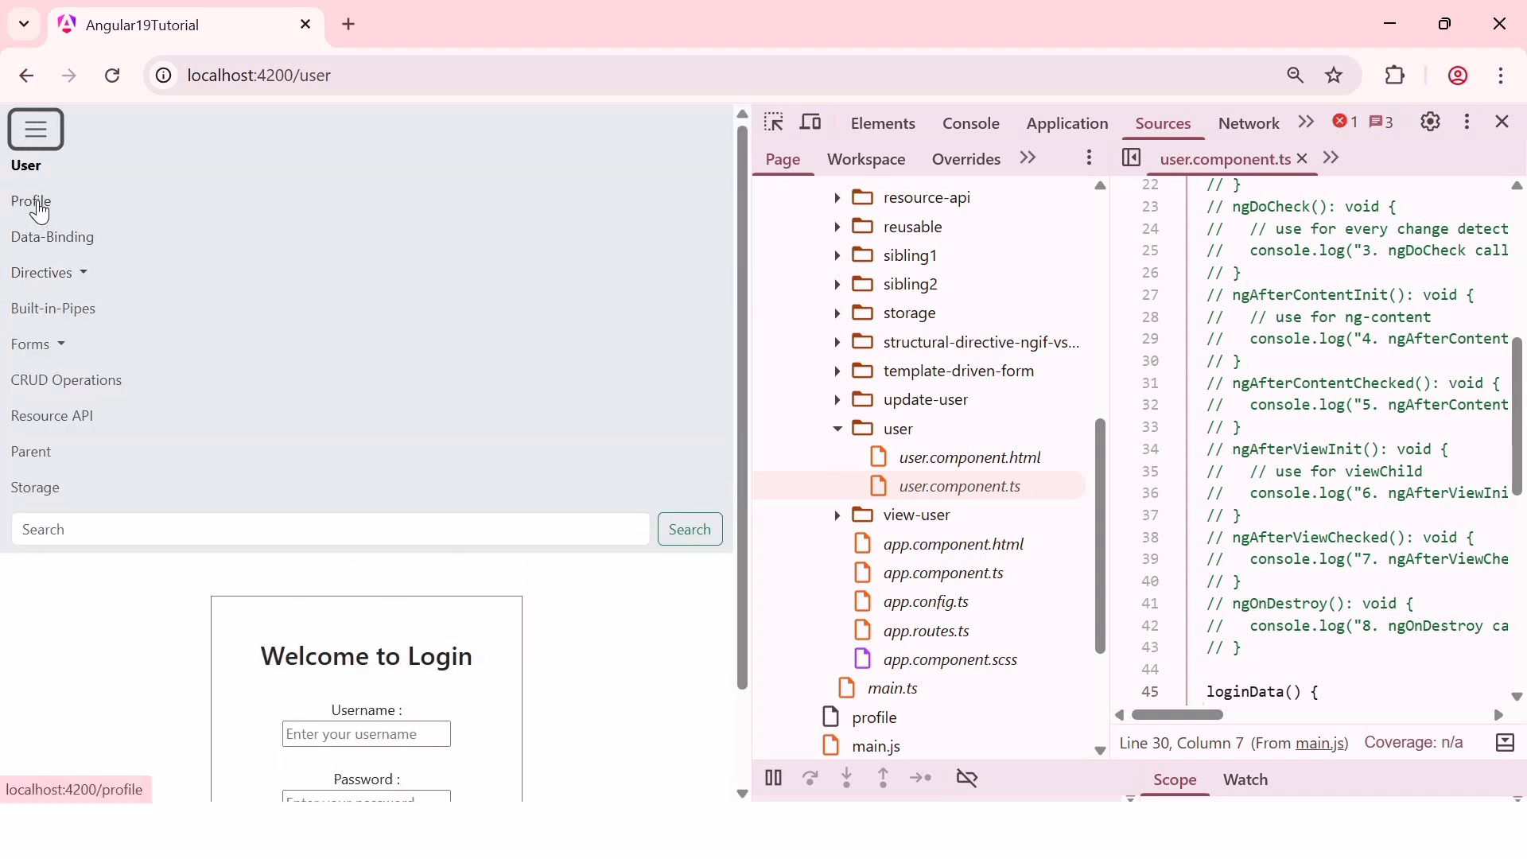
{"action": "left_click", "coordinate": [30, 201]}
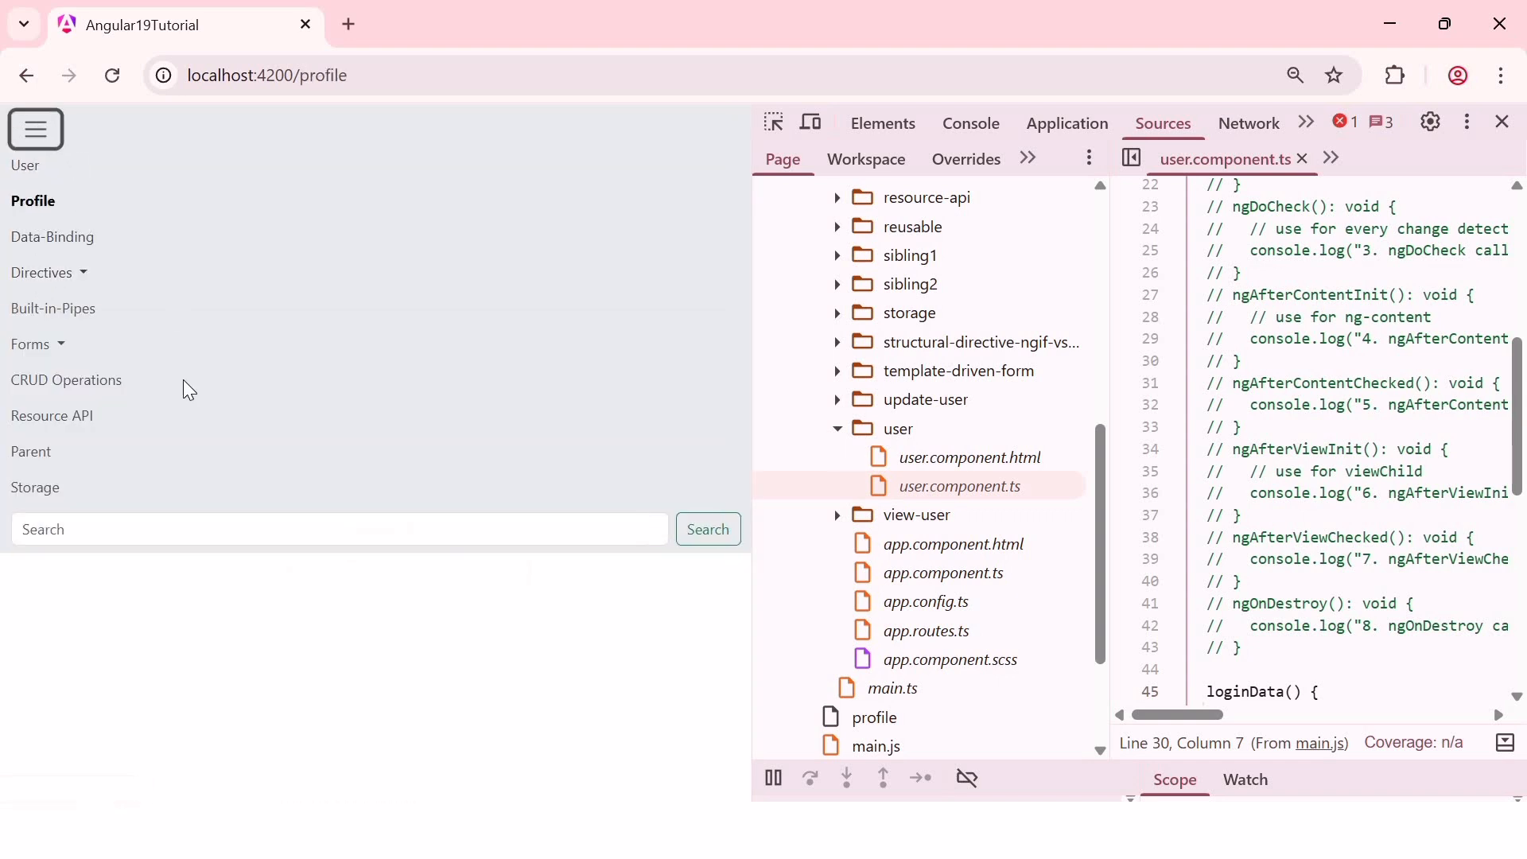
{"action": "left_click", "coordinate": [35, 129]}
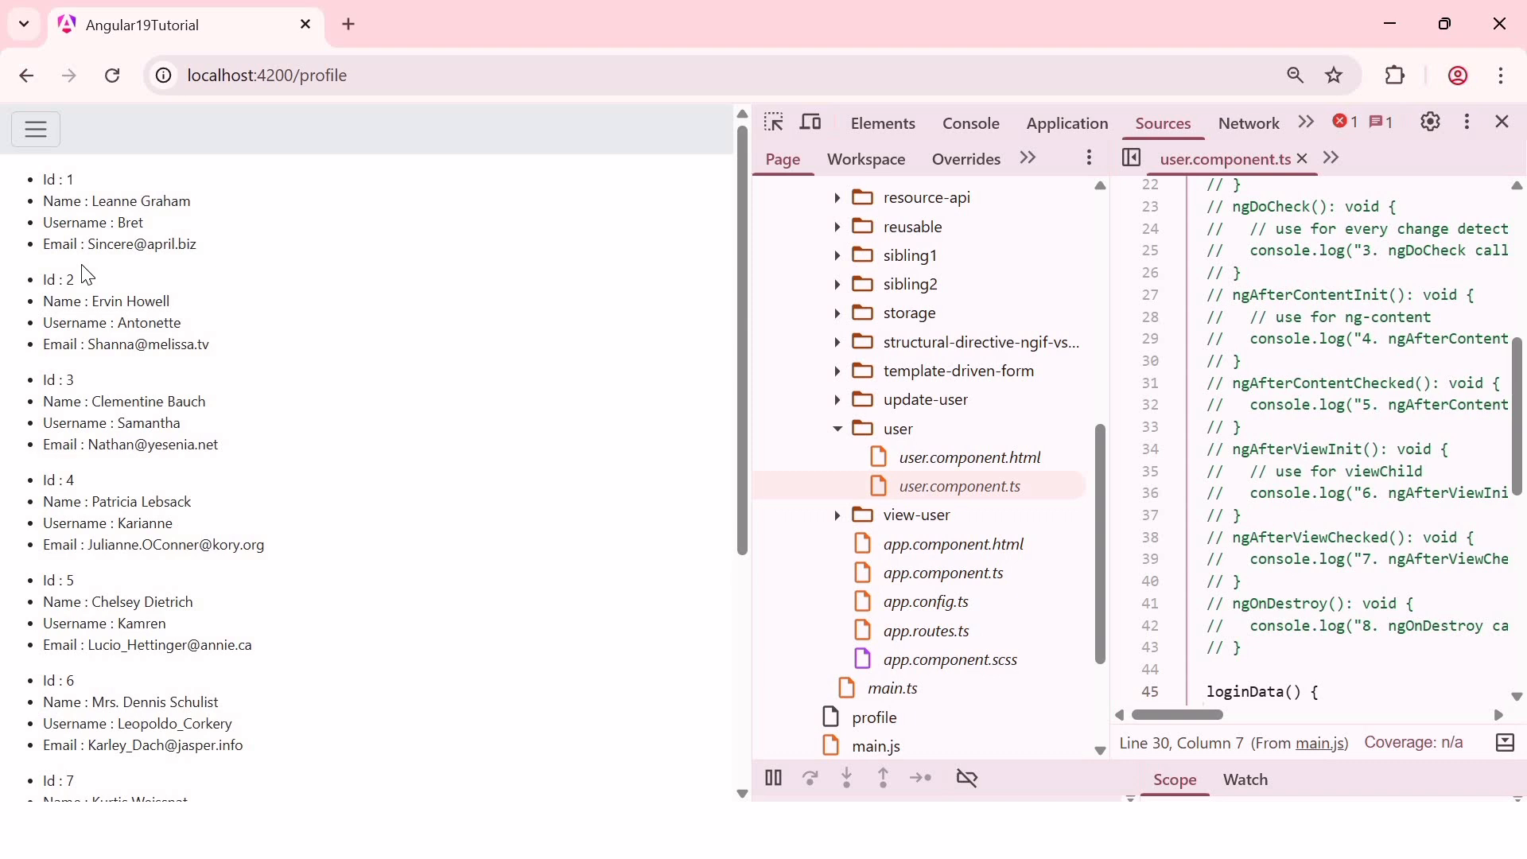
{"action": "left_click", "coordinate": [35, 129]}
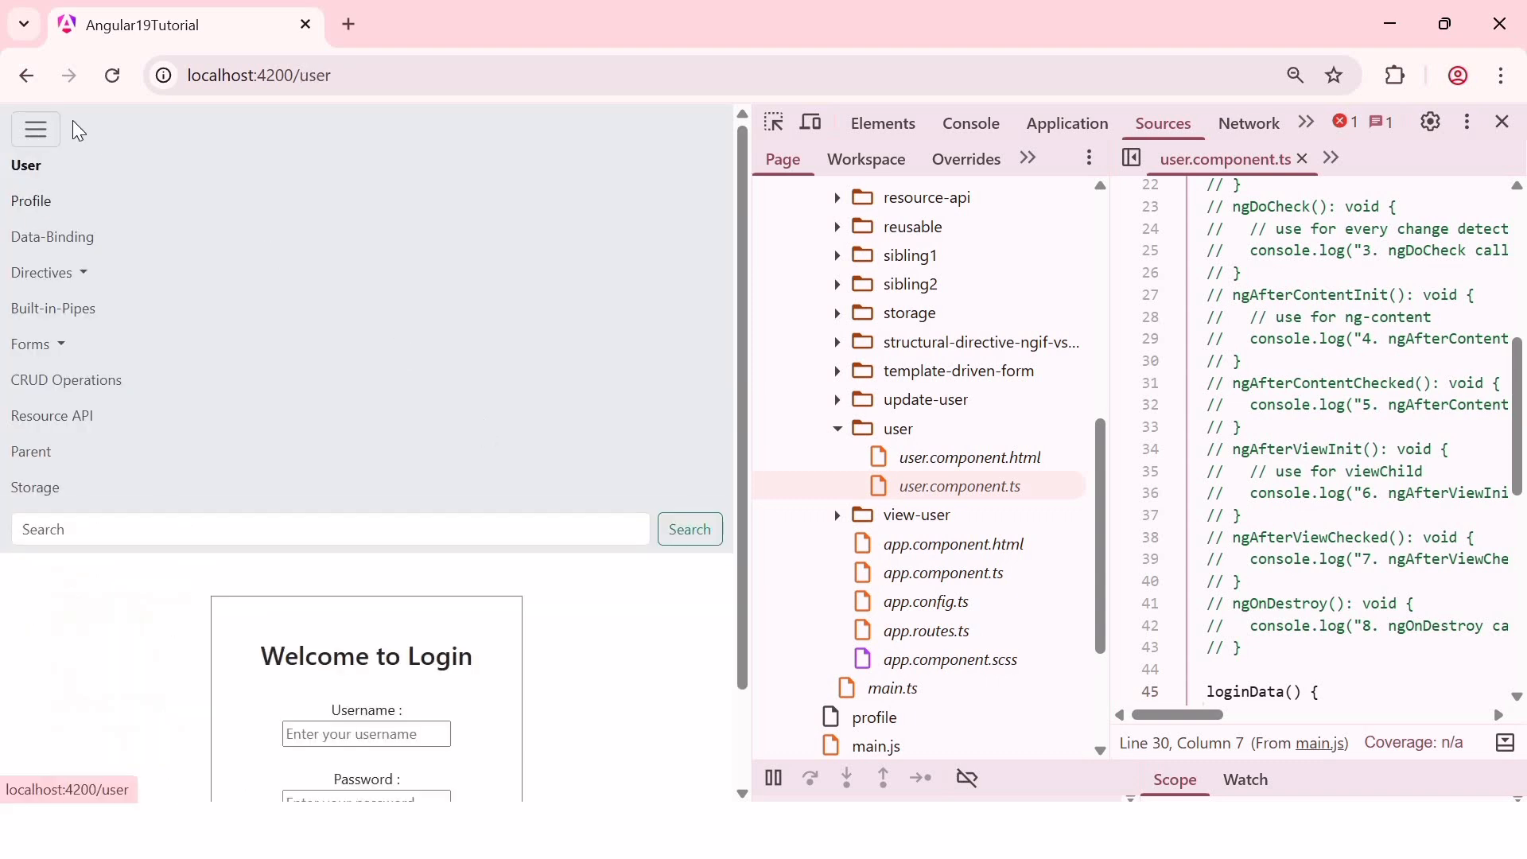
{"action": "left_click", "coordinate": [35, 129]}
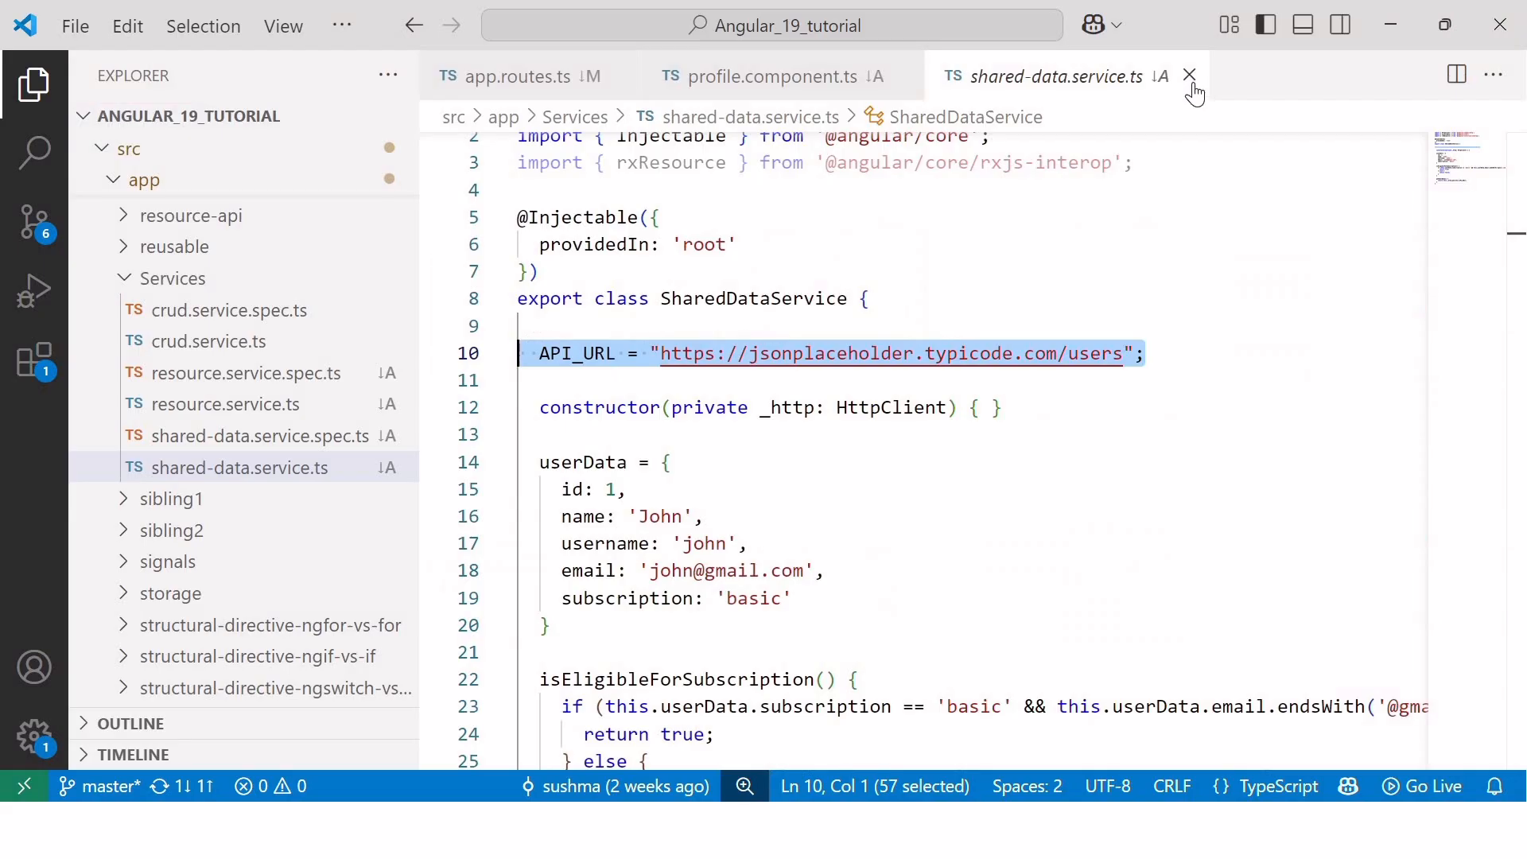
Close the shared-data.service.ts editor tab.
{"action": "left_click", "coordinate": [1188, 77]}
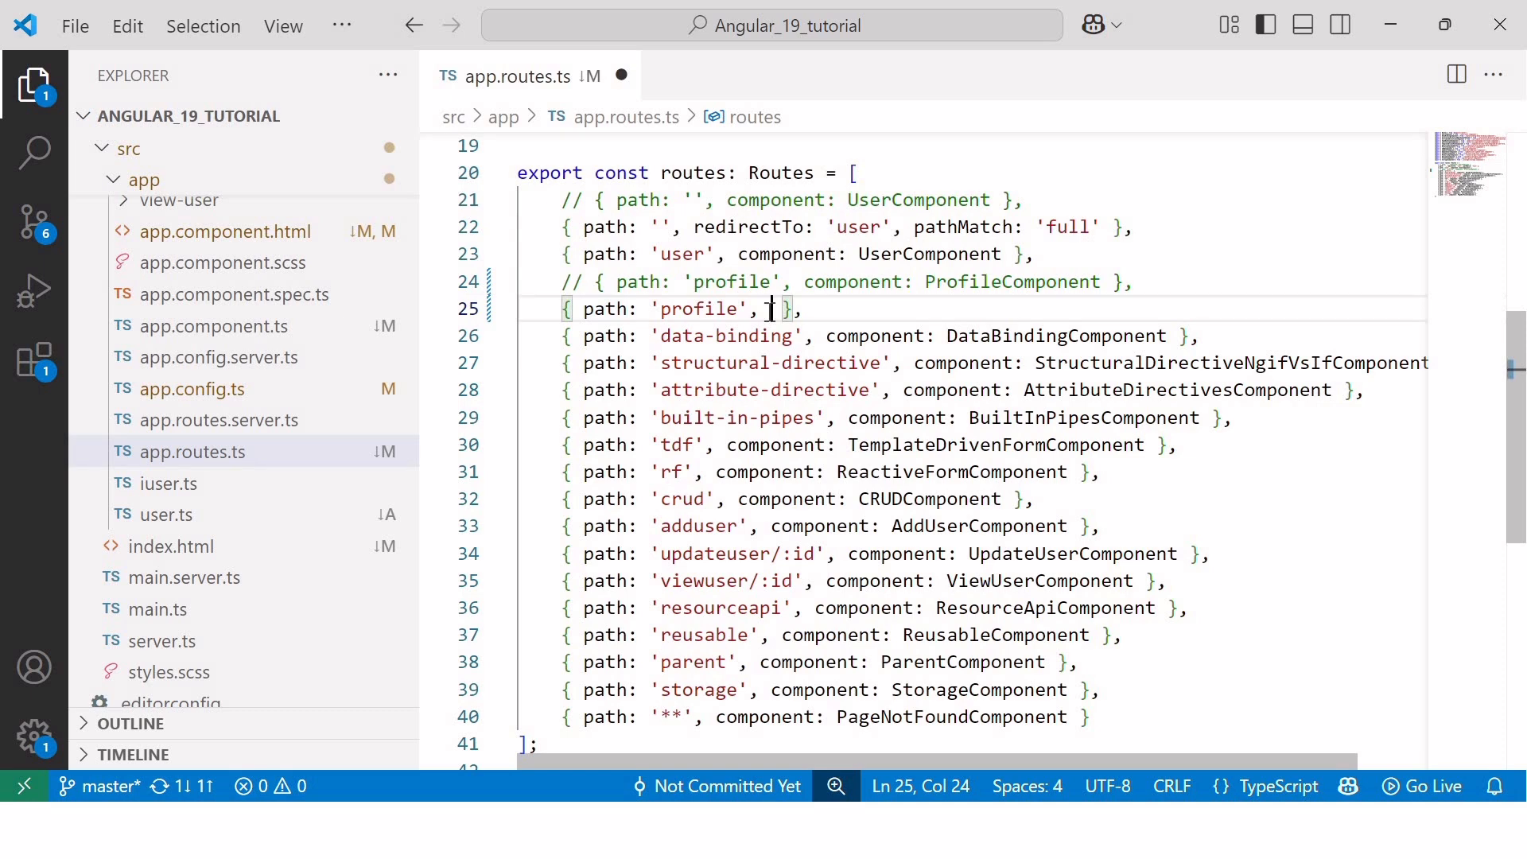
Write loadComponent: () => import('./profile/profile.component').then(c => c.ProfileComponent) for the profile route.
{"action": "type", "text": "loadComponent : () => import("}
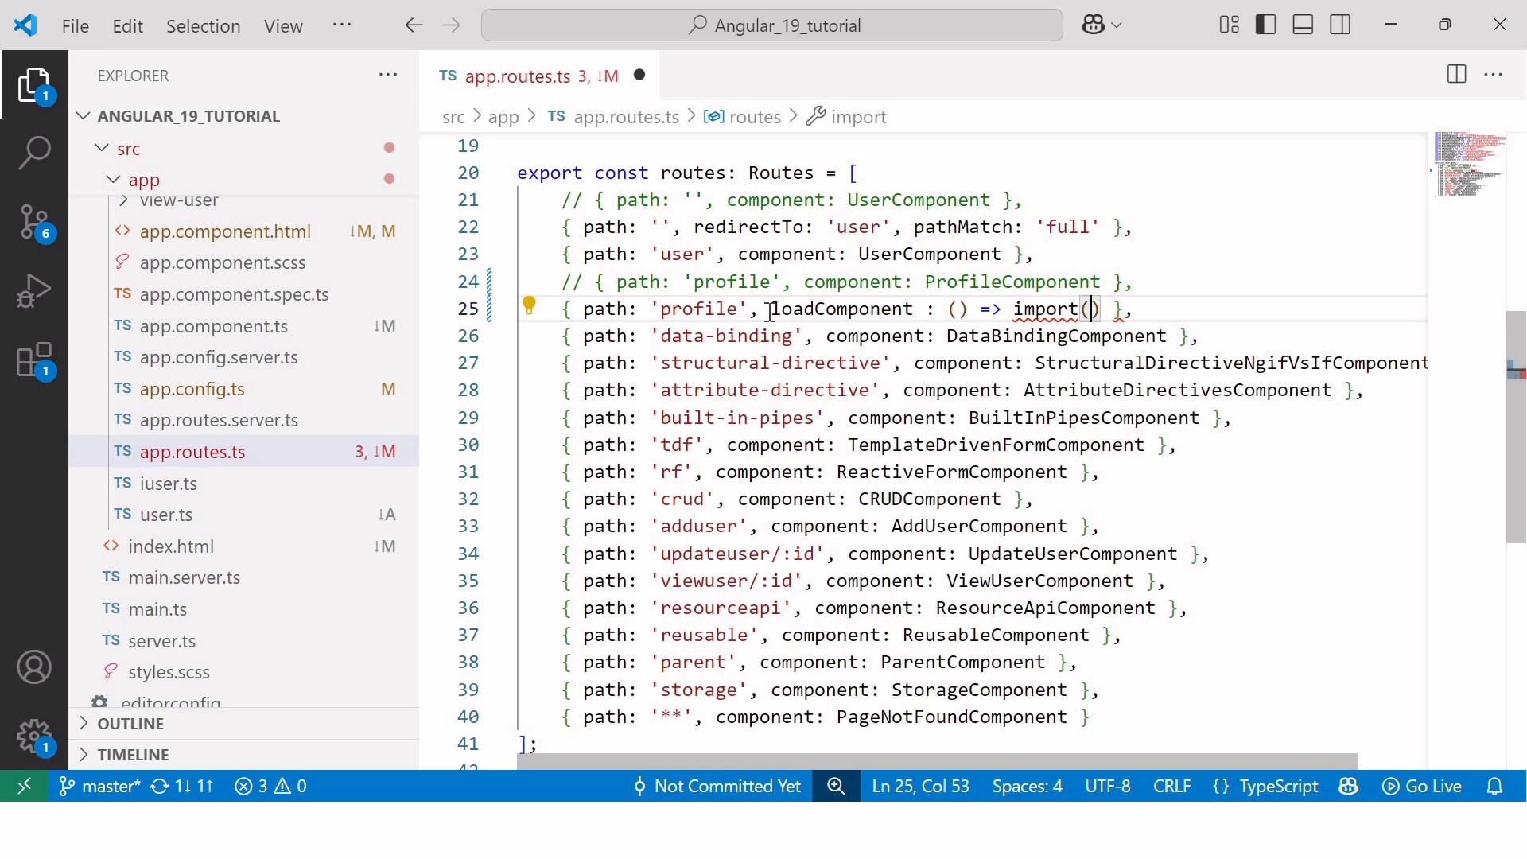
{"action": "type", "text": ".then("}
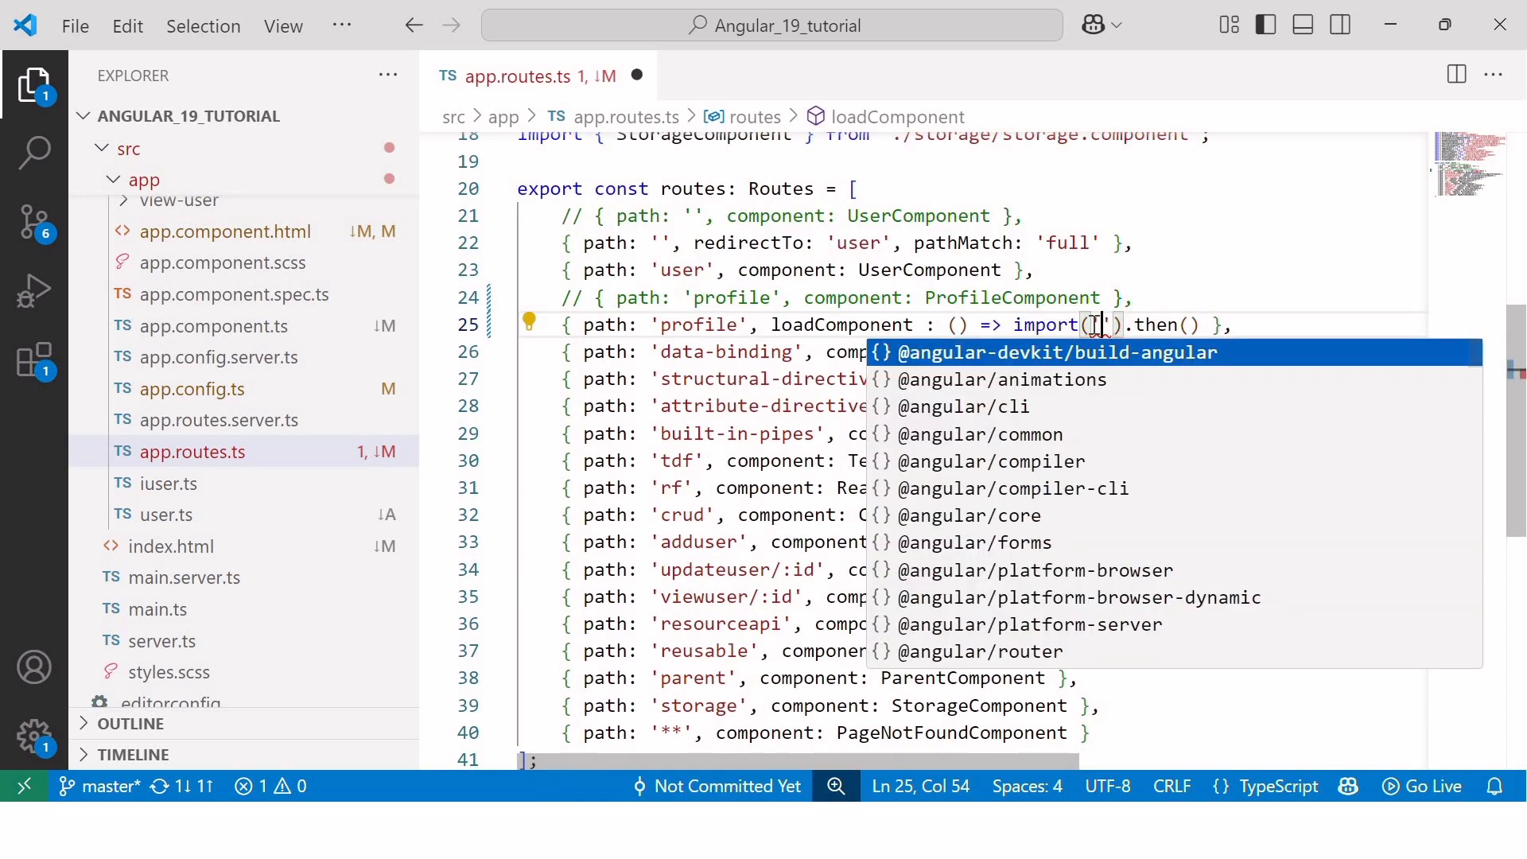
{"action": "type", "text": "./profile/profile.component"}
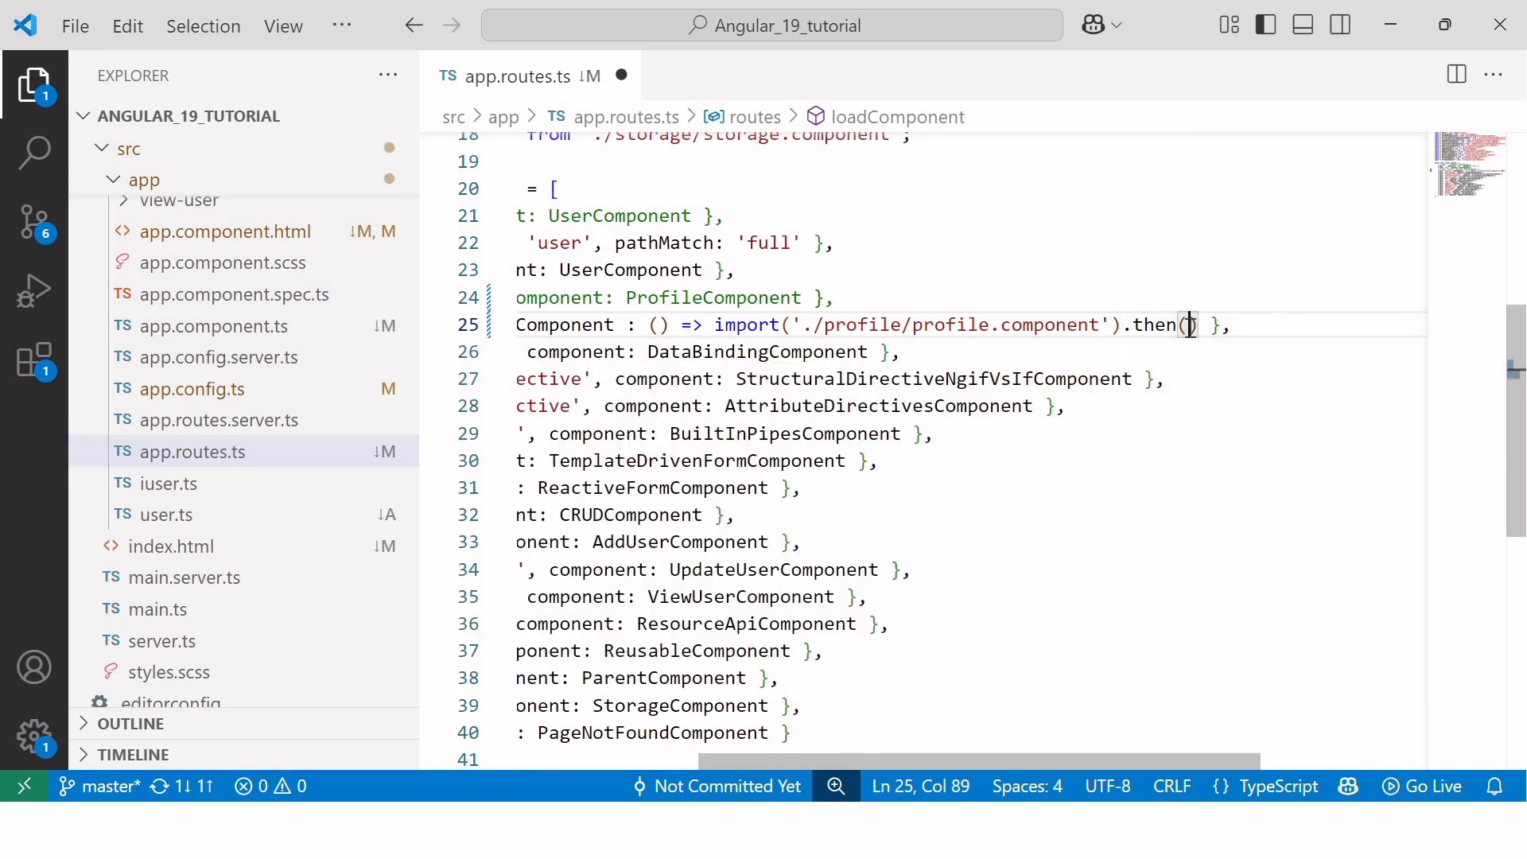
{"action": "type", "text": "c =>"}
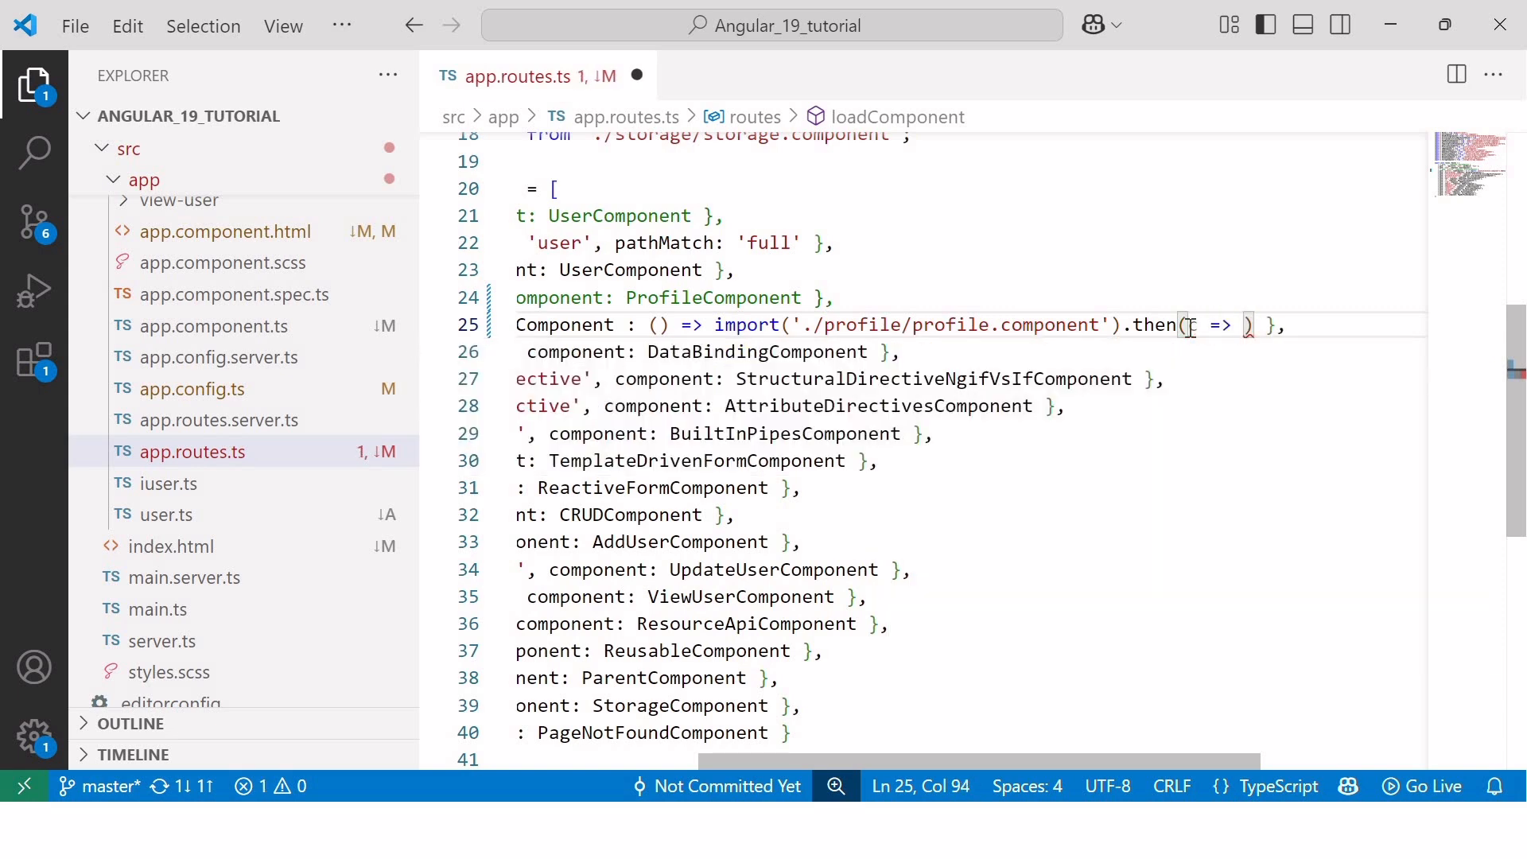
{"action": "type", "text": "c.ProfileComponent"}
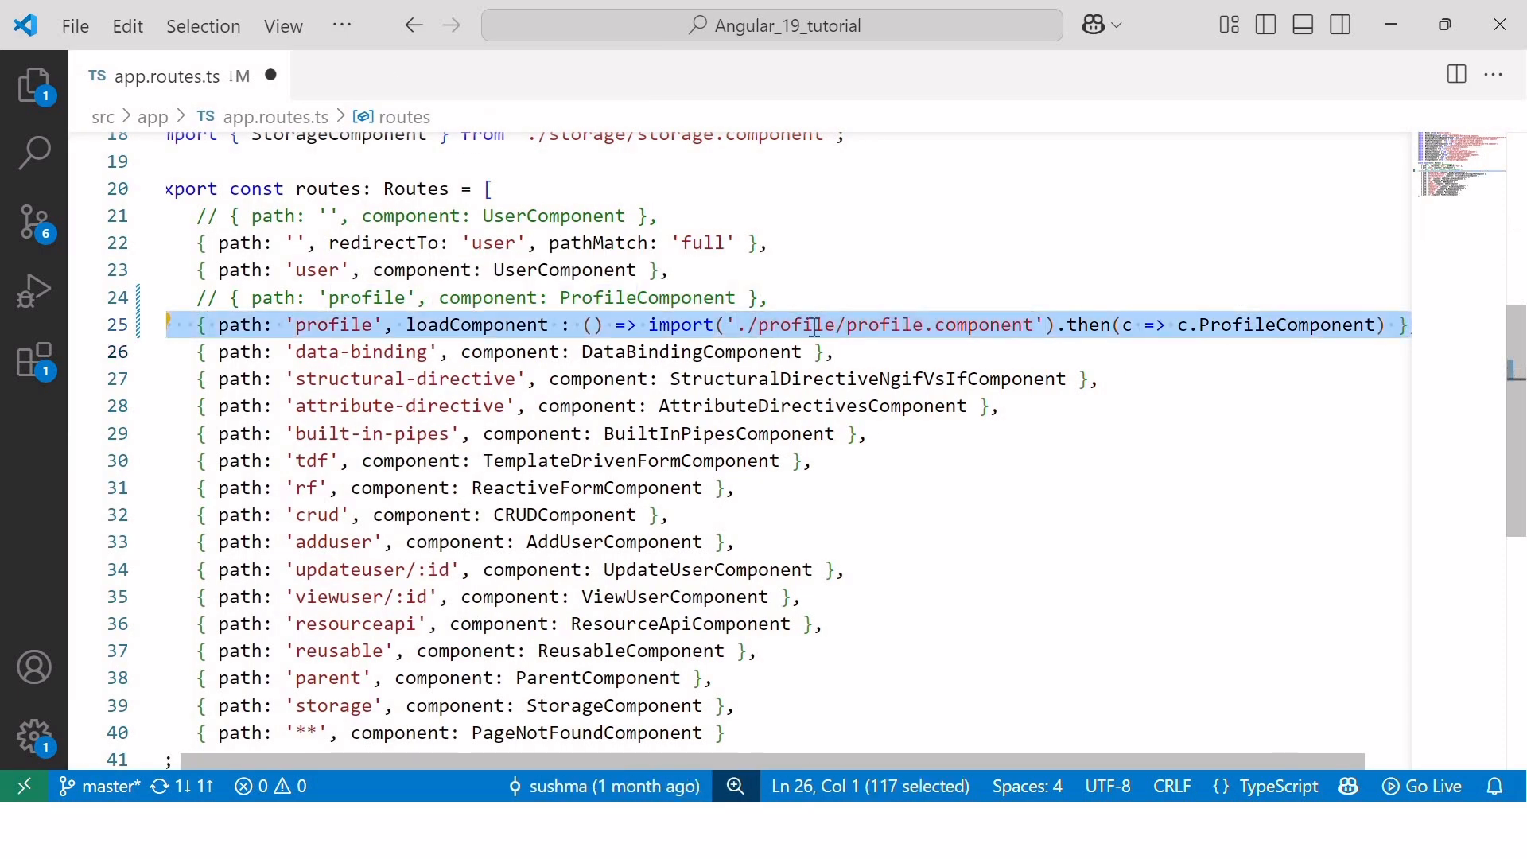
{"action": "mouse_move", "coordinate": [864, 344]}
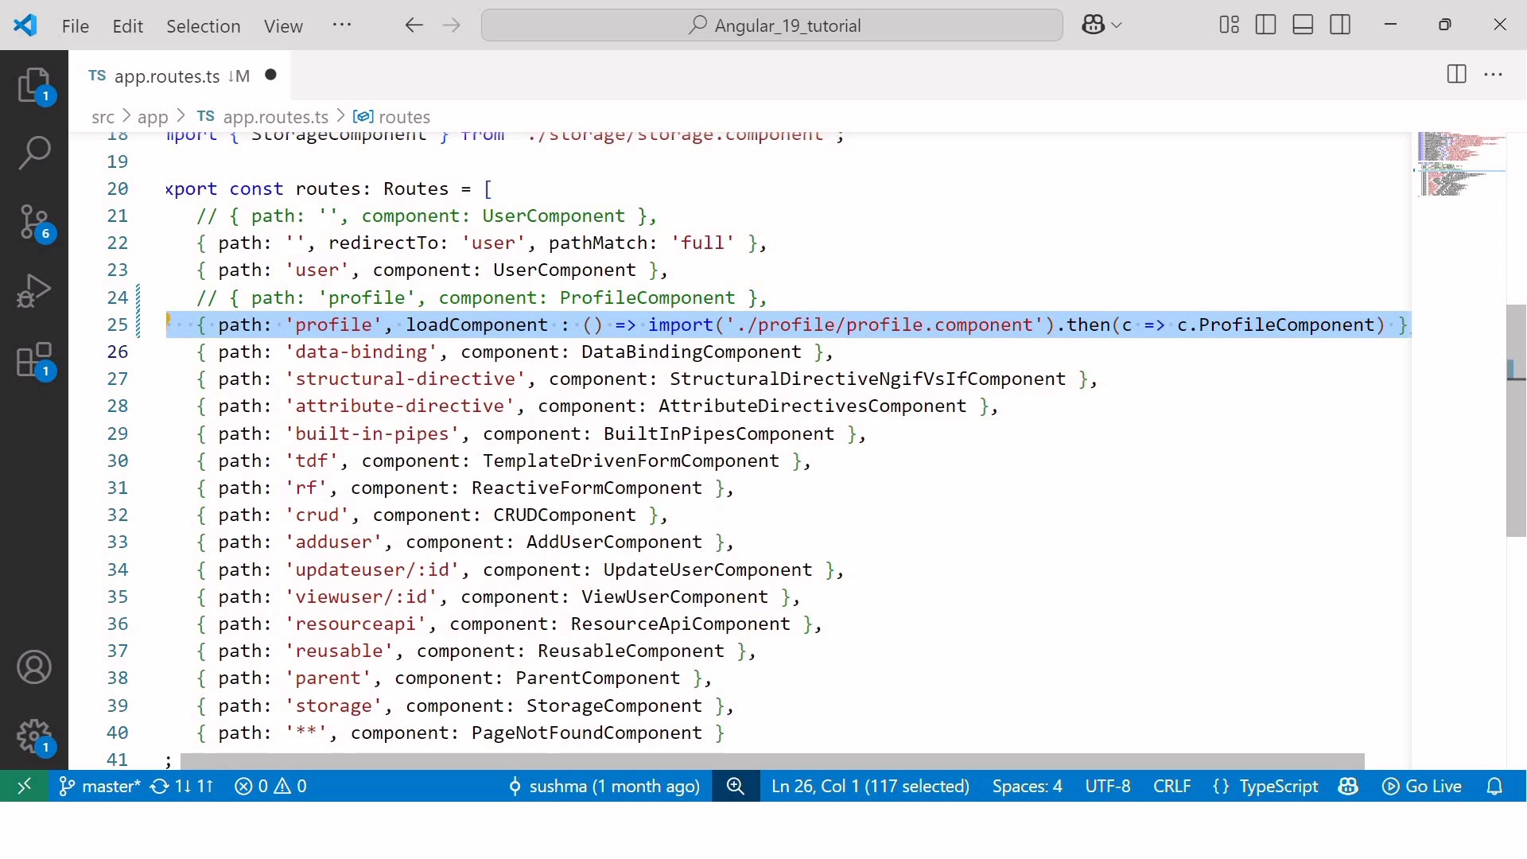
{"action": "double_click", "coordinate": [476, 325]}
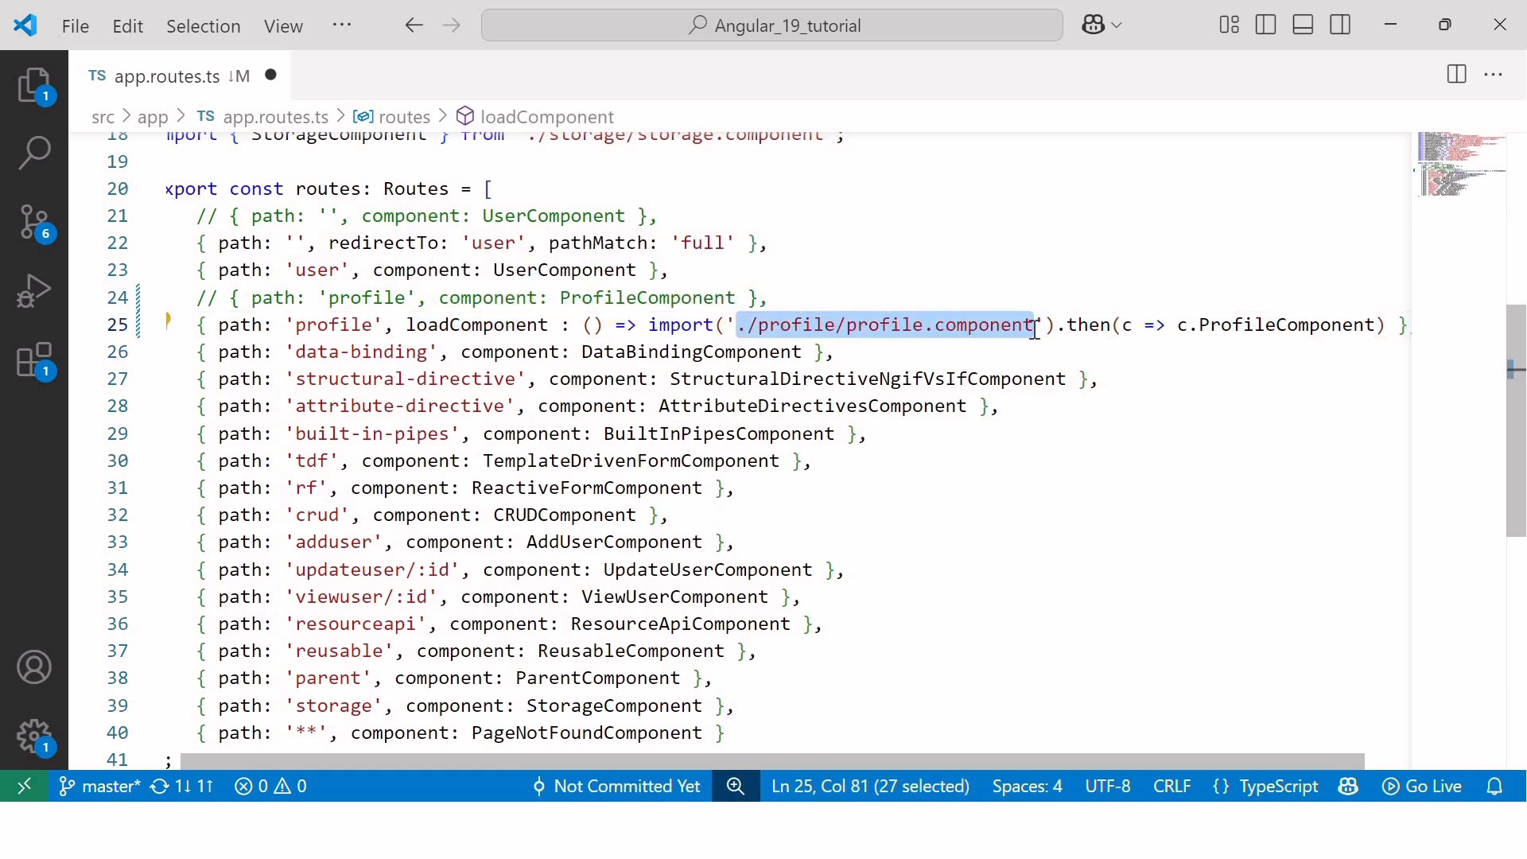
{"action": "mouse_move", "coordinate": [877, 324]}
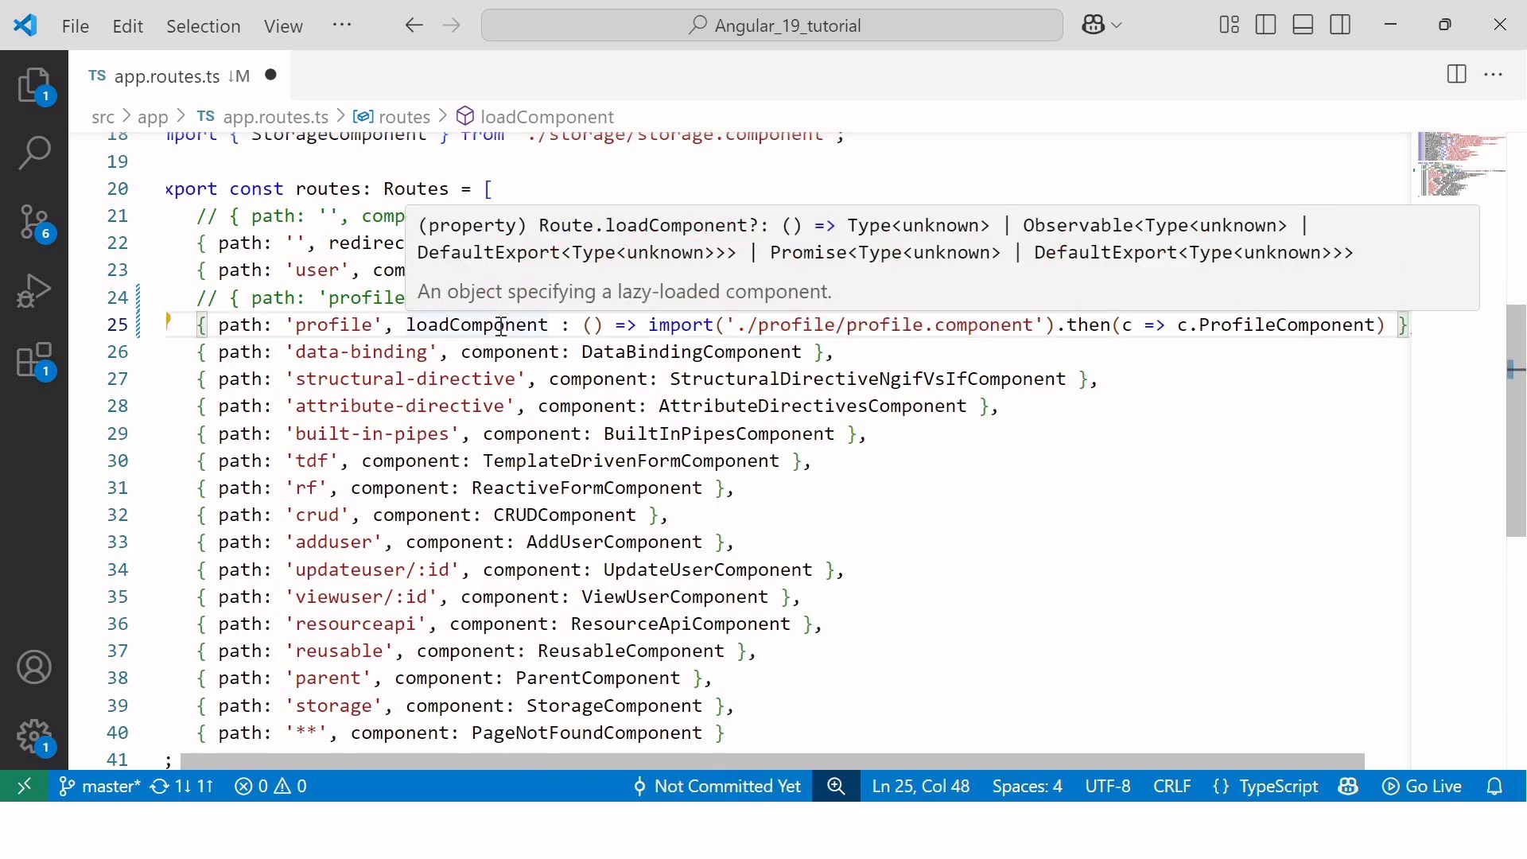
{"action": "double_click", "coordinate": [476, 324]}
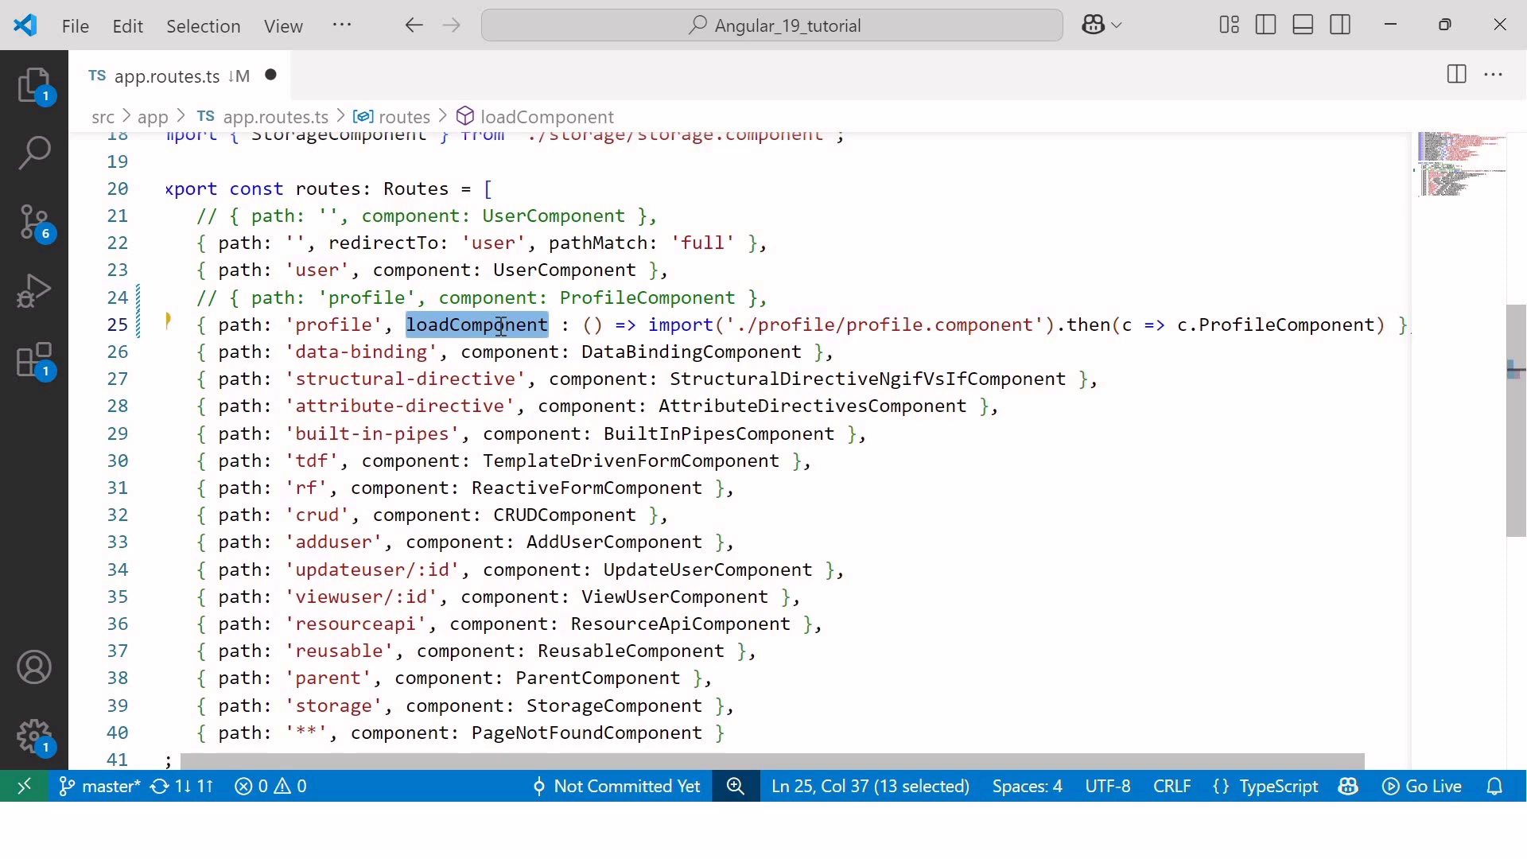
{"action": "mouse_move", "coordinate": [839, 328]}
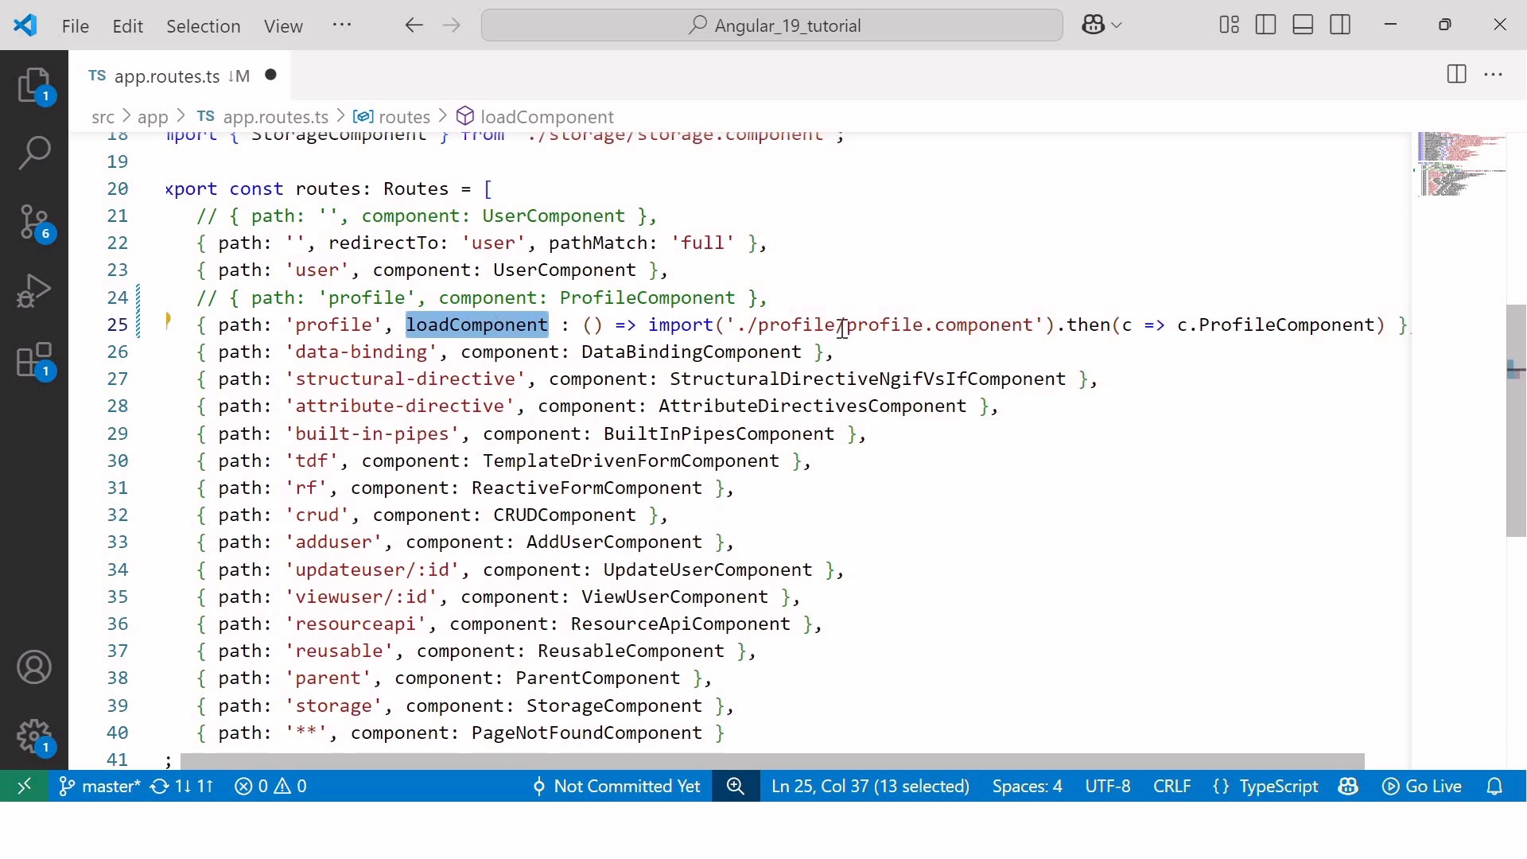
{"action": "mouse_move", "coordinate": [886, 325]}
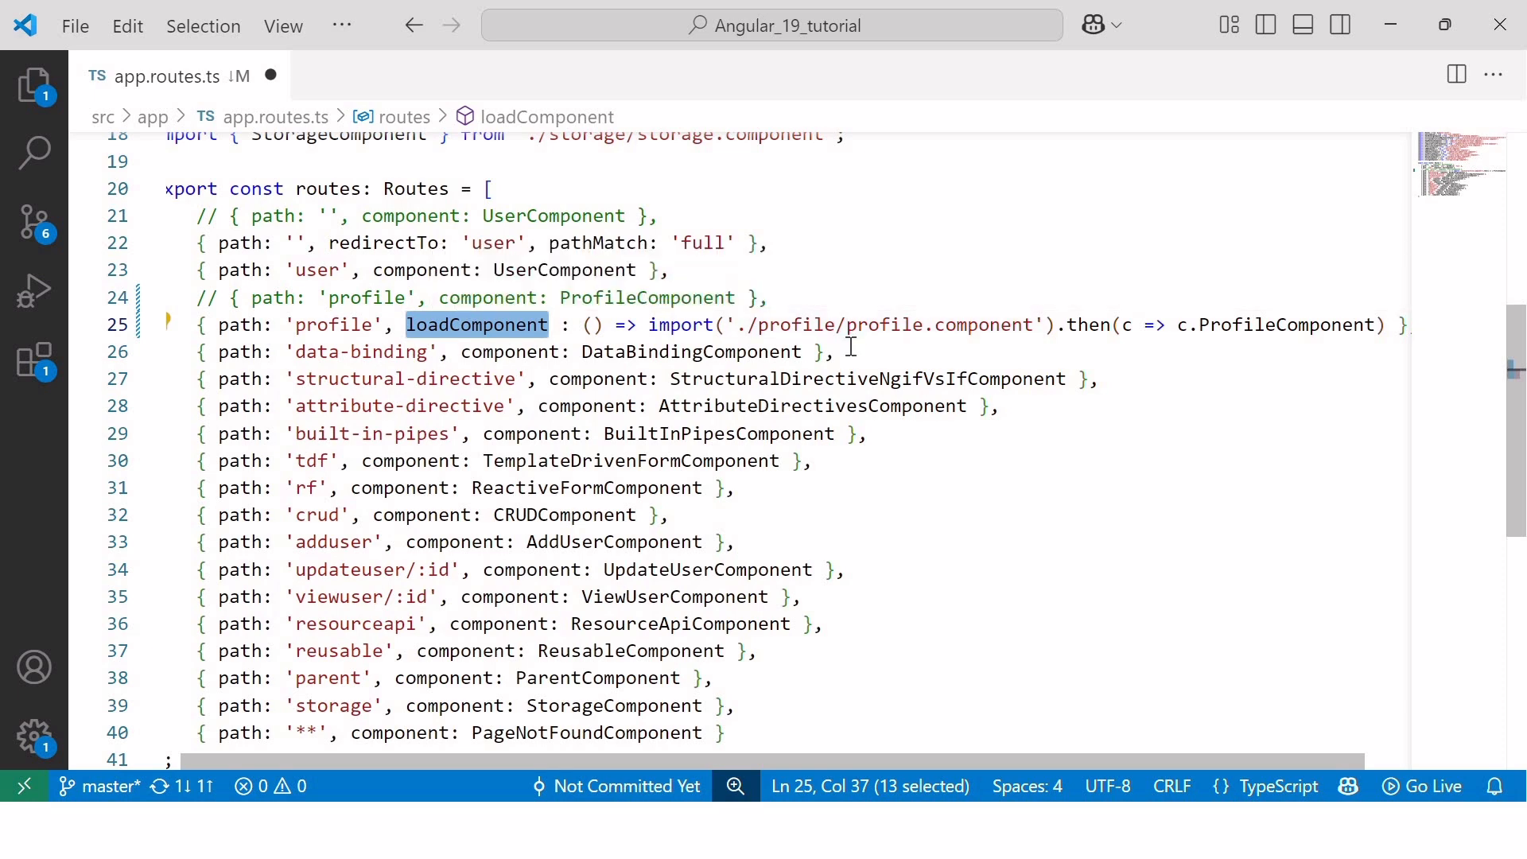
Select the route lines after the profile route and apply Ctrl+/ to them.
{"action": "left_click_drag", "start_coordinate": [199, 352], "coordinate": [351, 542]}
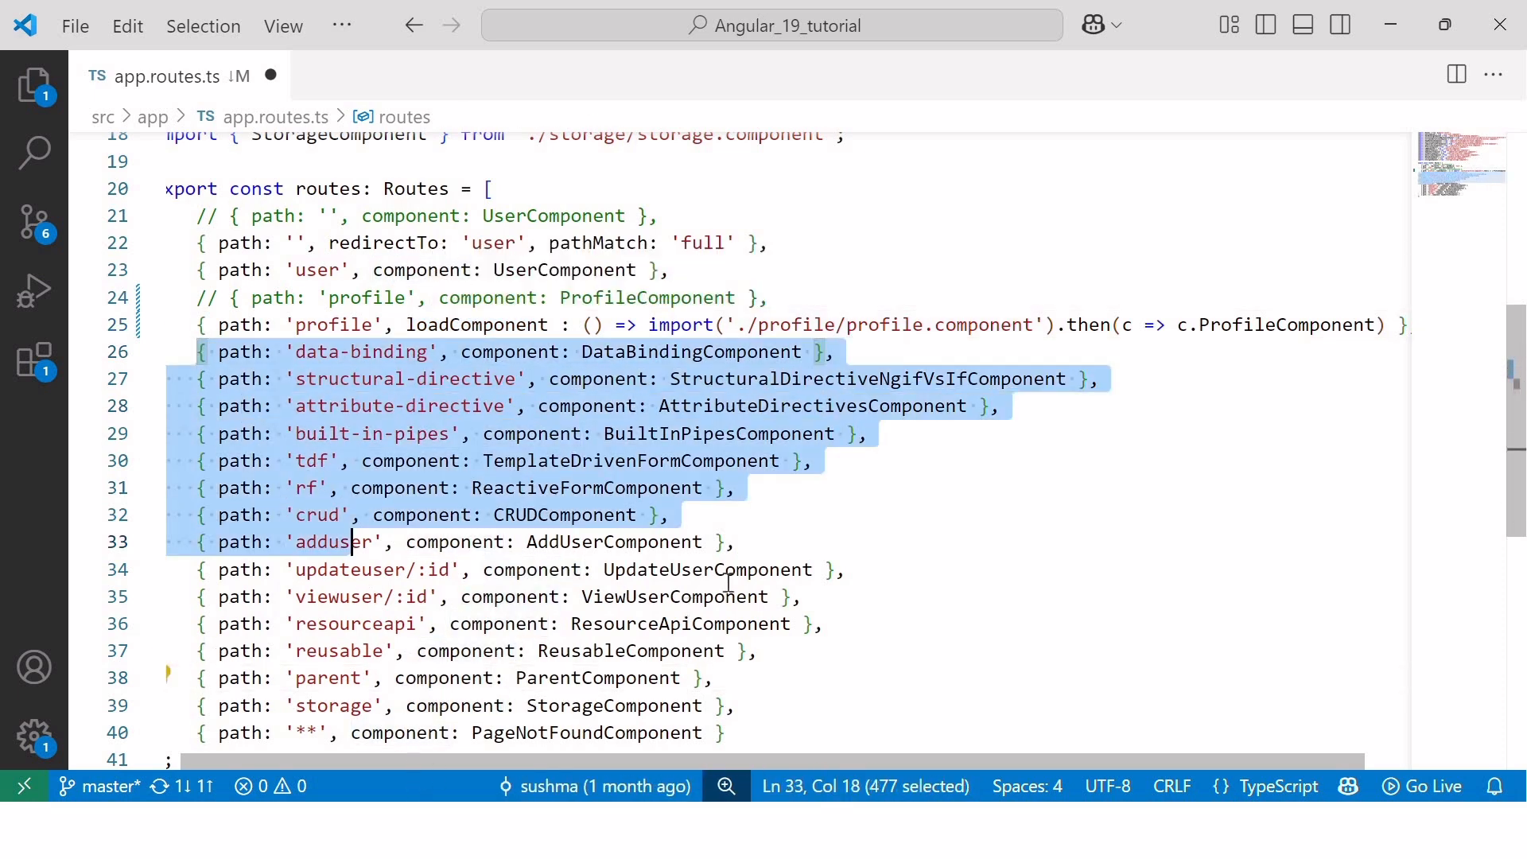
{"action": "key", "text": "ctrl+/"}
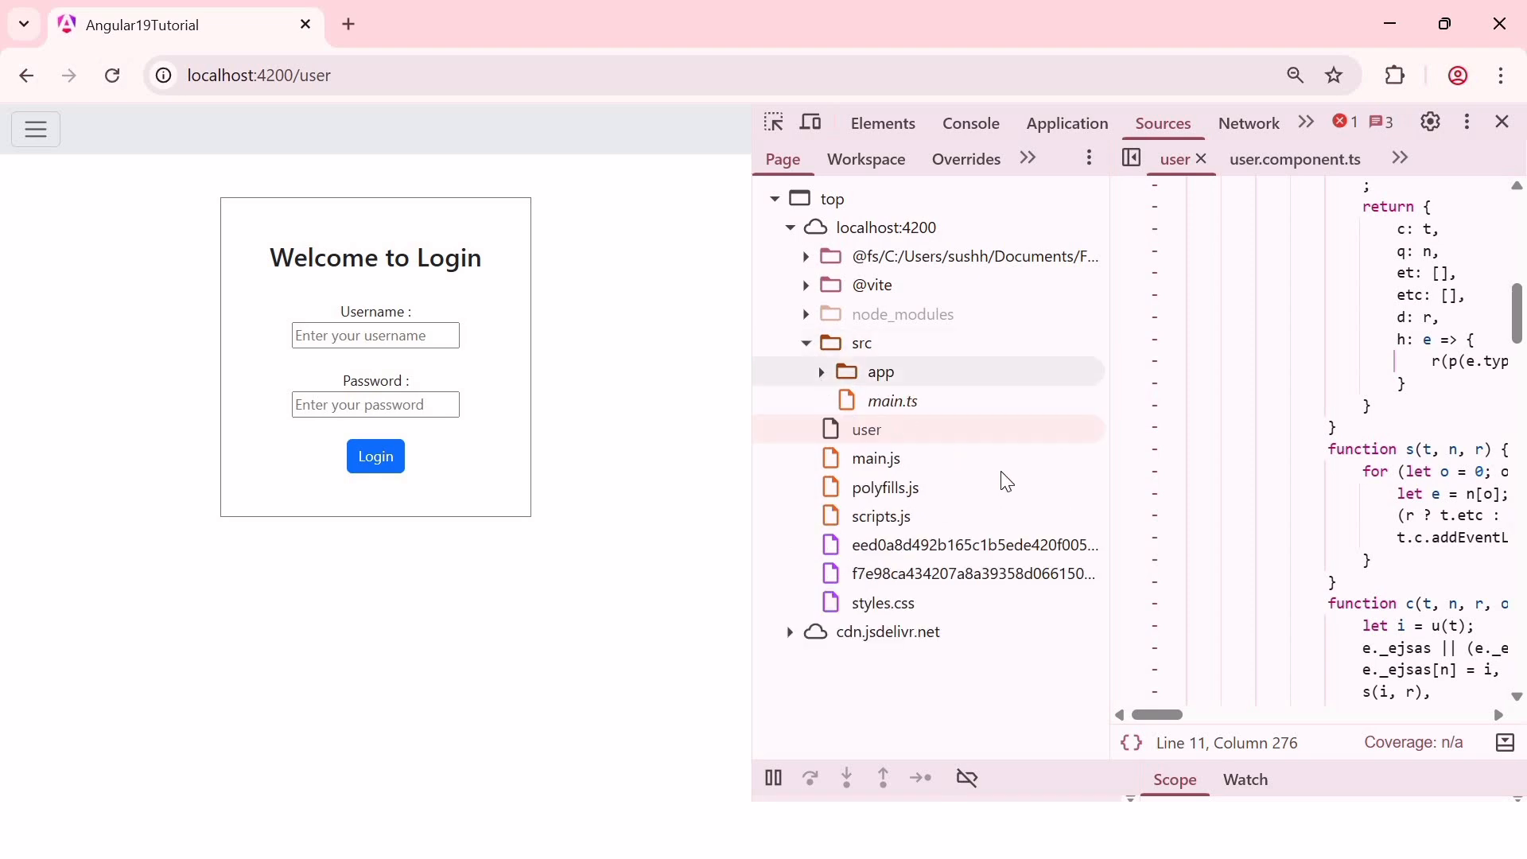
Expand src/app in DevTools Sources, then go to Profile via the navbar menu.
{"action": "left_click", "coordinate": [880, 371]}
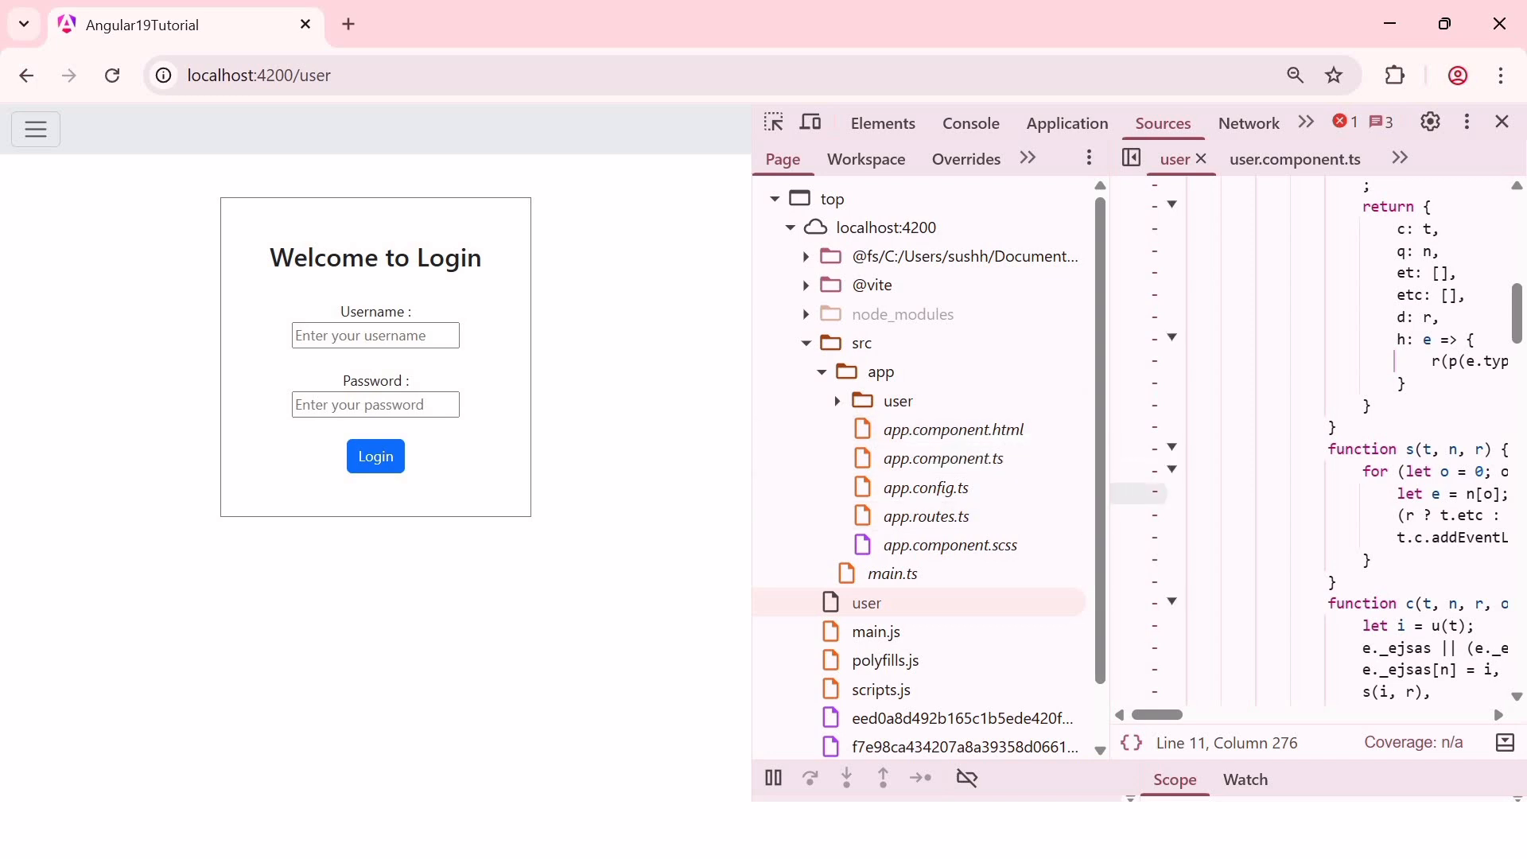
{"action": "mouse_move", "coordinate": [35, 131]}
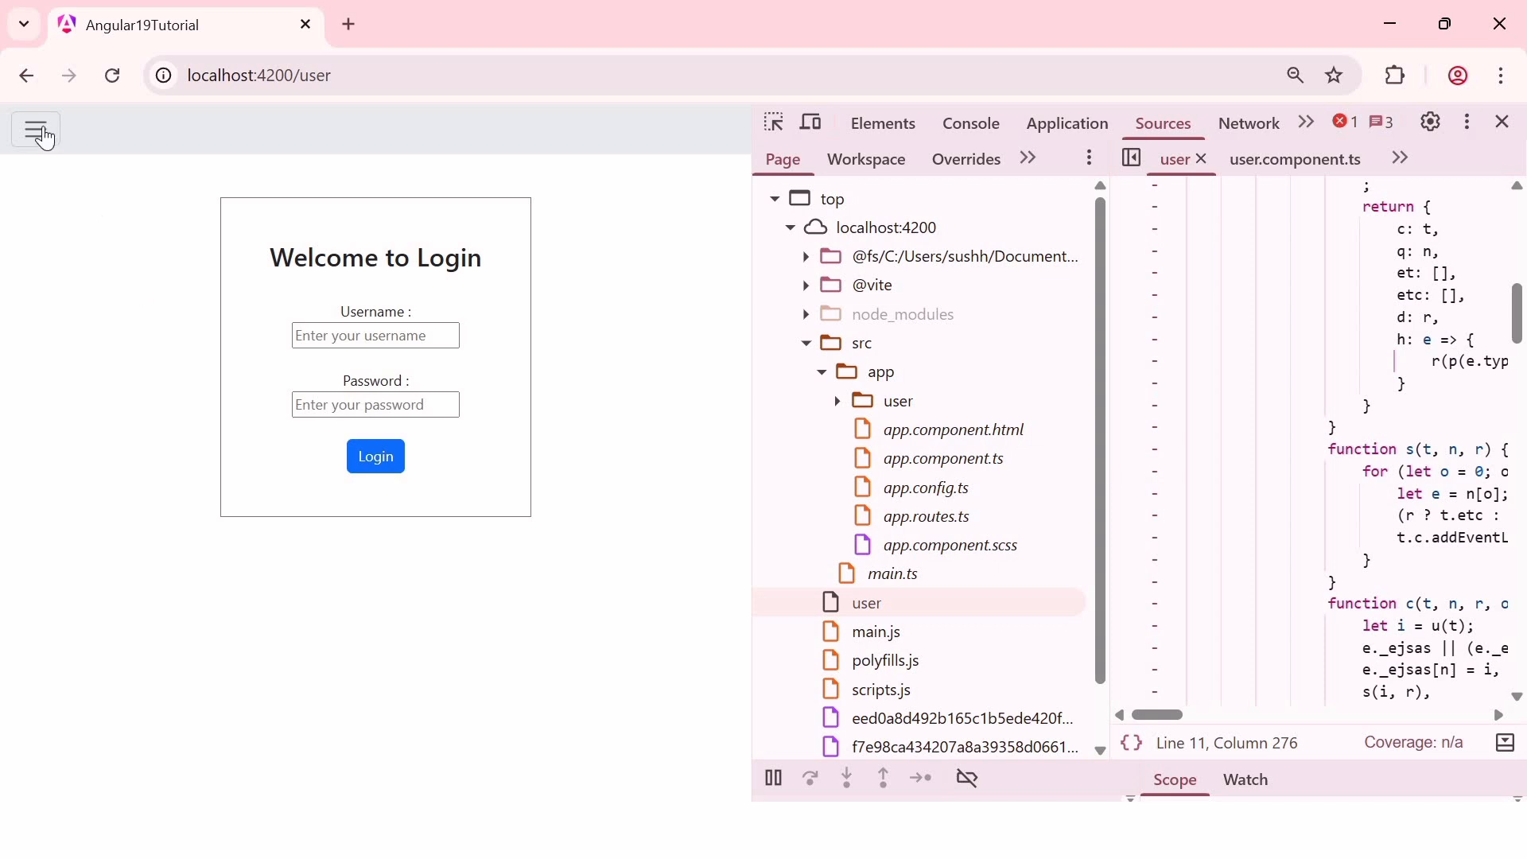
{"action": "left_click", "coordinate": [36, 129]}
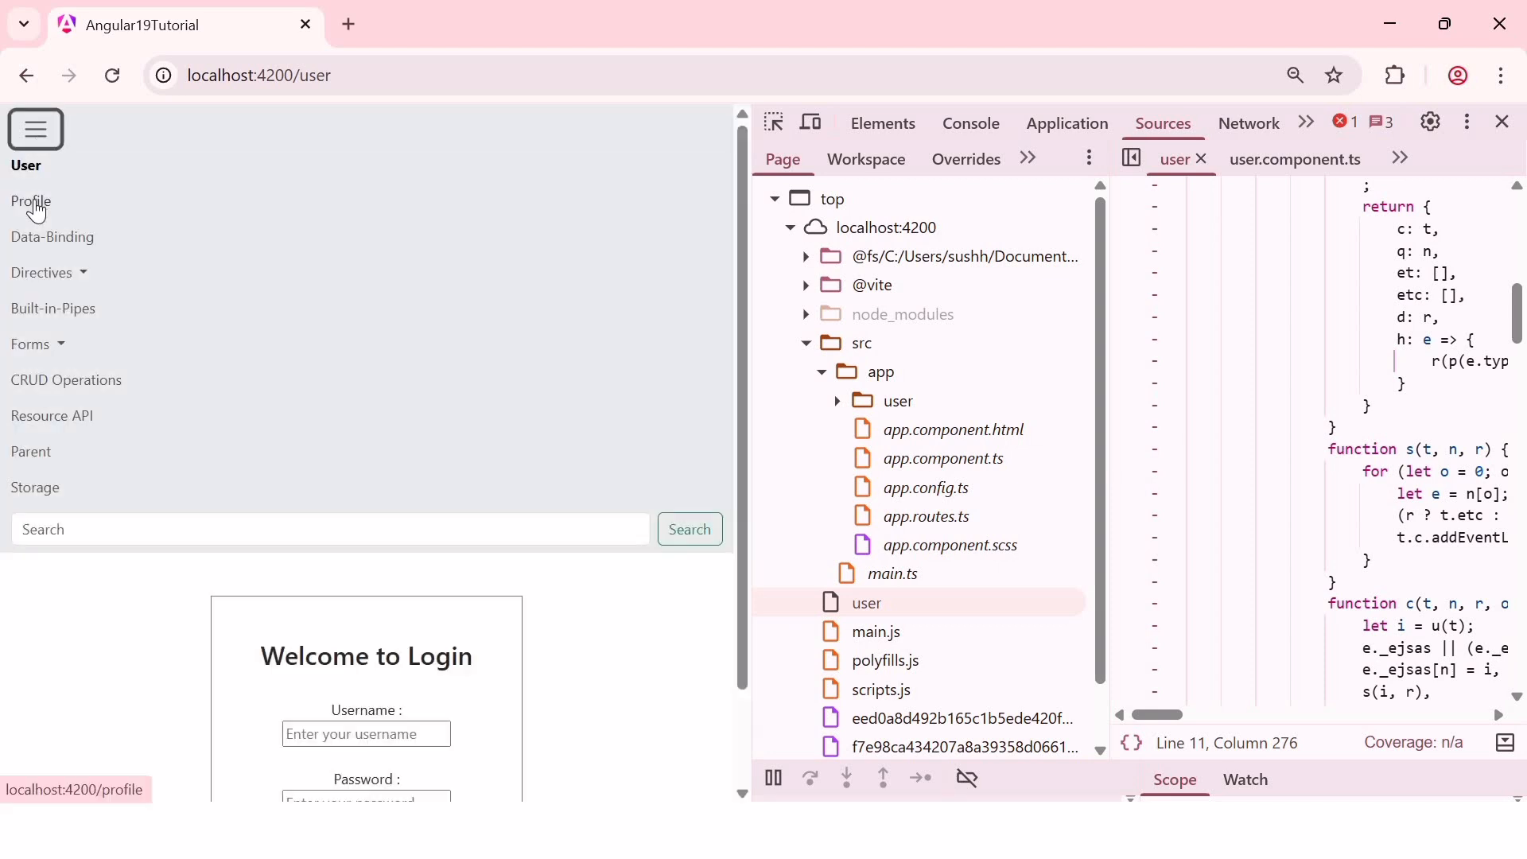
{"action": "left_click", "coordinate": [30, 201]}
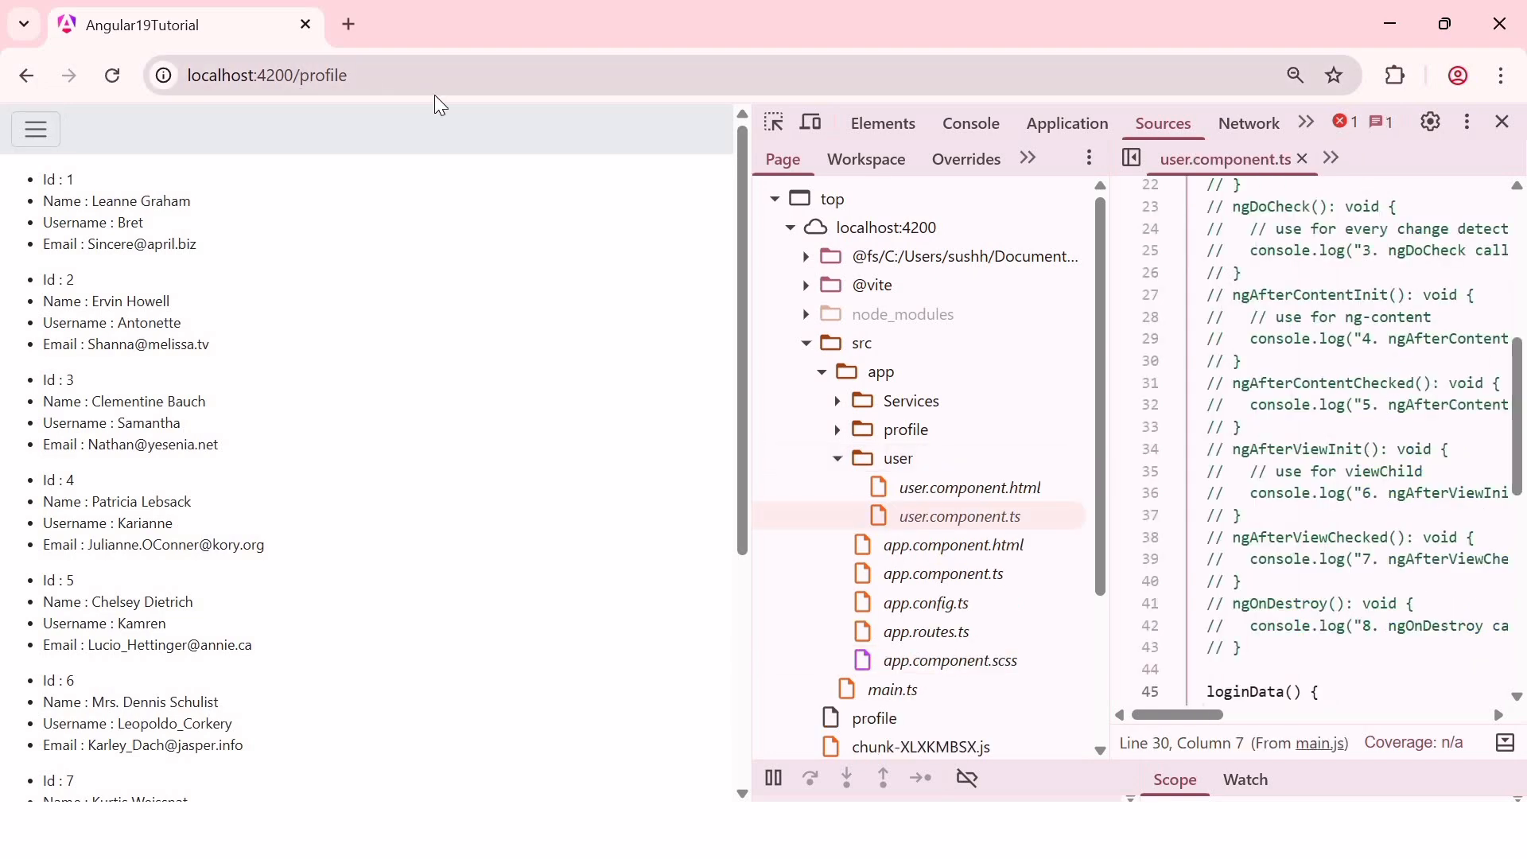
Reload localhost:4200/user, expand the app folder, then revisit Profile to see the profile folder appear.
{"action": "left_click", "coordinate": [268, 75]}
{"action": "type", "text": "use"}
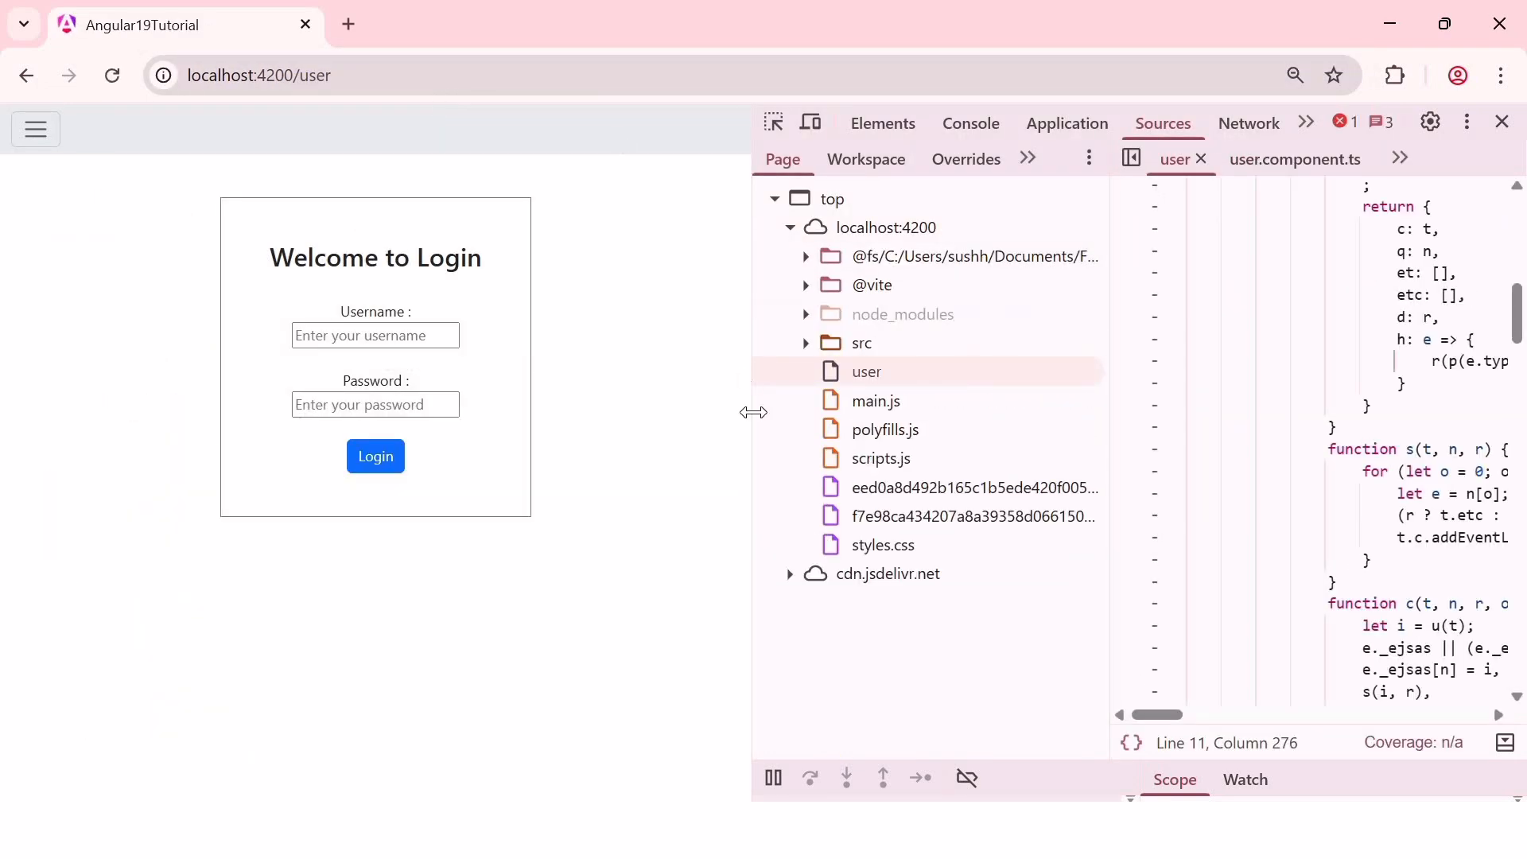
{"action": "left_click", "coordinate": [860, 343]}
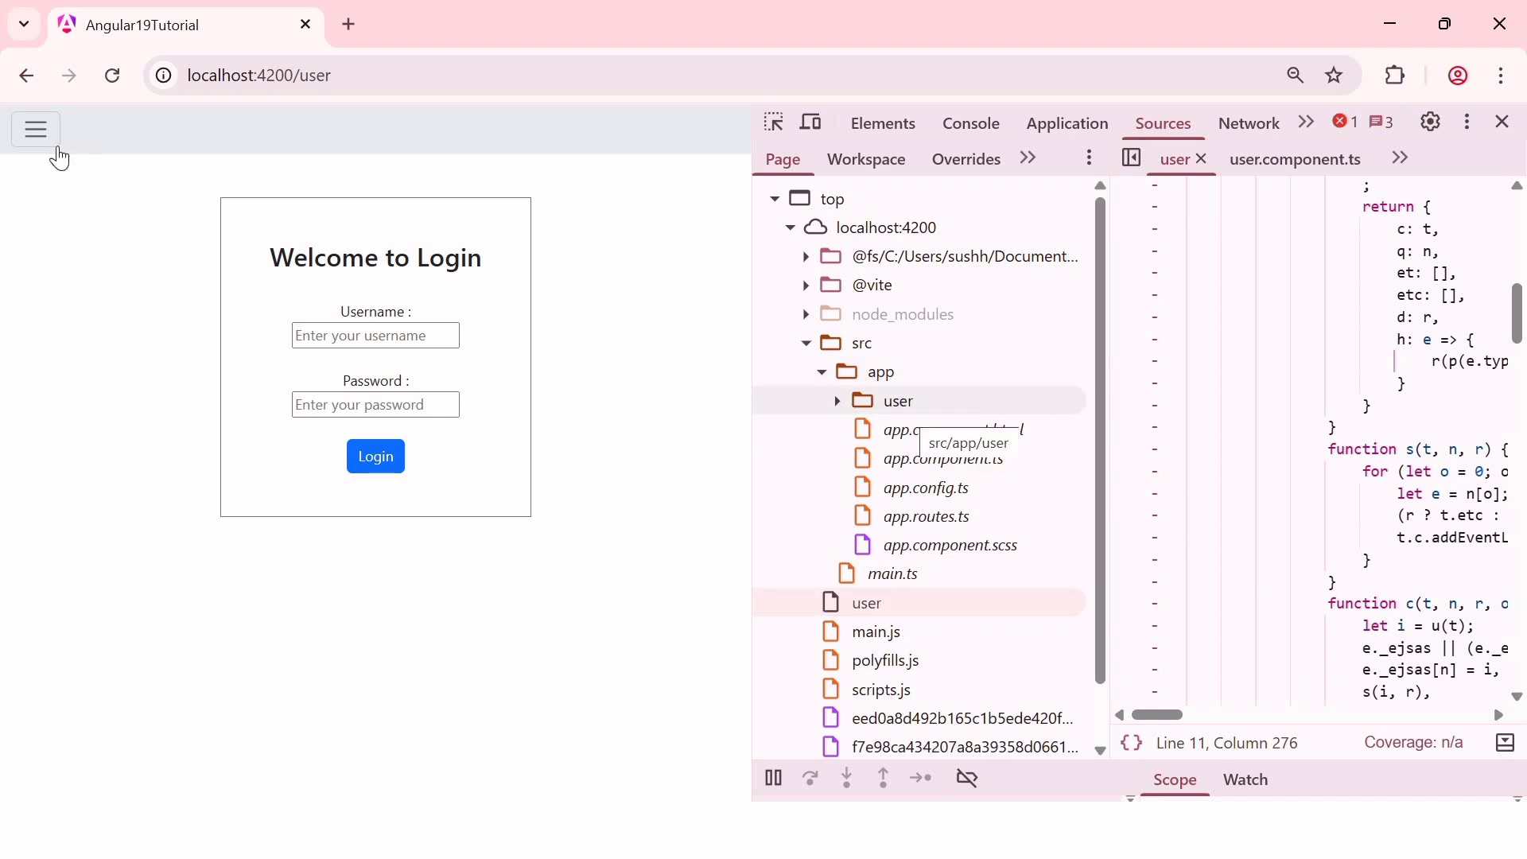
{"action": "left_click", "coordinate": [35, 128]}
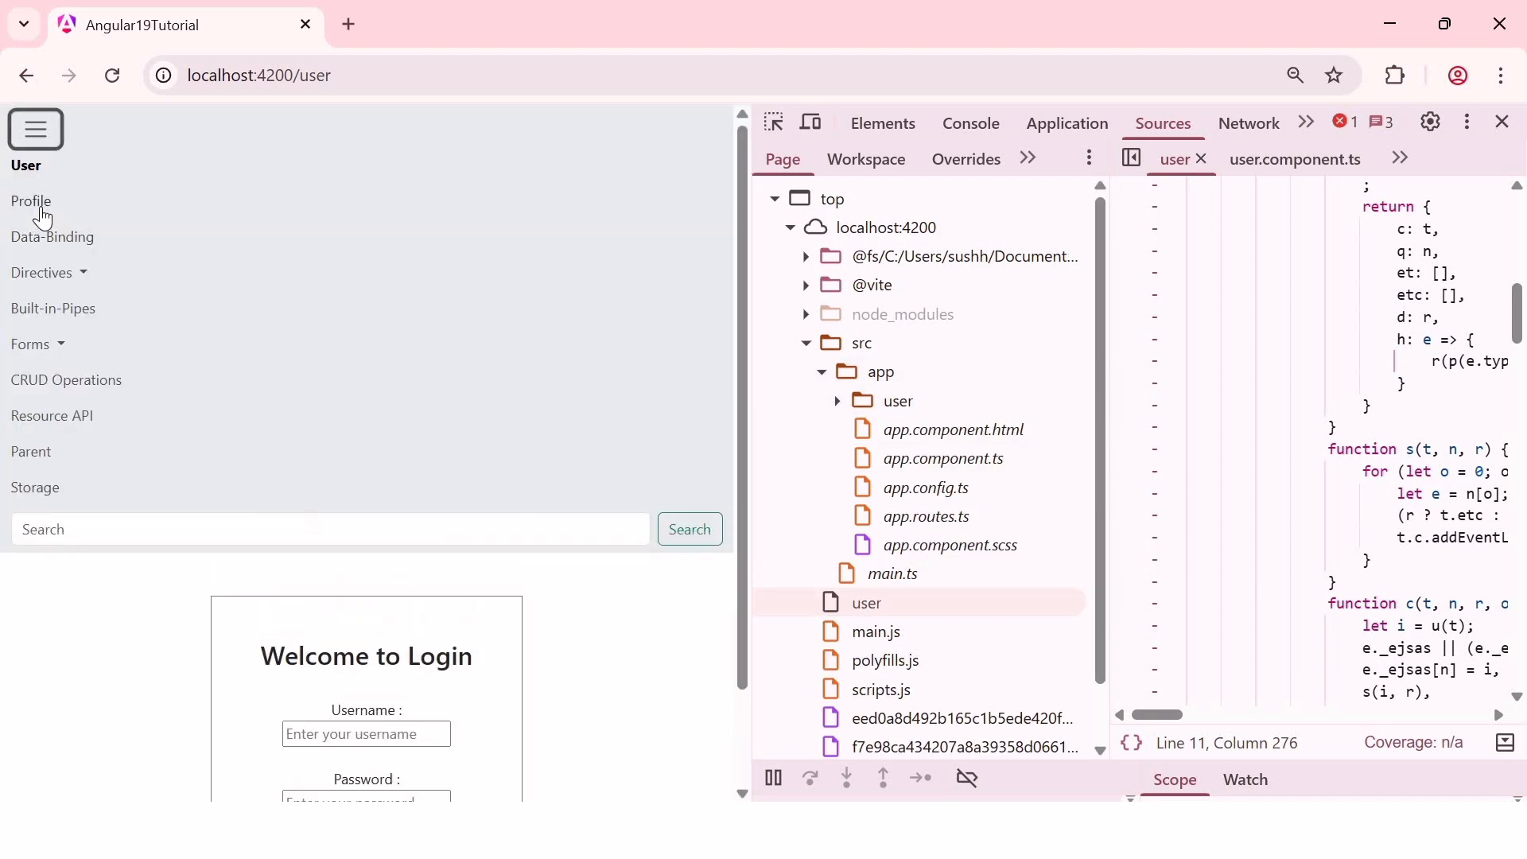
{"action": "left_click", "coordinate": [29, 201]}
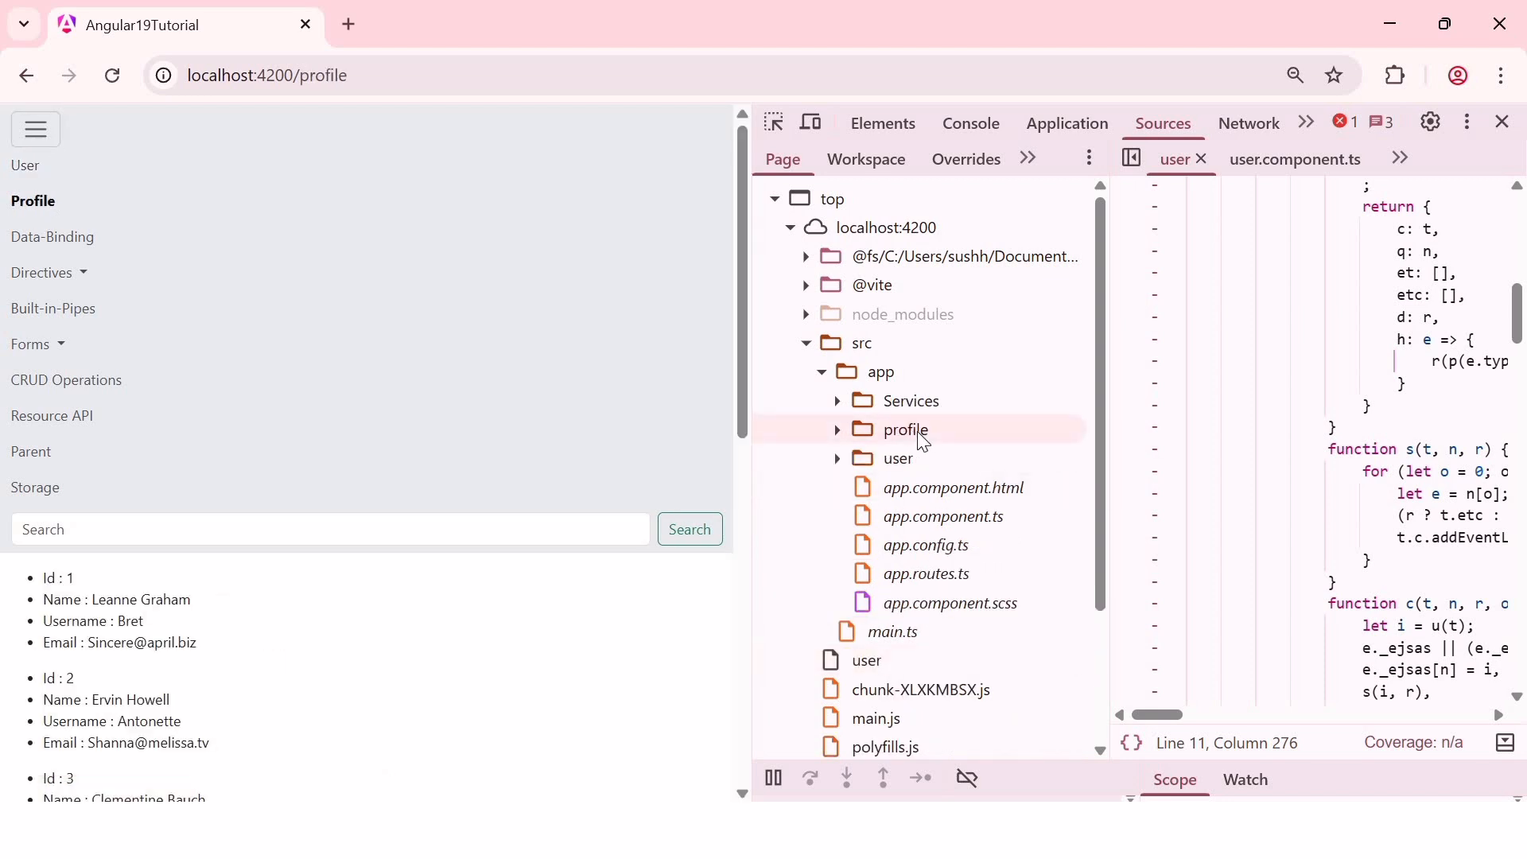
{"action": "left_click", "coordinate": [35, 129]}
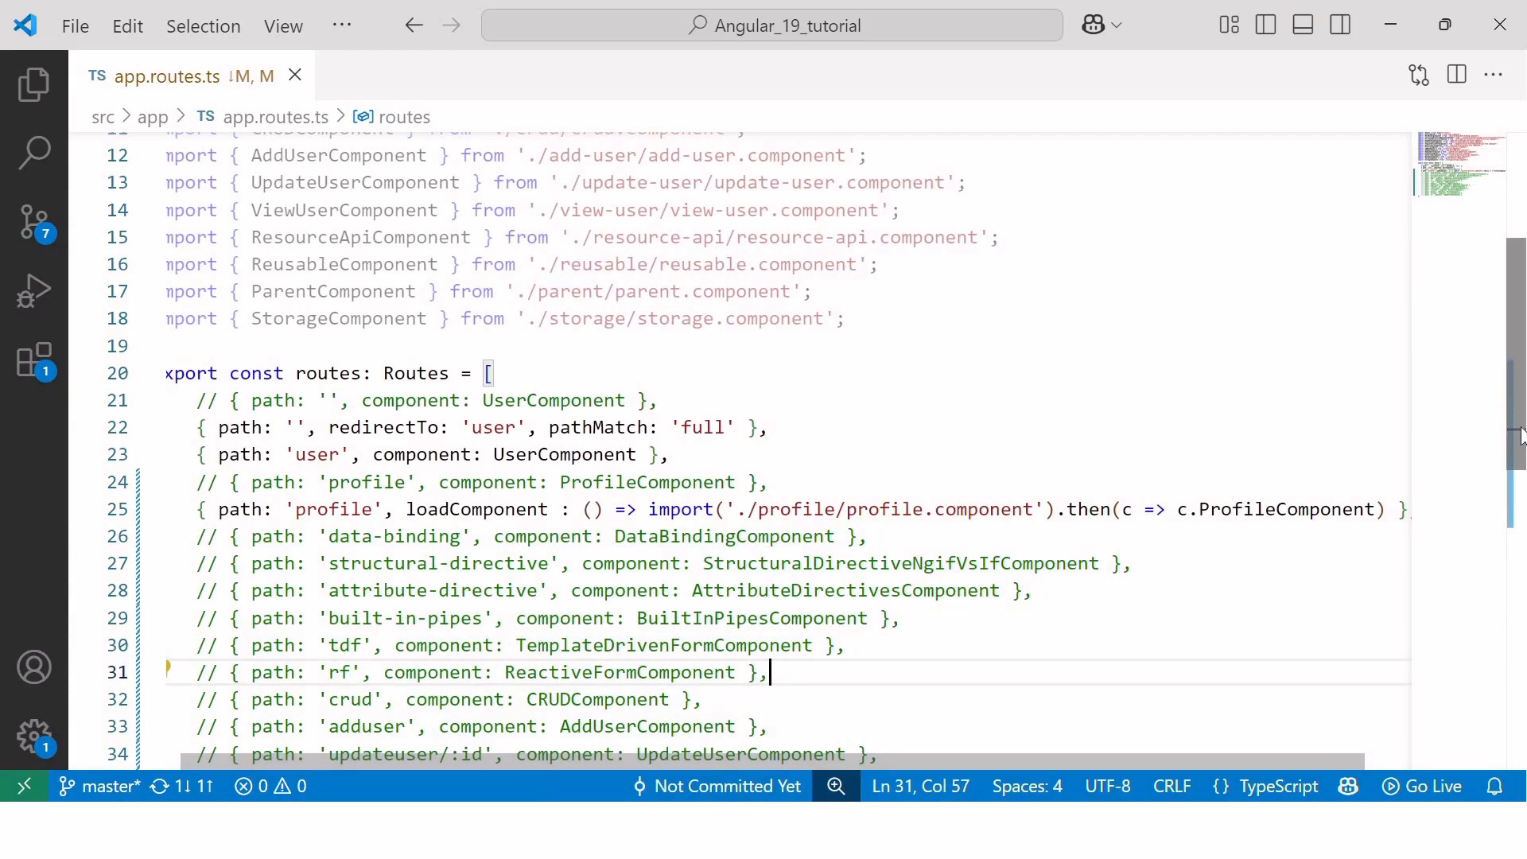
Scroll down through the routes array to the commented-out wildcard route.
{"action": "scroll", "scroll_direction": "down", "scroll_amount": 3}
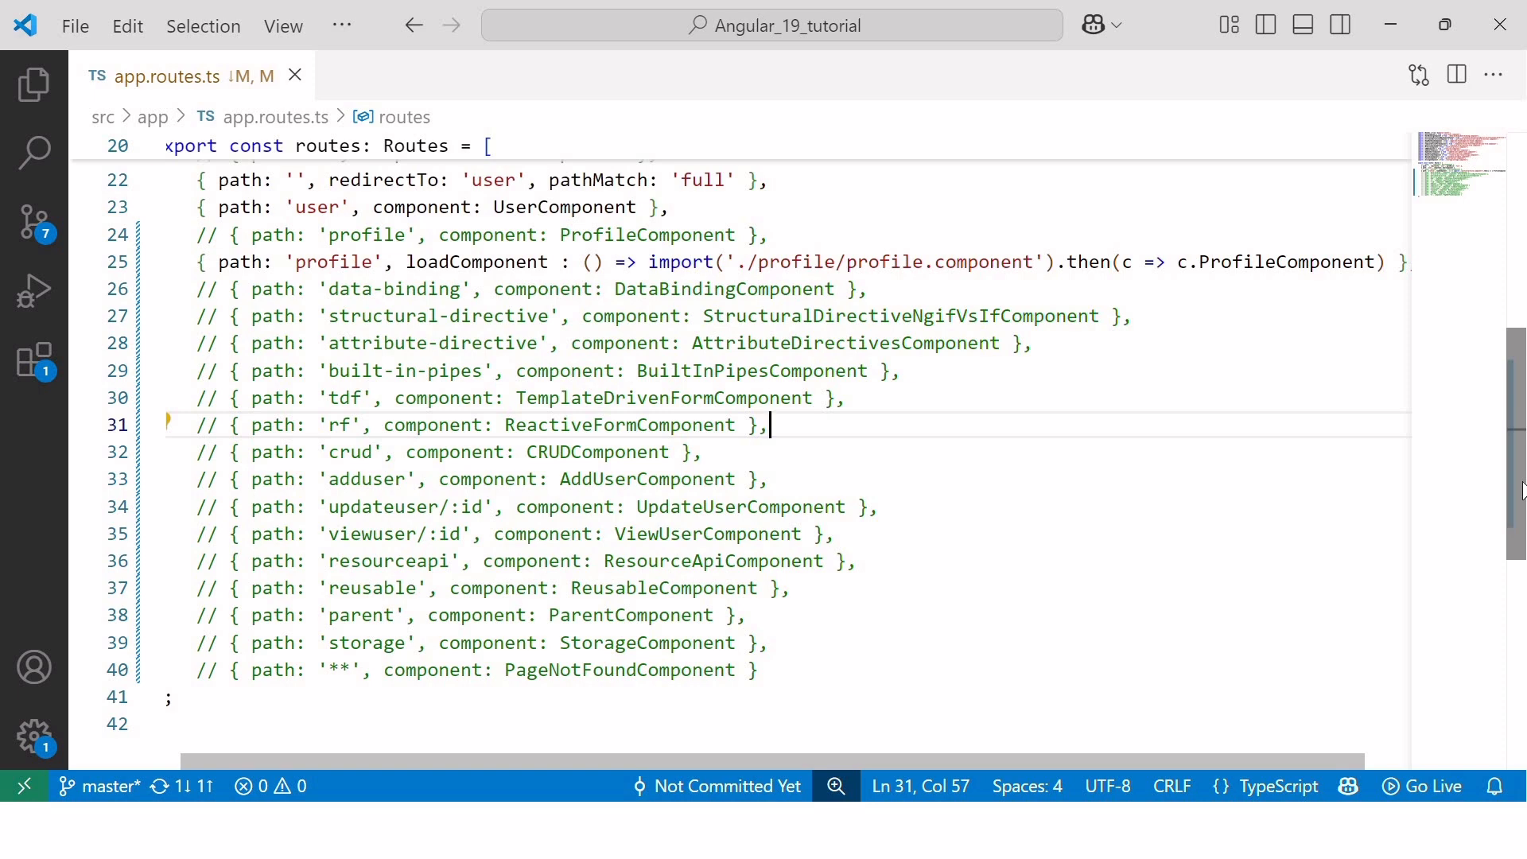
{"action": "mouse_move", "coordinate": [1248, 530]}
{"action": "type", "text": "a"}
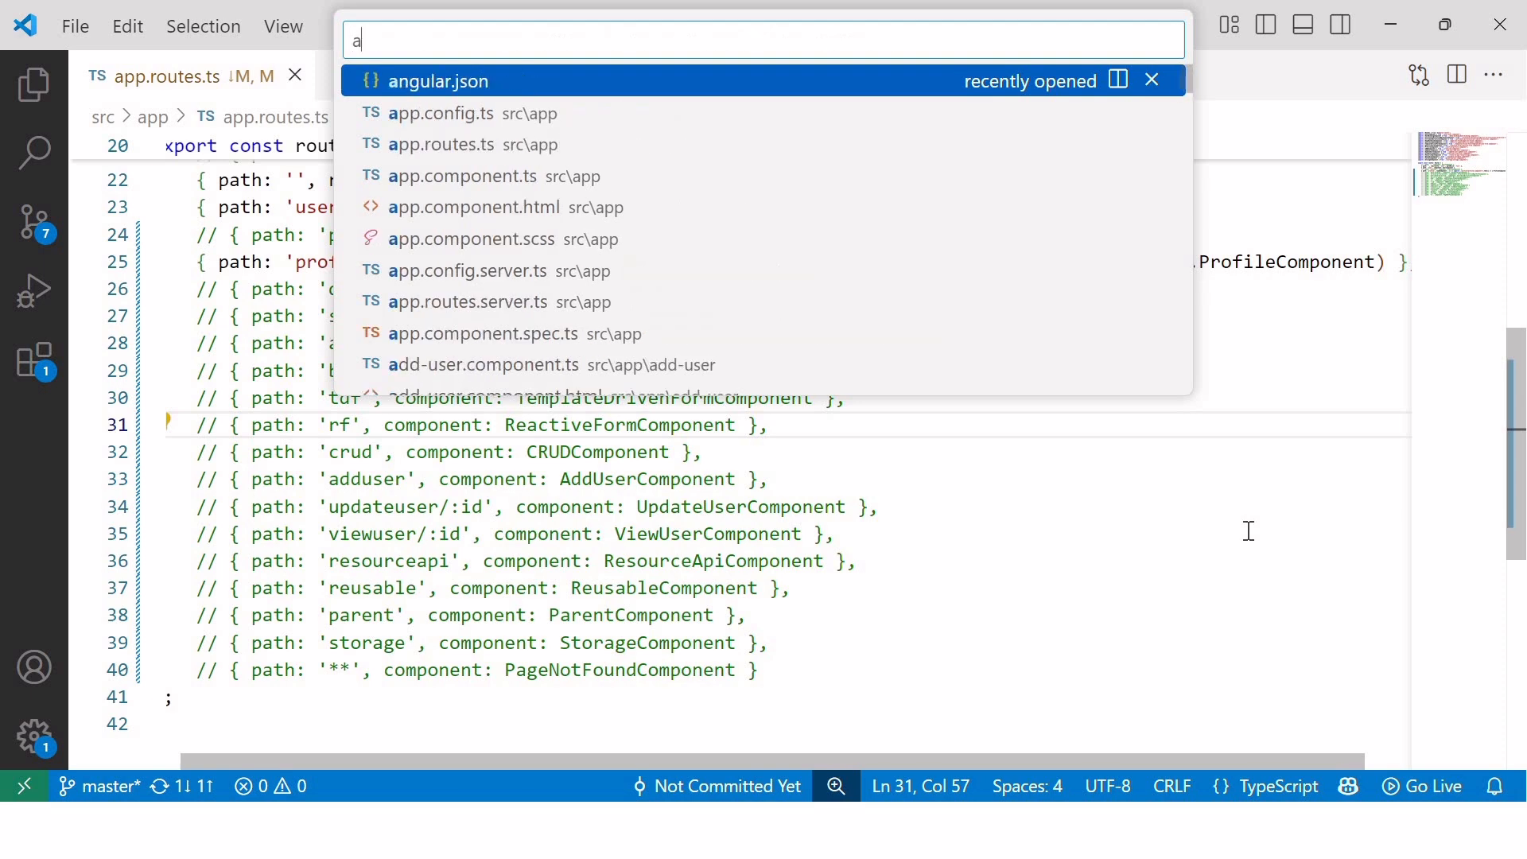
Open app.config.ts and pass withPreloading(PreloadAllModules) to provideRouter with auto-imports.
{"action": "type", "text": "ppp.c"}
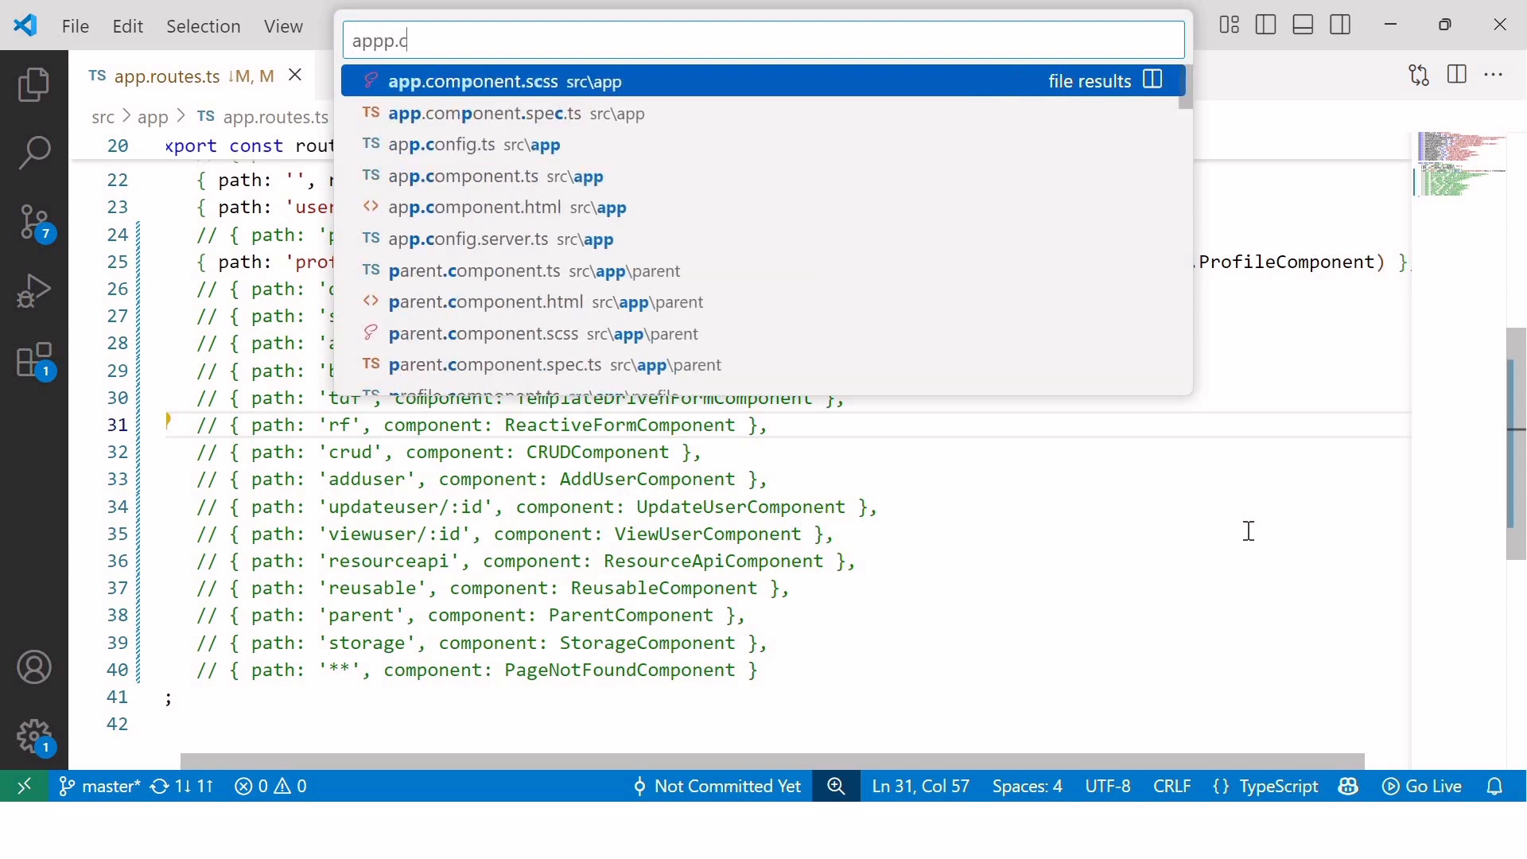
{"action": "left_click", "coordinate": [441, 144]}
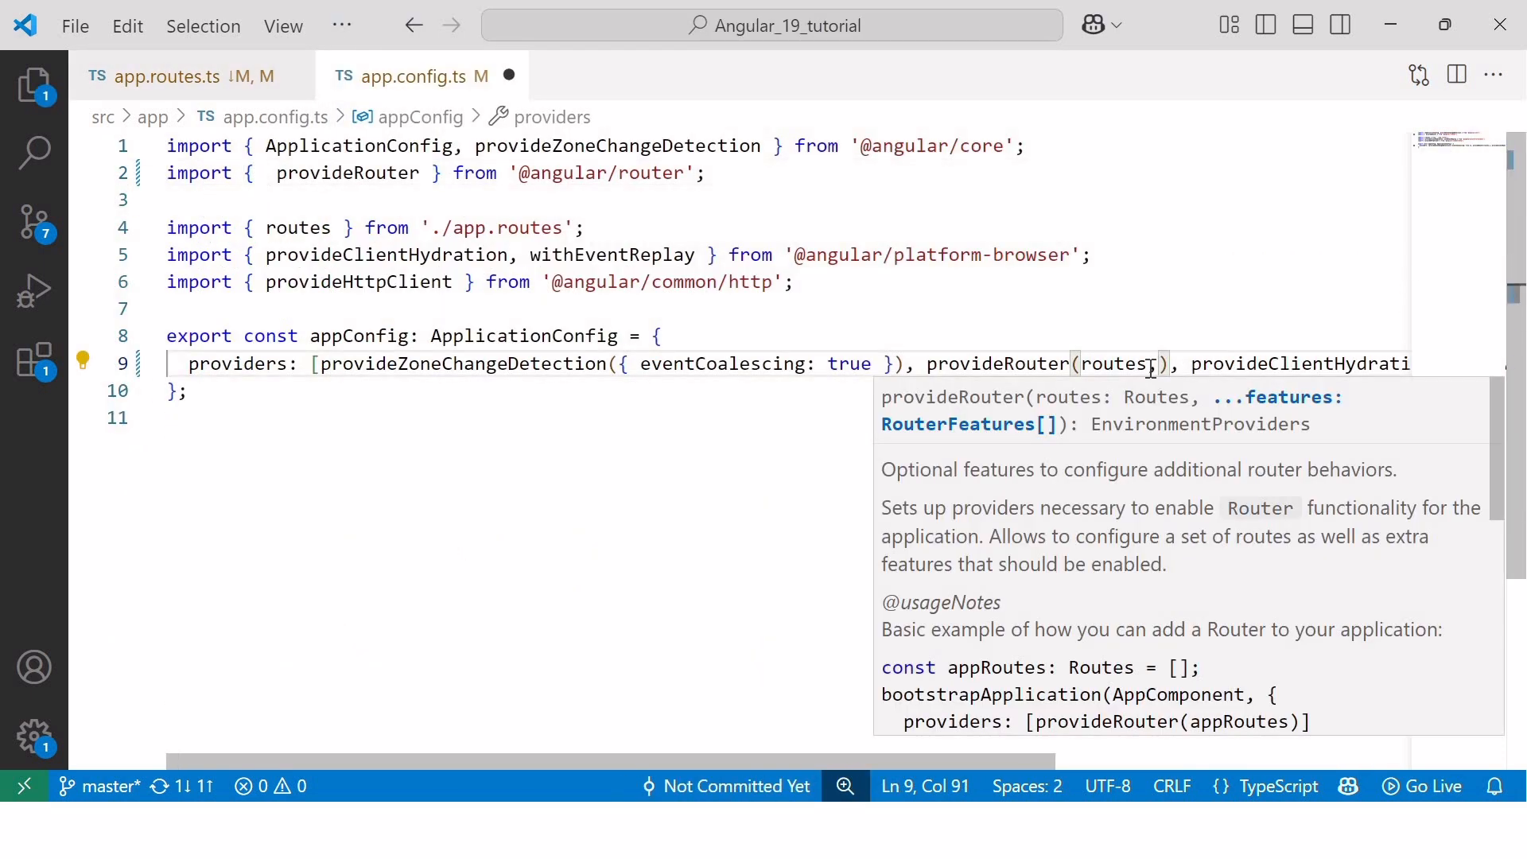
{"action": "type", "text": "withp"}
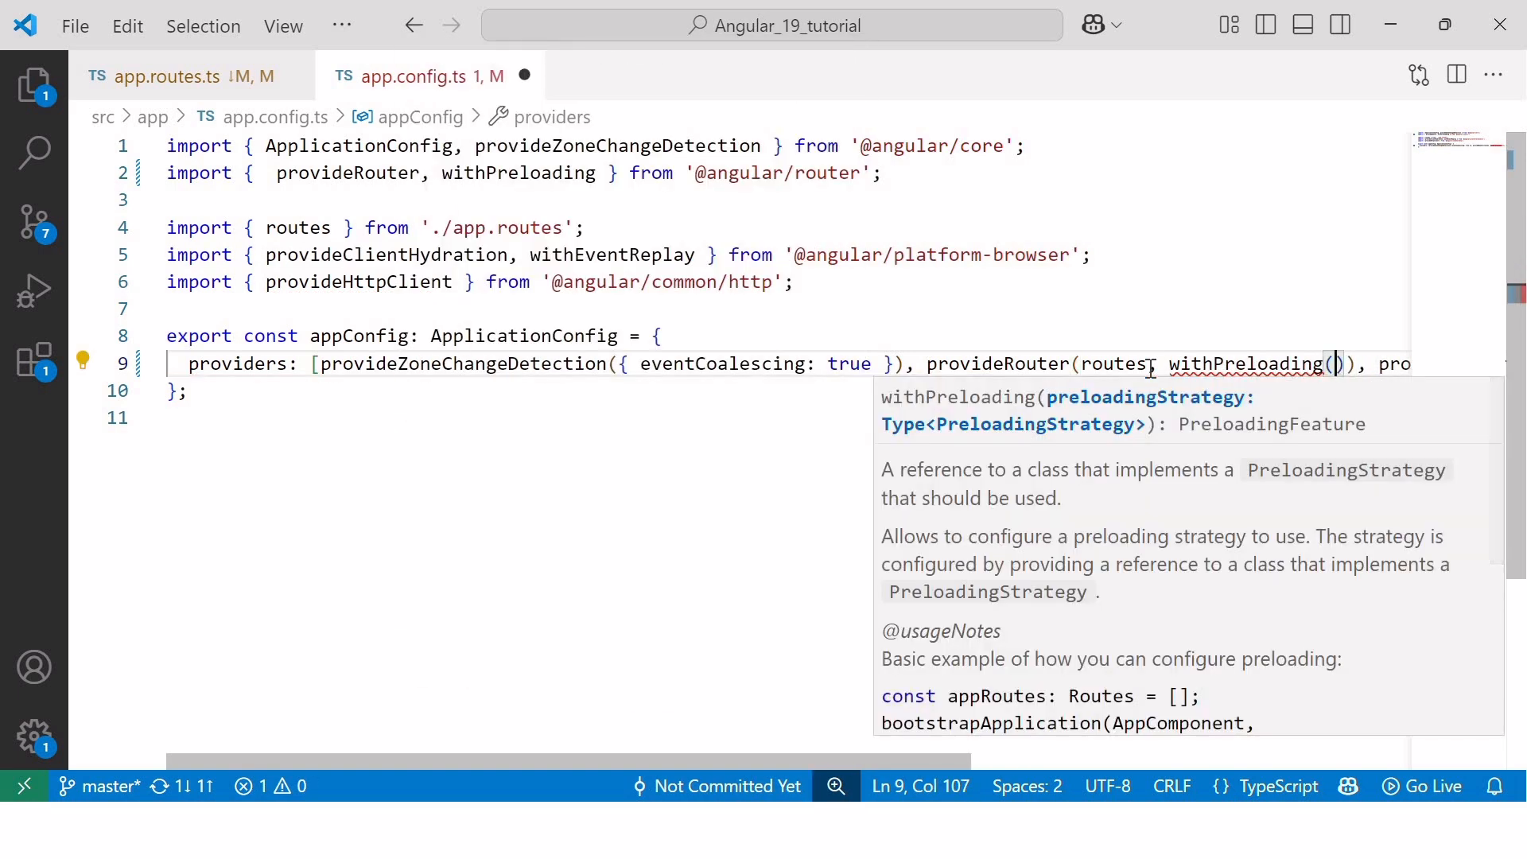
{"action": "type", "text": "preloadAllModules"}
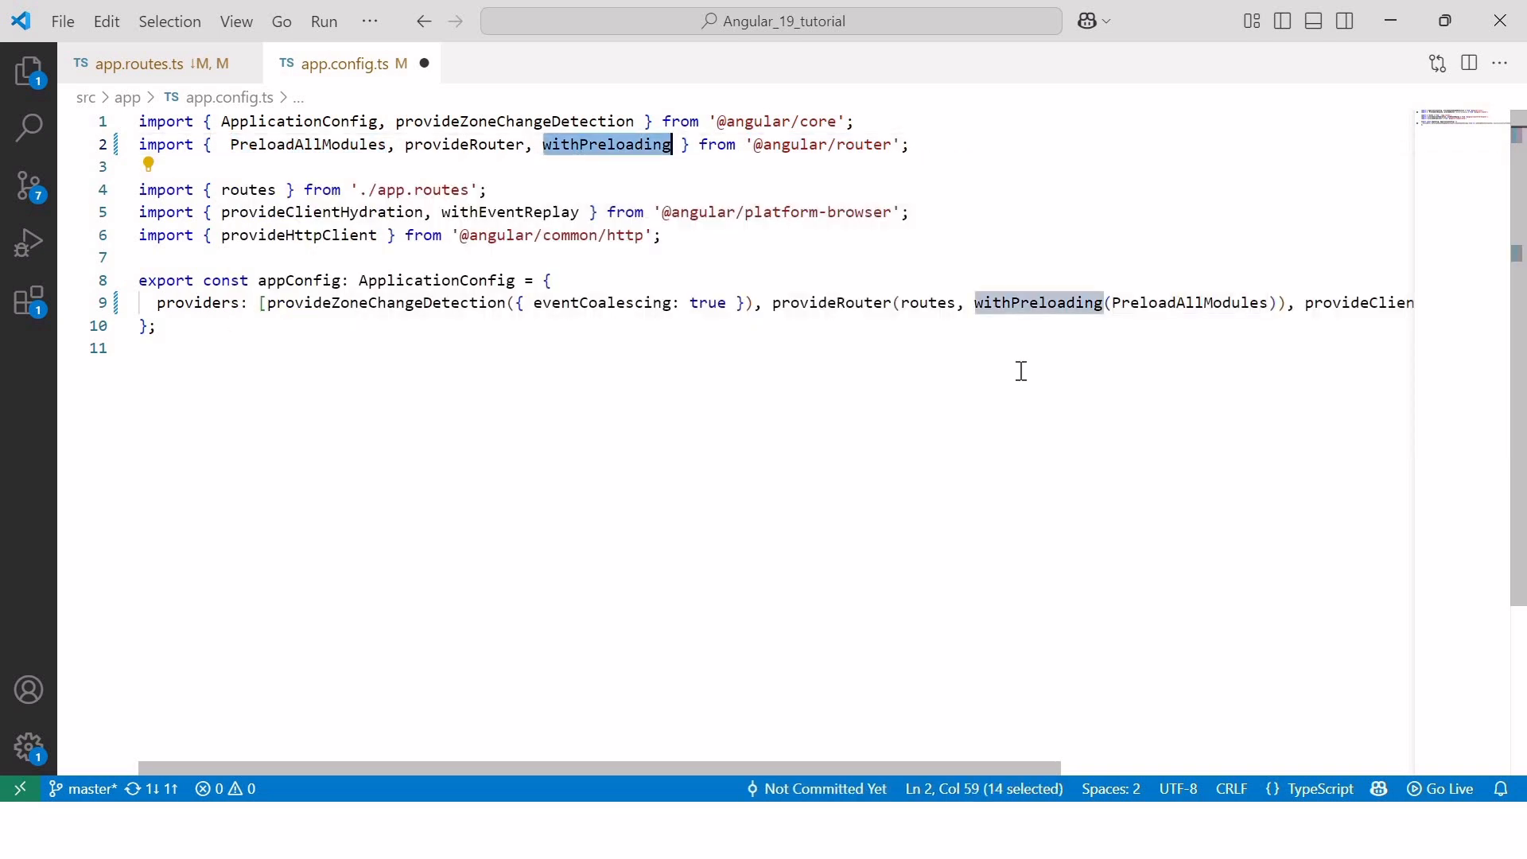
{"action": "mouse_move", "coordinate": [828, 146]}
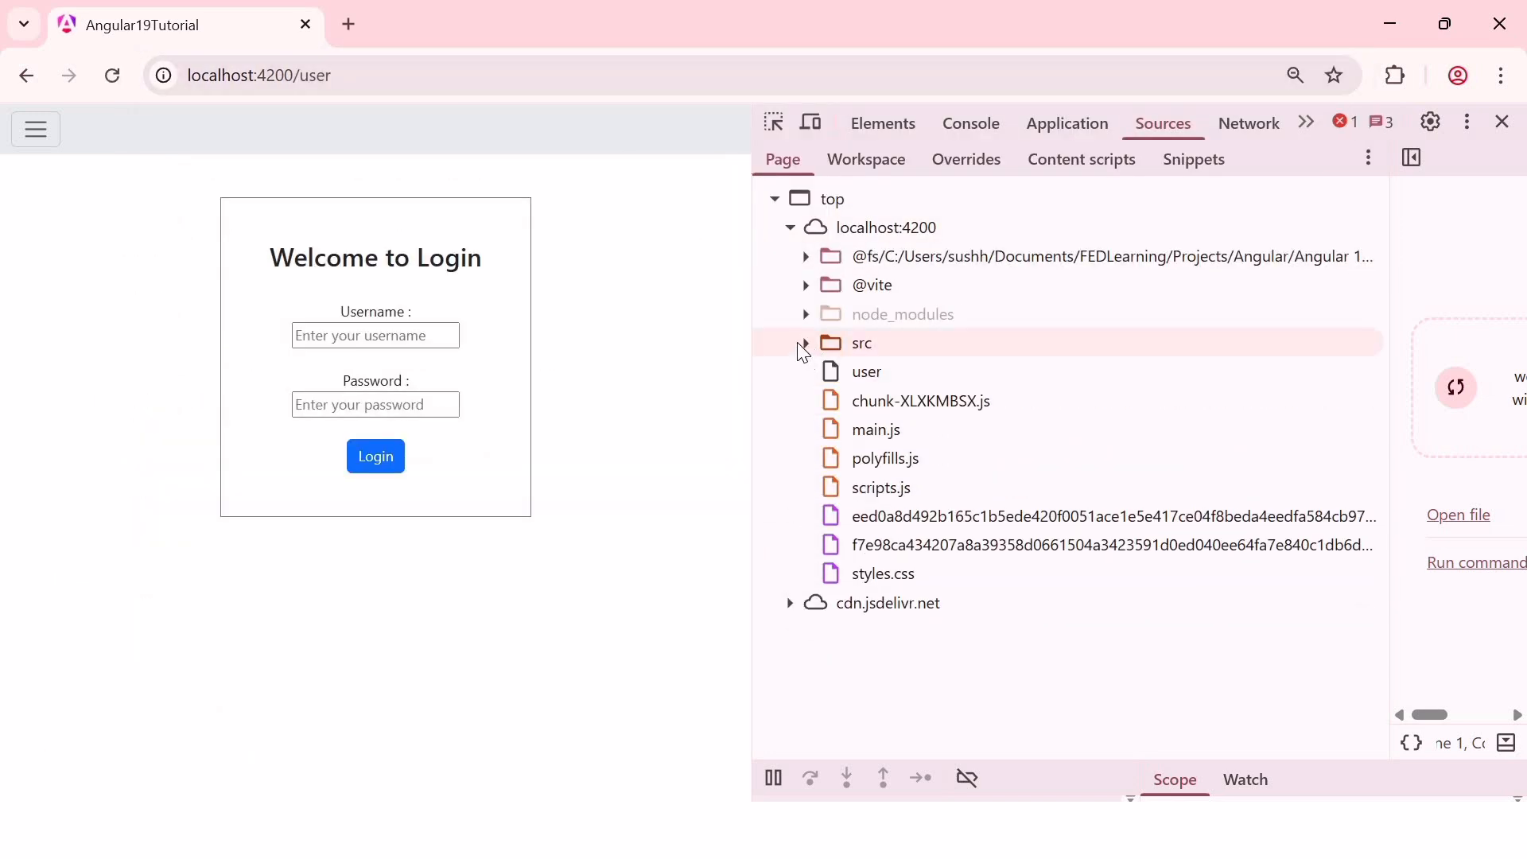
Expand src, app and user folders in DevTools Sources to find profile.
{"action": "left_click", "coordinate": [806, 343]}
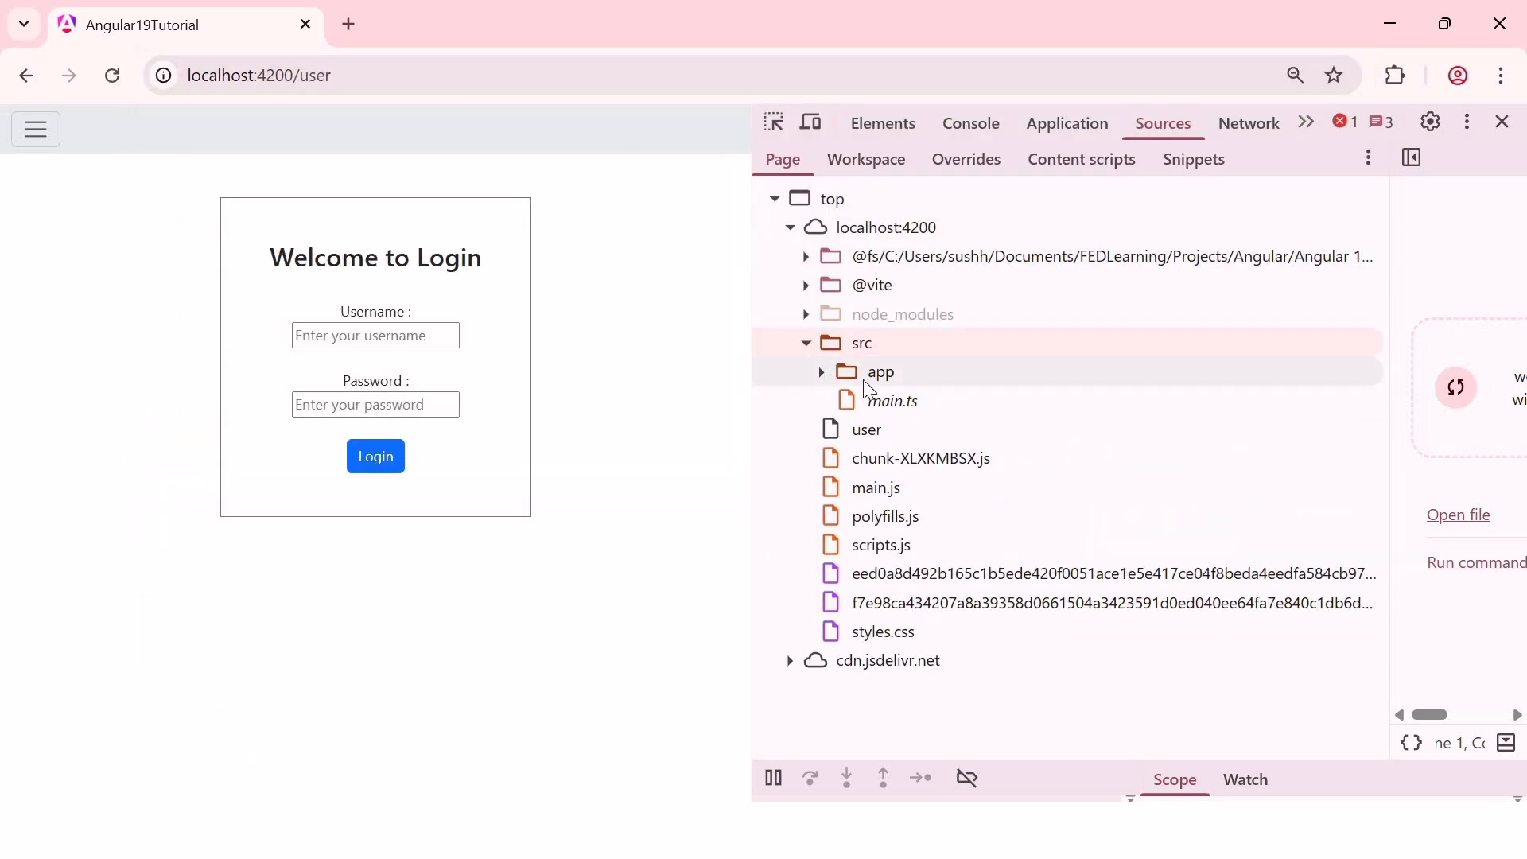
{"action": "left_click", "coordinate": [879, 372]}
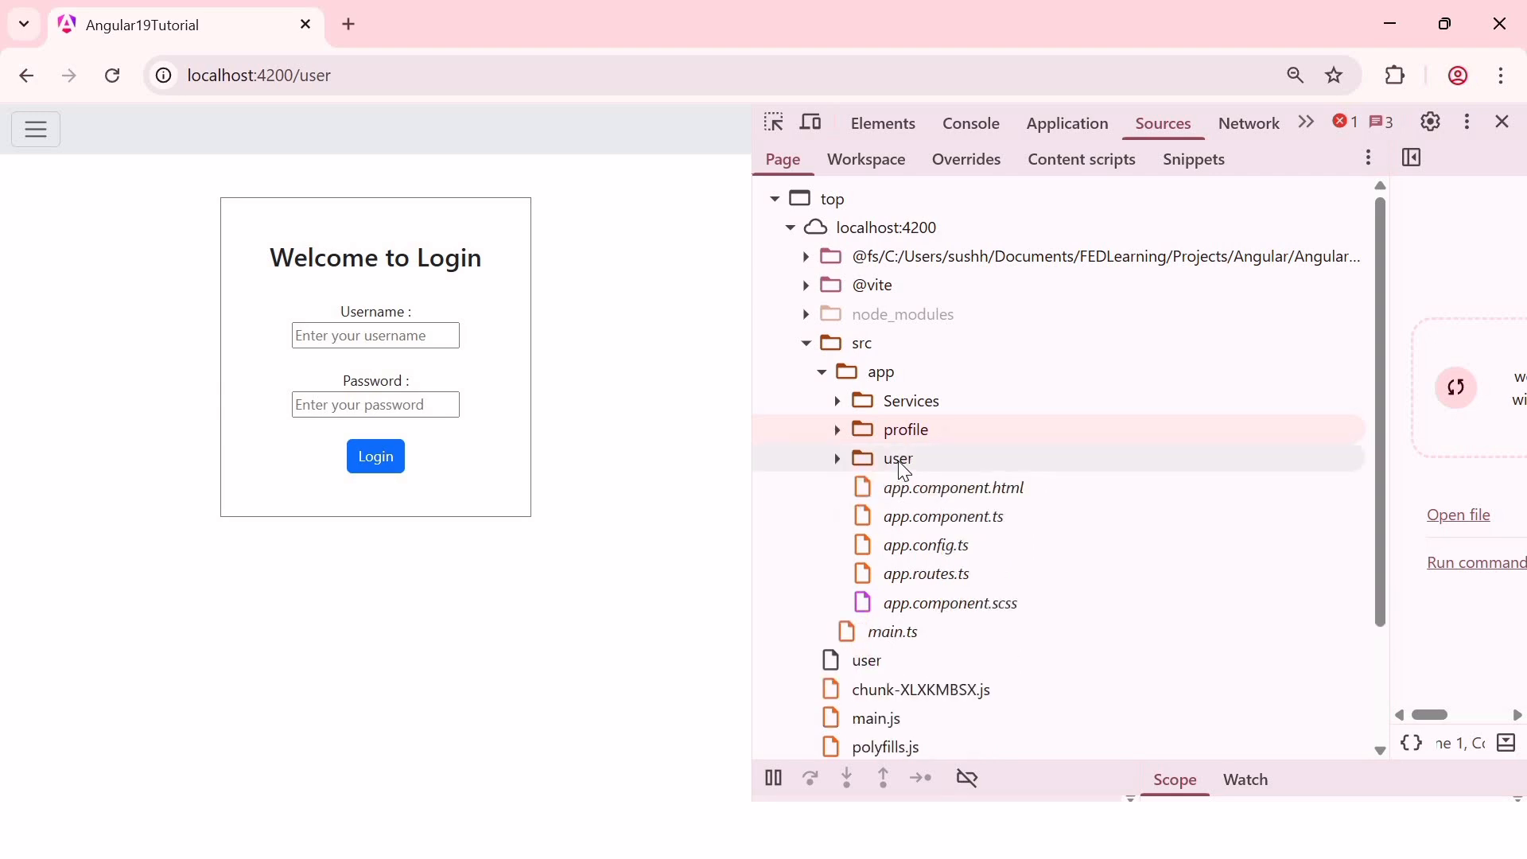
{"action": "left_click", "coordinate": [897, 459]}
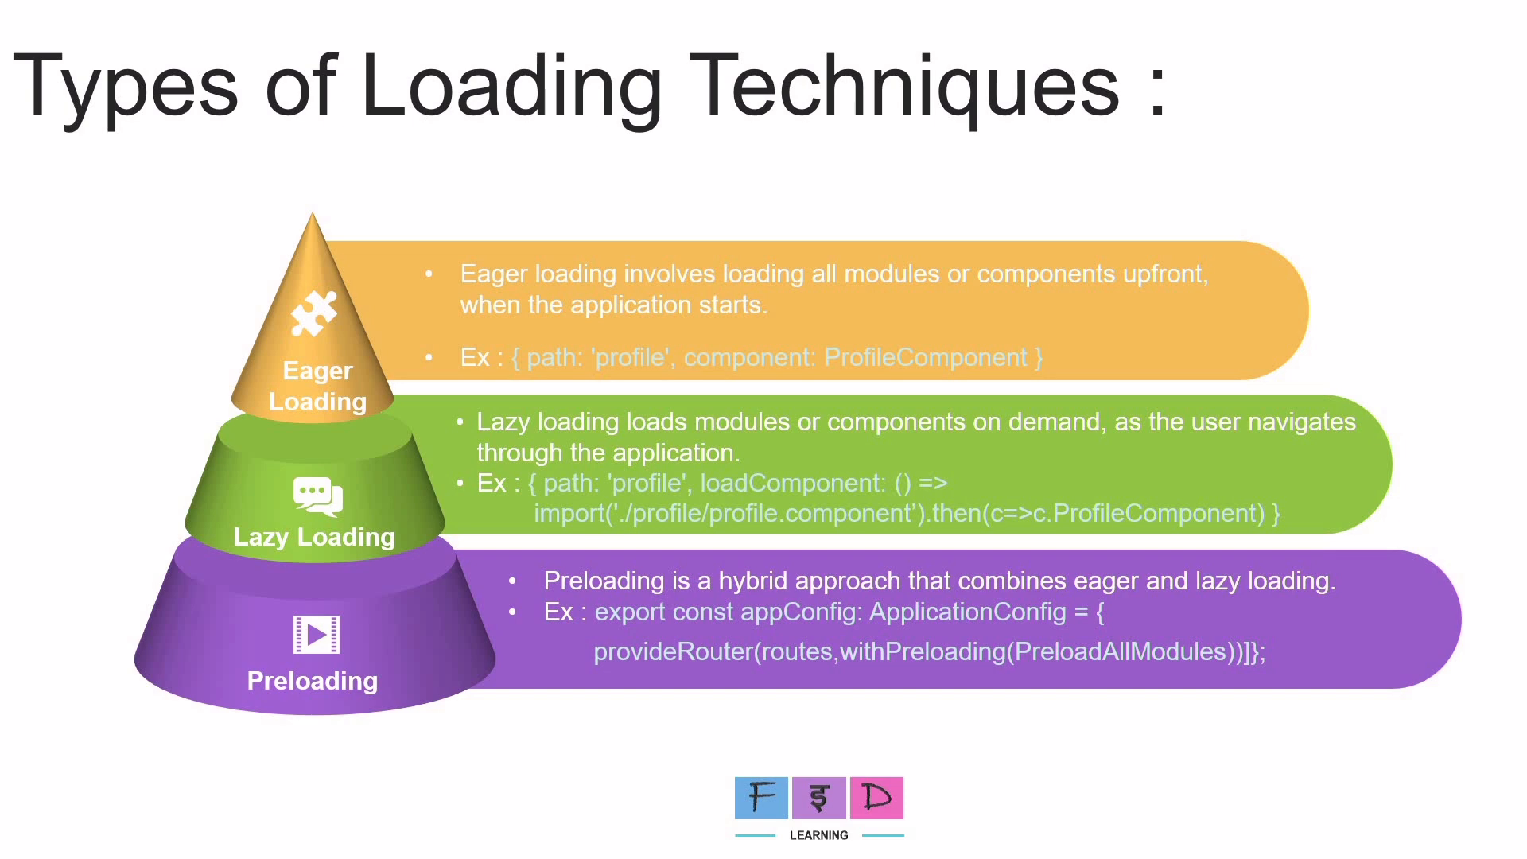
Advance to the closing "Thank You!" slide.
{"action": "key", "text": "right"}
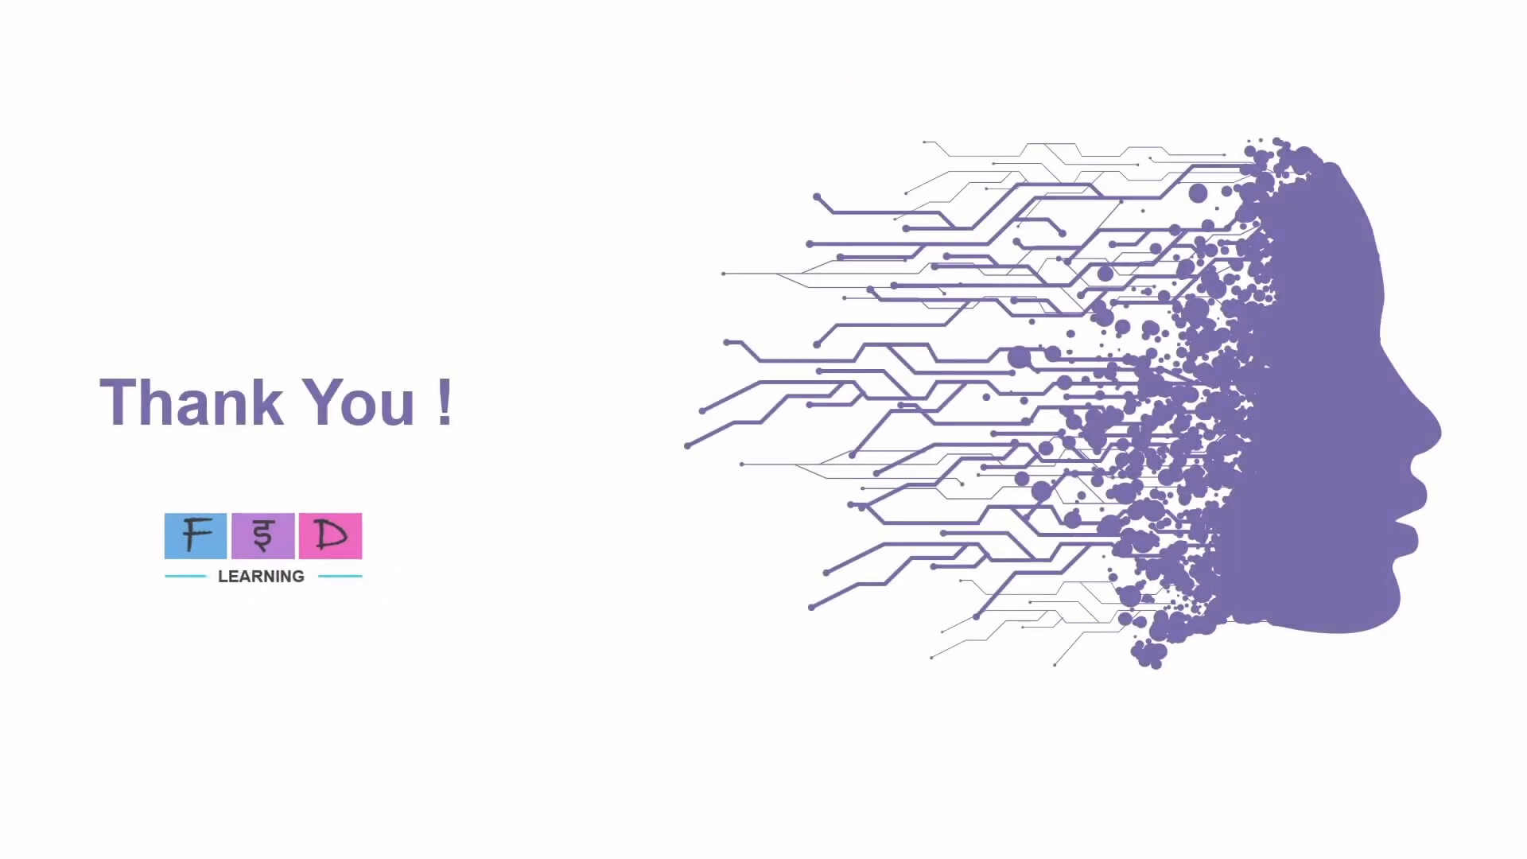